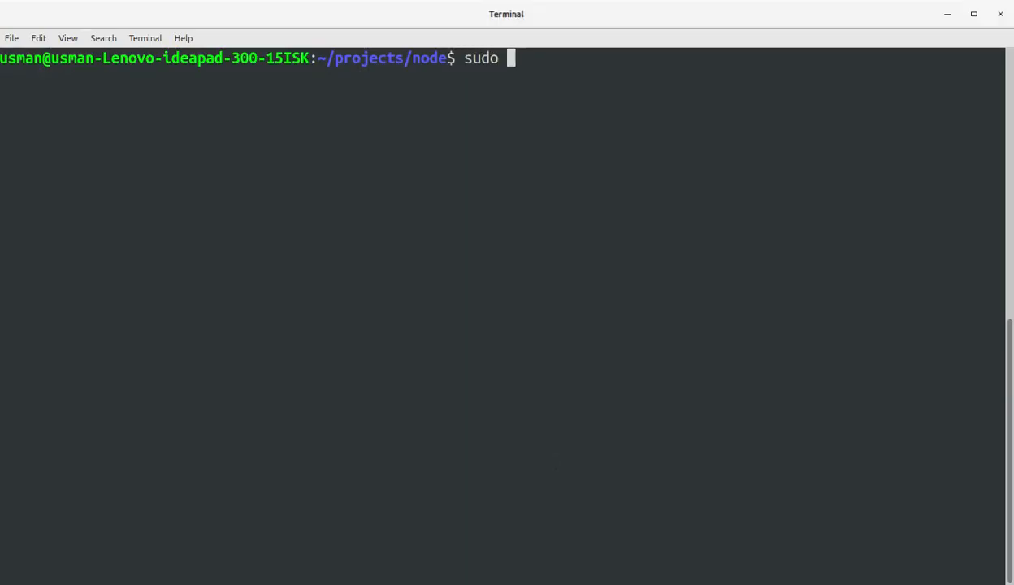
Create the tcpstatus folder with sudo mkdir and recursively give it 777 permissions.
text(mkdir)
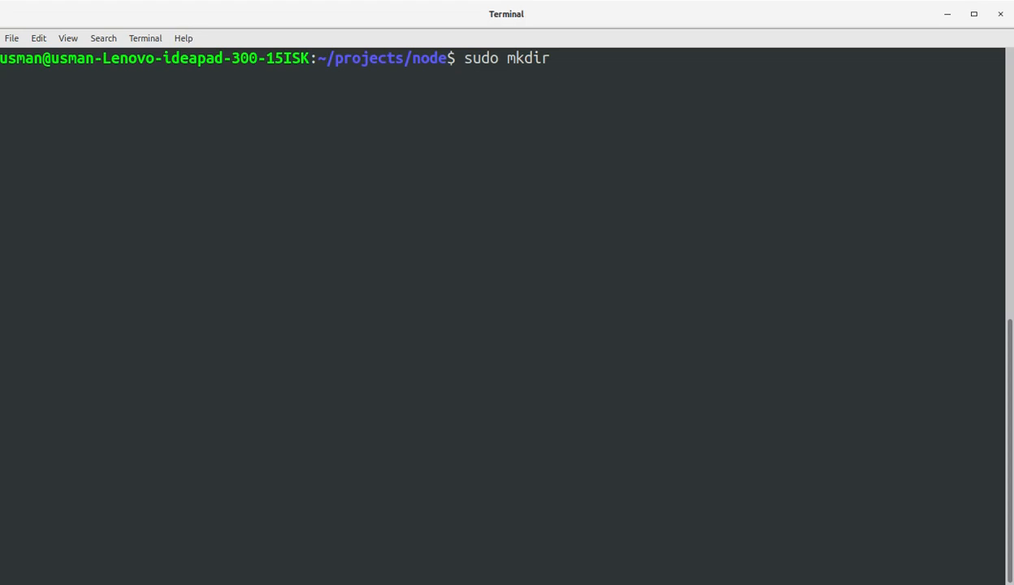
text(tcpstatus)
text(sudo c)
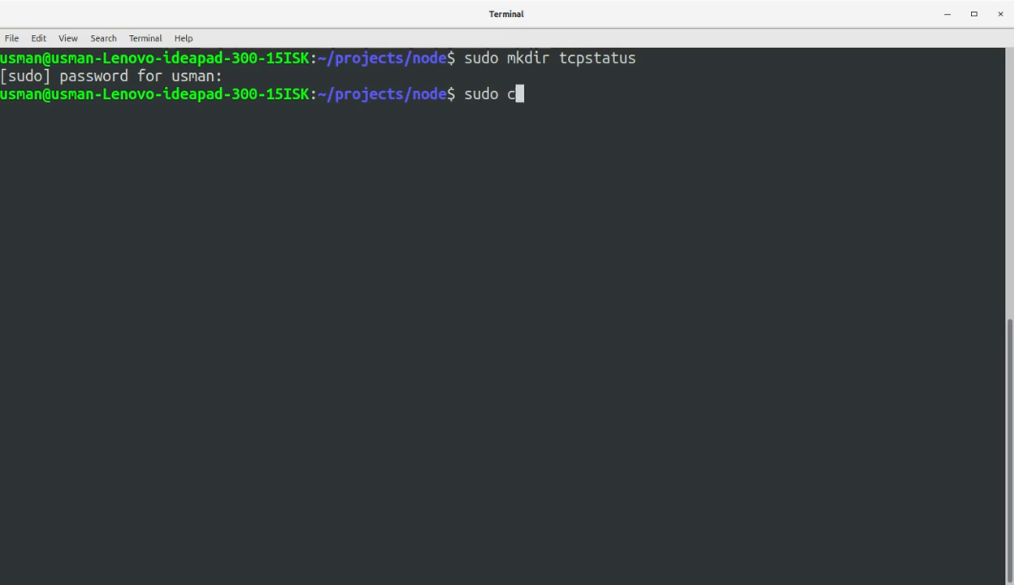
text(hmod)
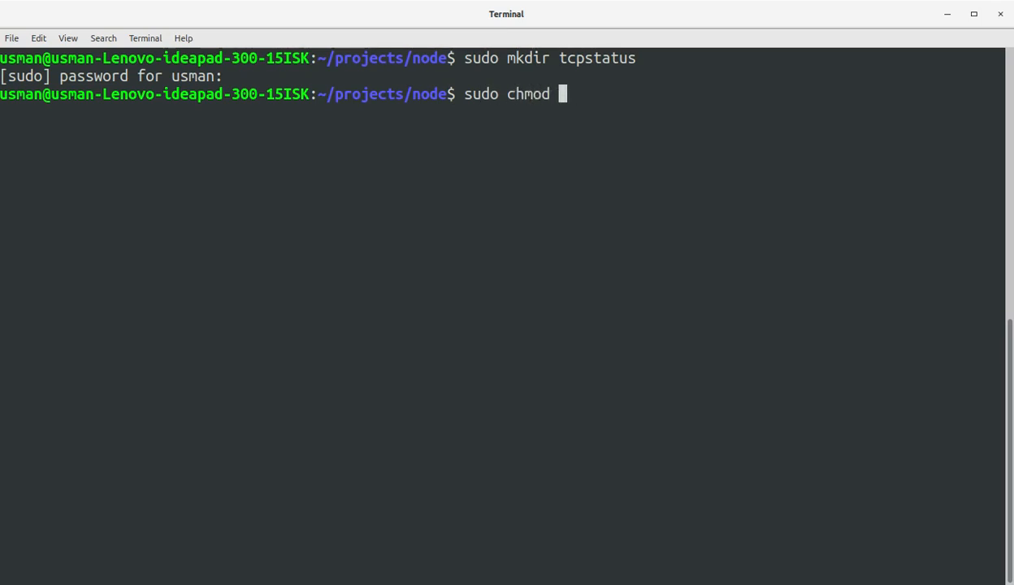
text(-R 777 tcpstatus/)
text(cd tcpstatus/)
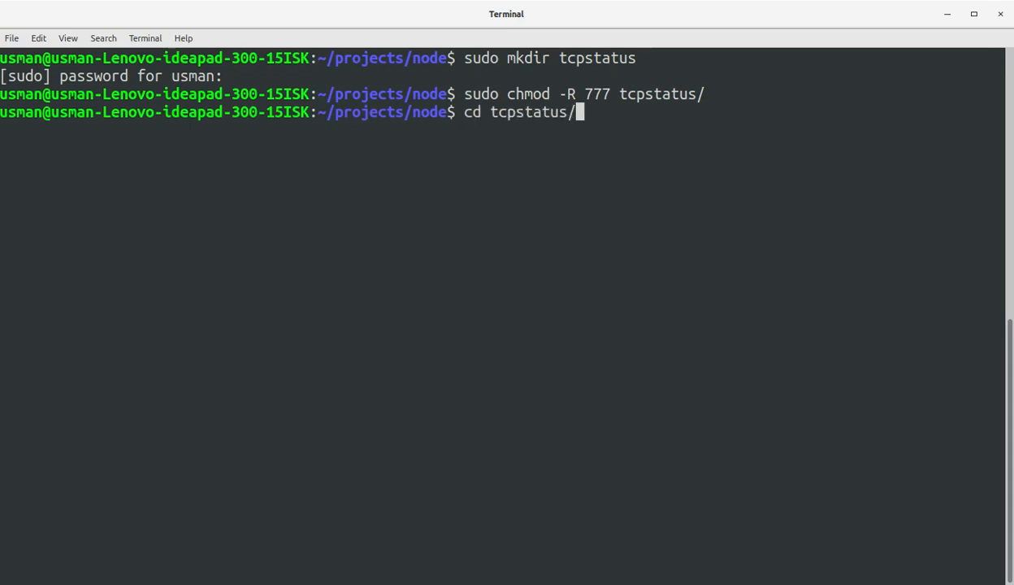
Install the tcp-port-used package with sudo npm i tcp-port-used.
text(sudo n)
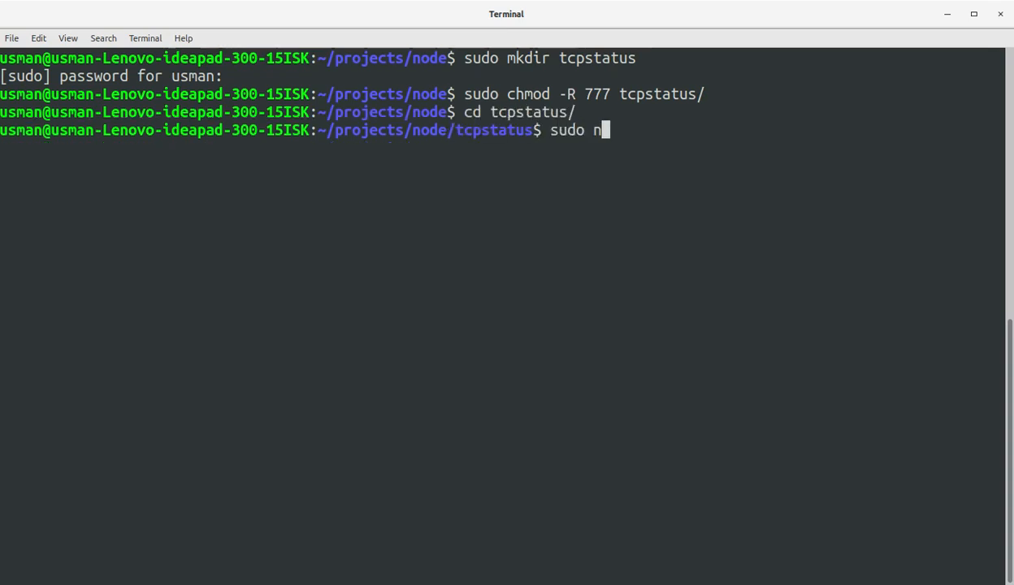
text(pm i)
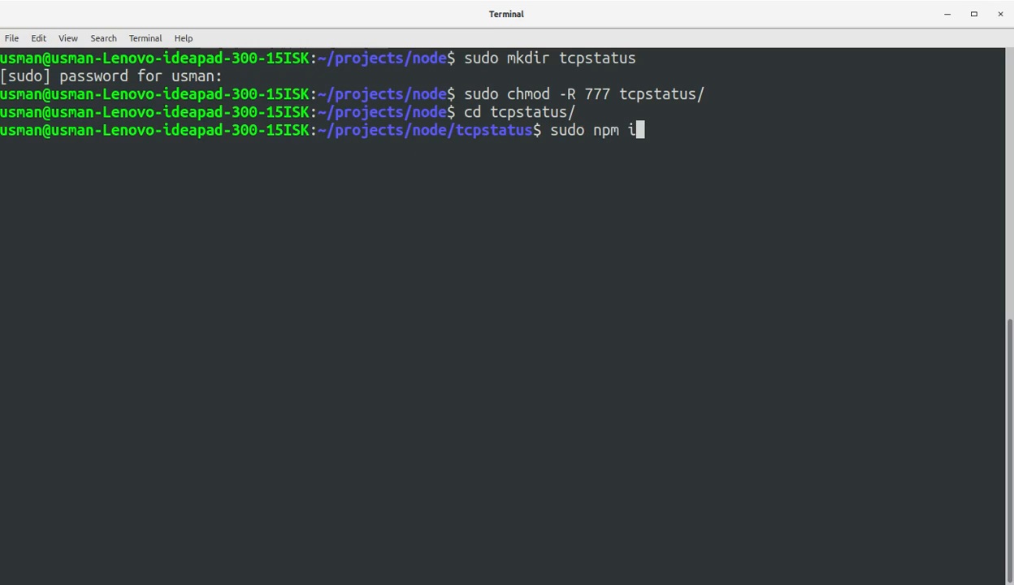
key(alt+Tab)
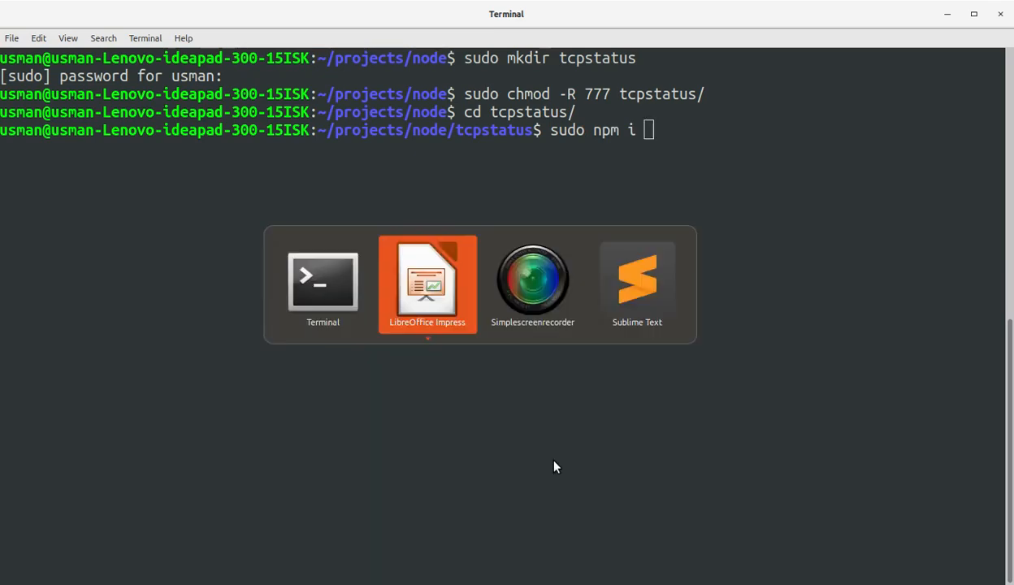
text(t)
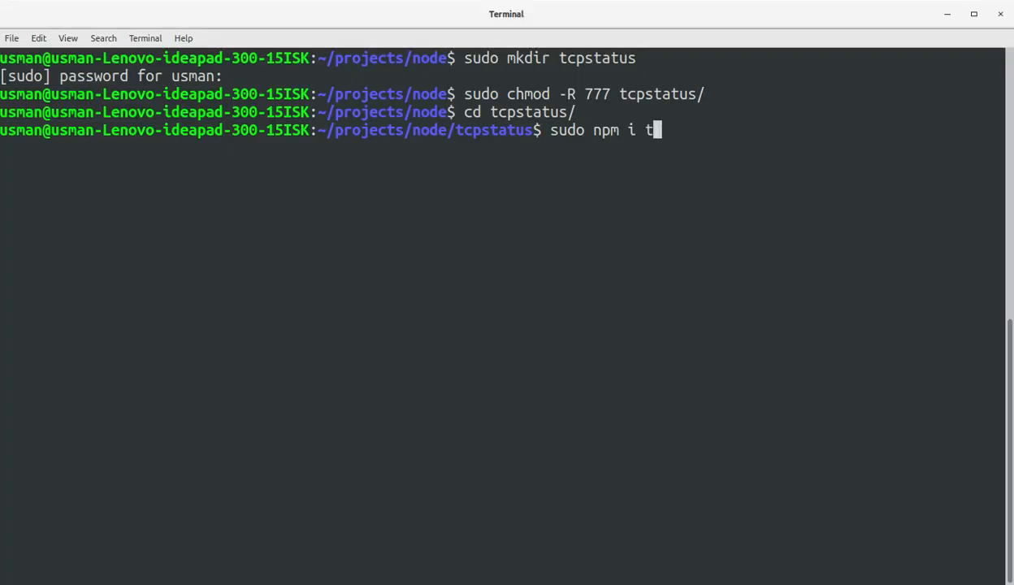
text(cp-port-used)
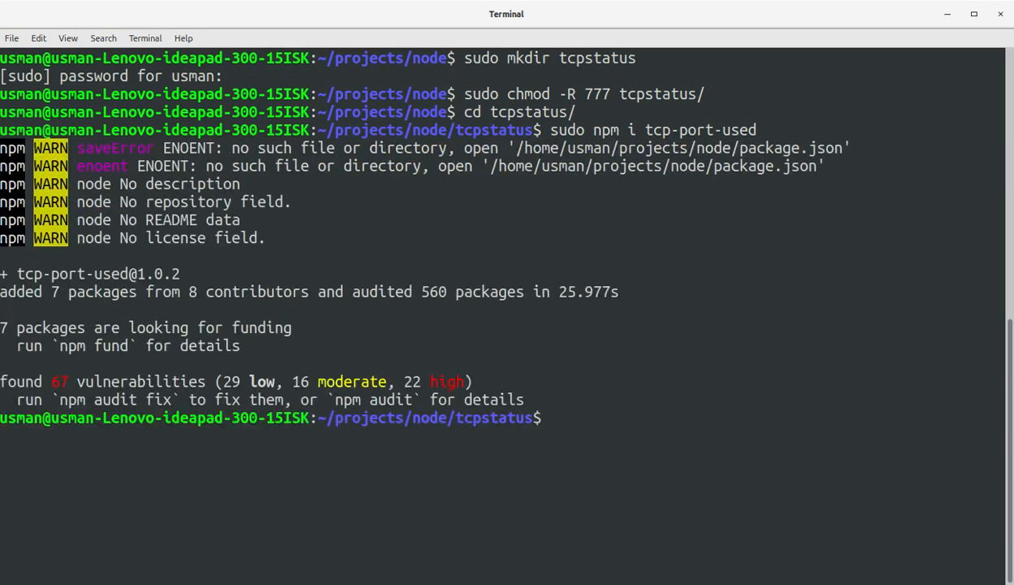
List the folder, run npm init for a package.json, and reinstall tcp-port-used.
text(ls)
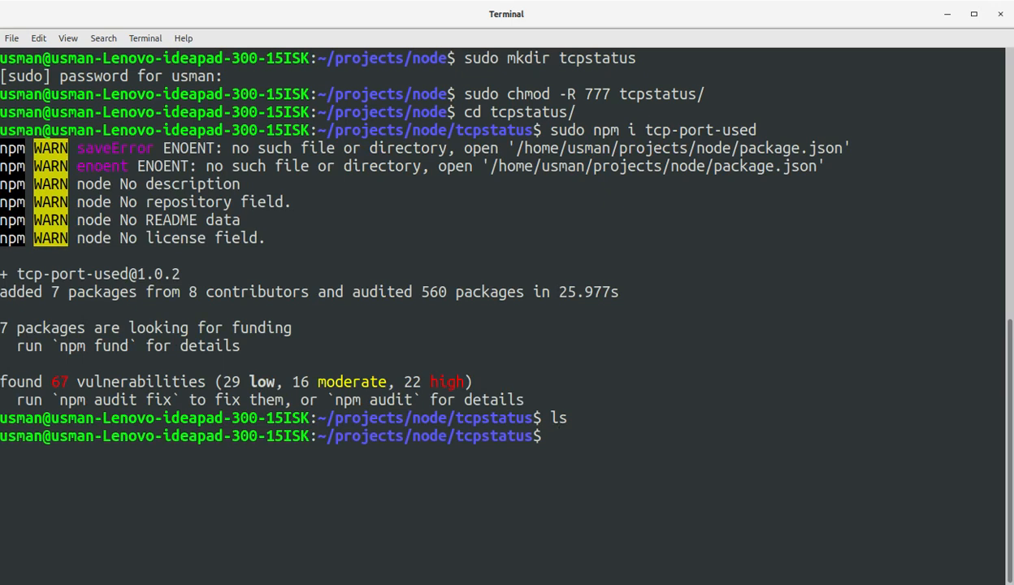
text(ls)
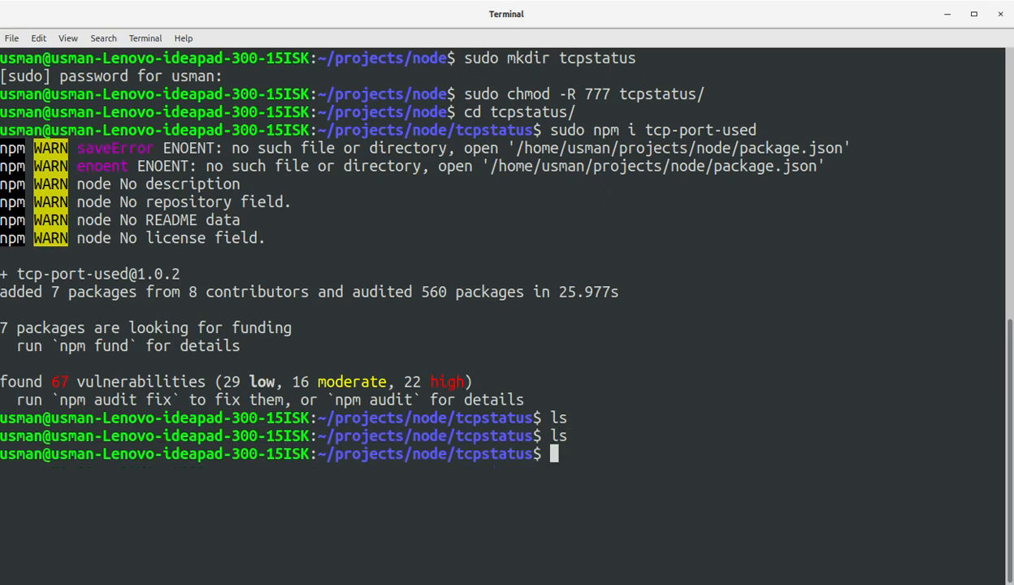
text(sudo)
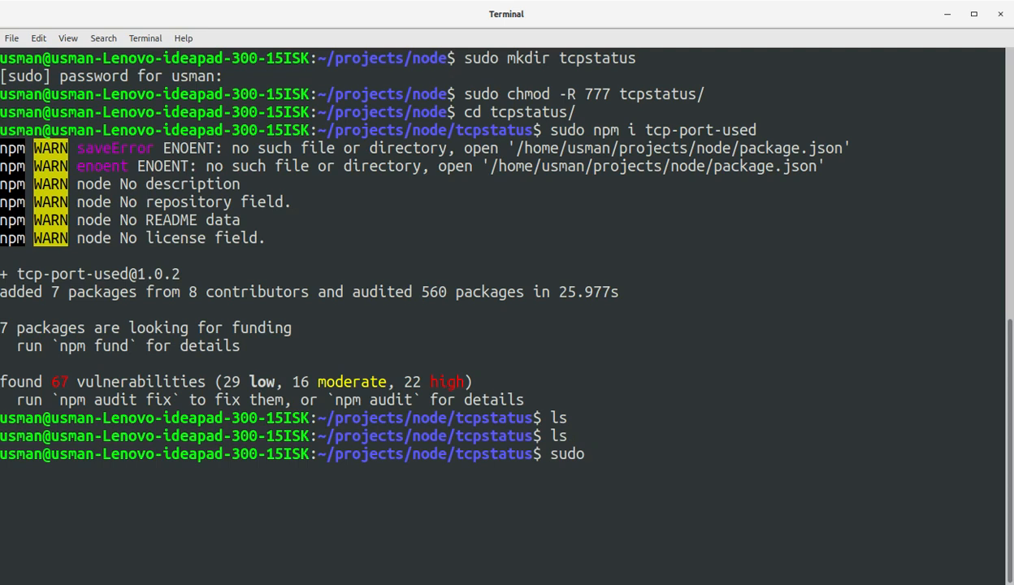
text(np)
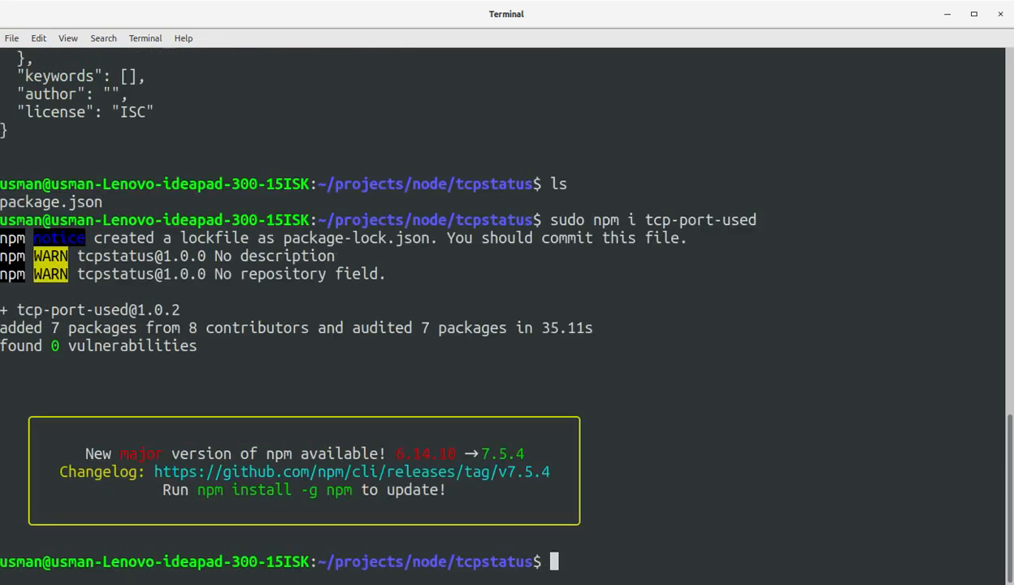
List node_modules to confirm tcp-port-used, then run subl tcpstate.js.
text(ls)
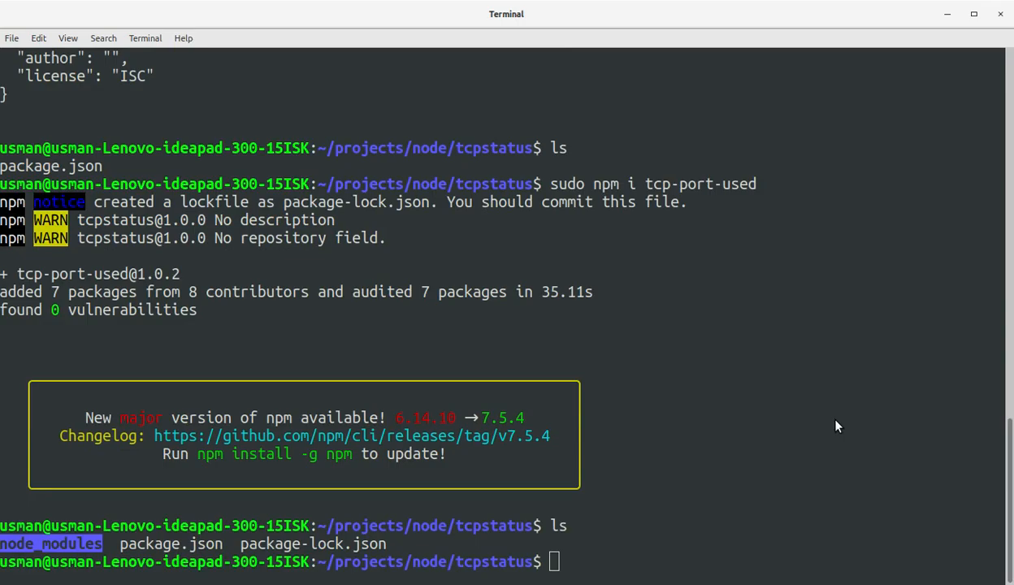
text(ls node_modules/)
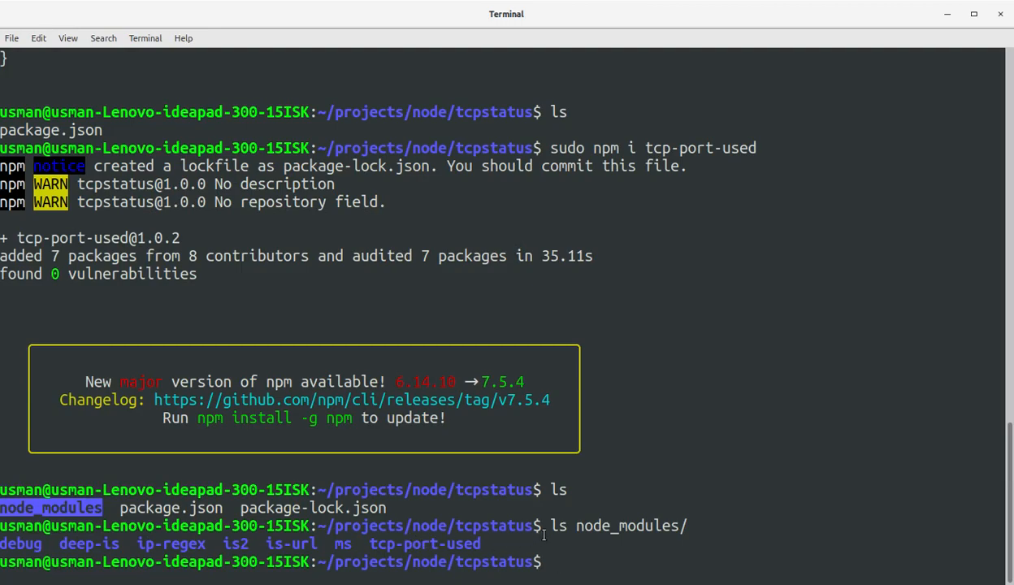
text(s)
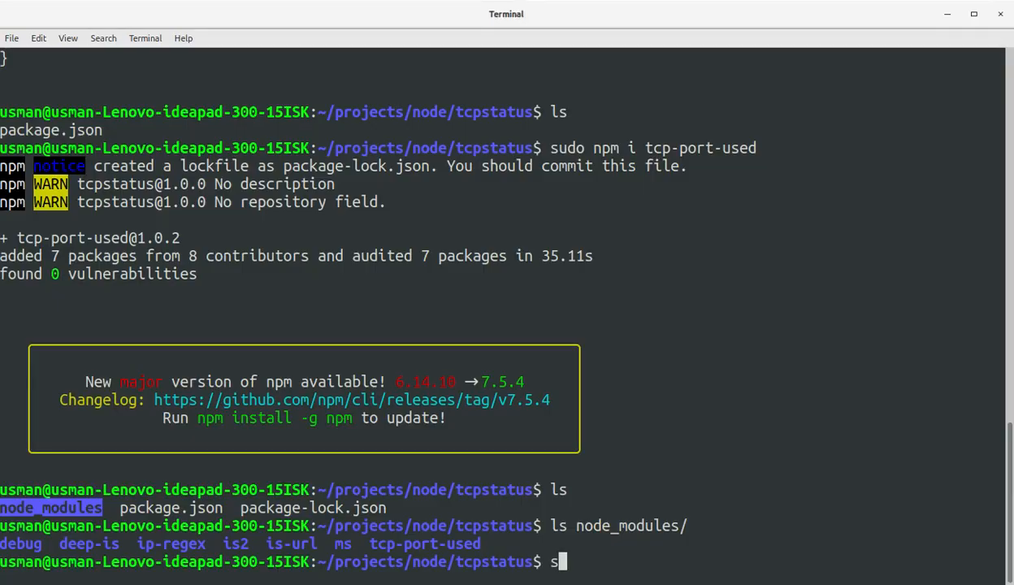
text(ubl)
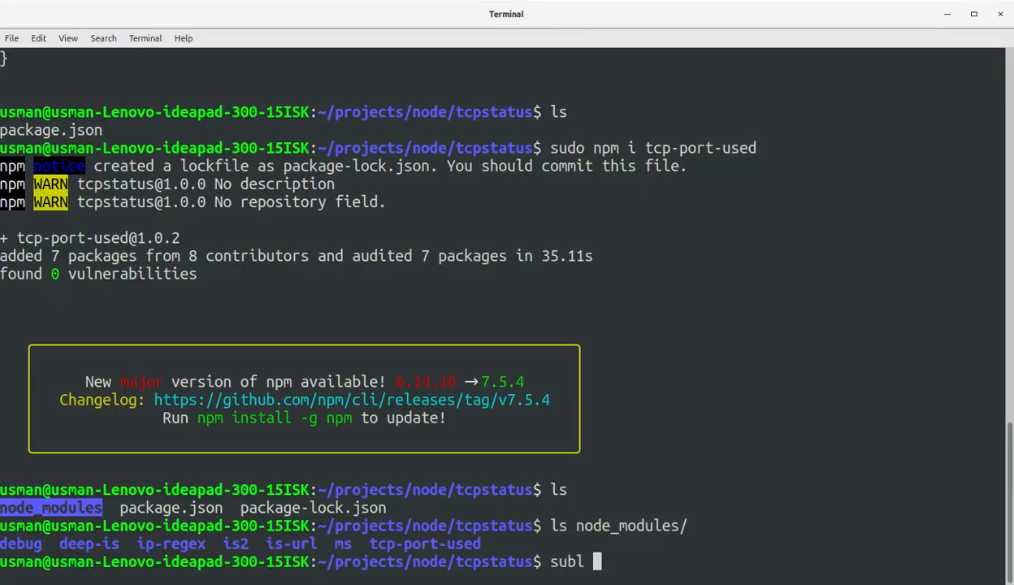
text(tcp)
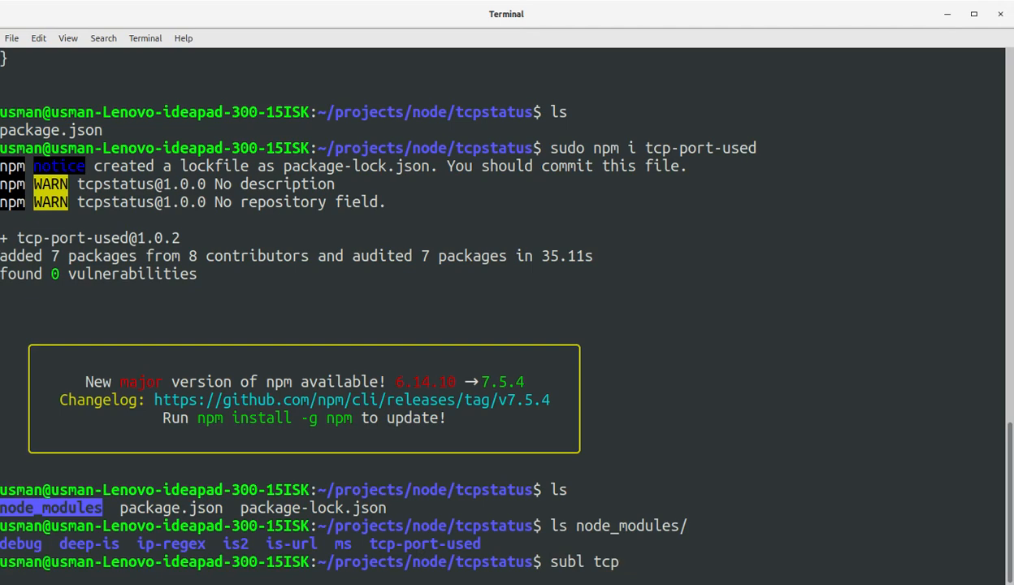
text(state.js)
text(var)
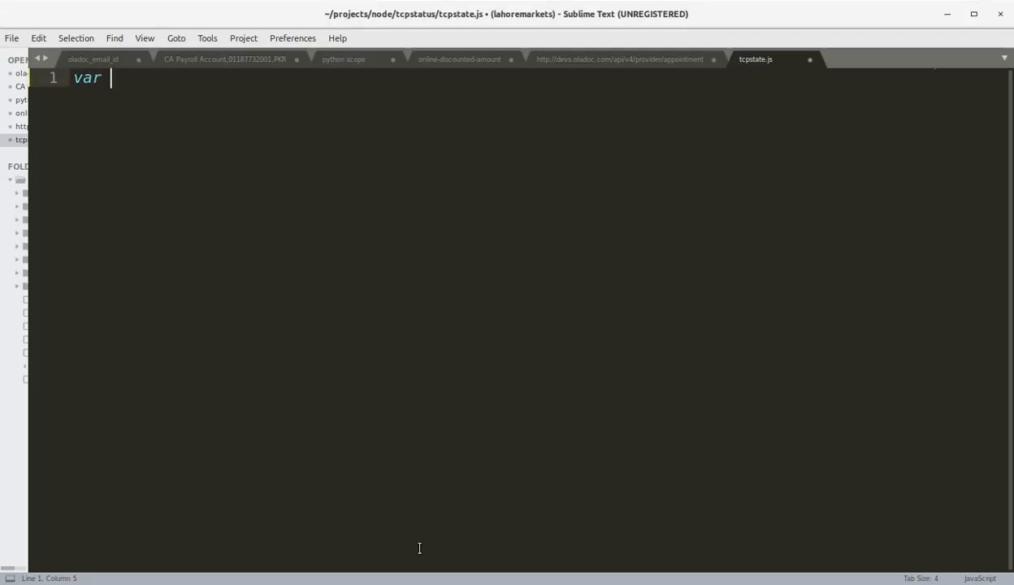
Add var tcpPortUsed = require('tcp-port-used') to tcpstate.js.
text(tcpP)
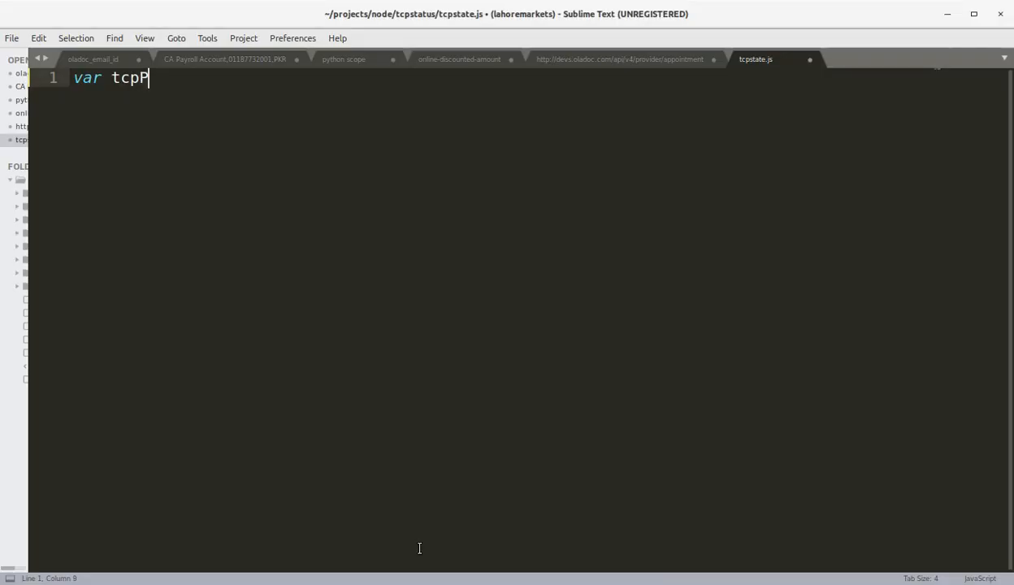
text(ortUse)
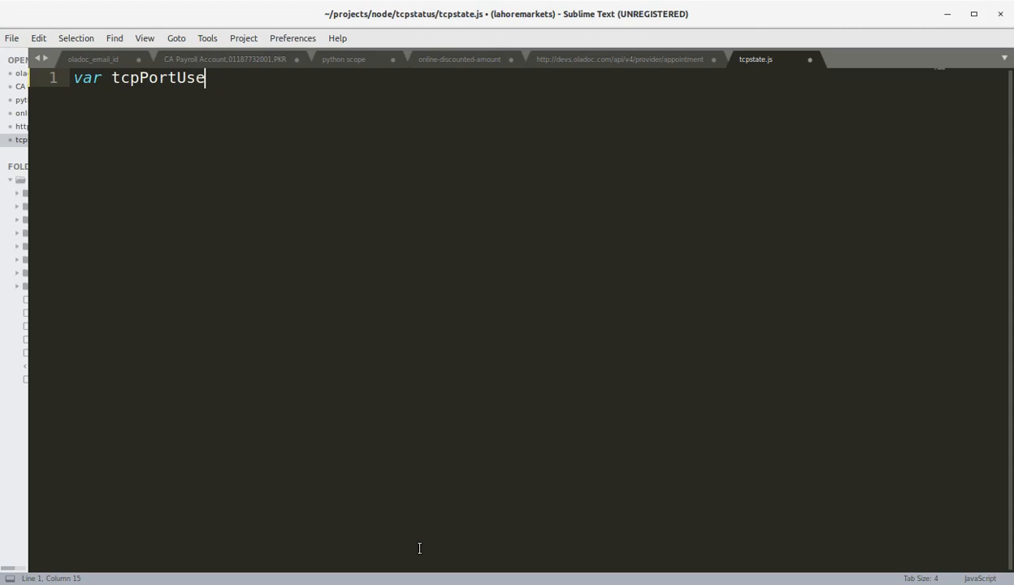
text(d = require(''))
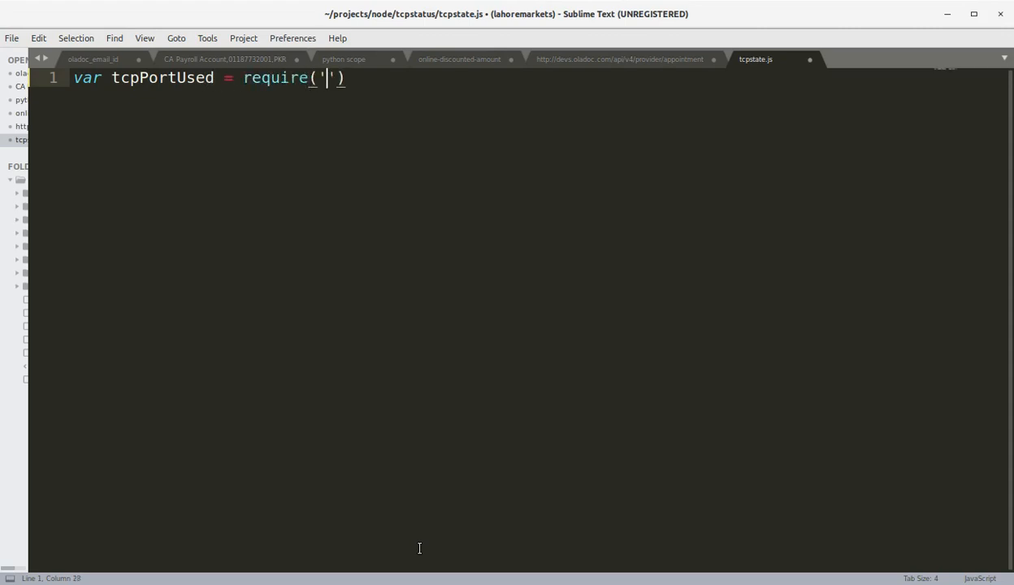
text(tcp)
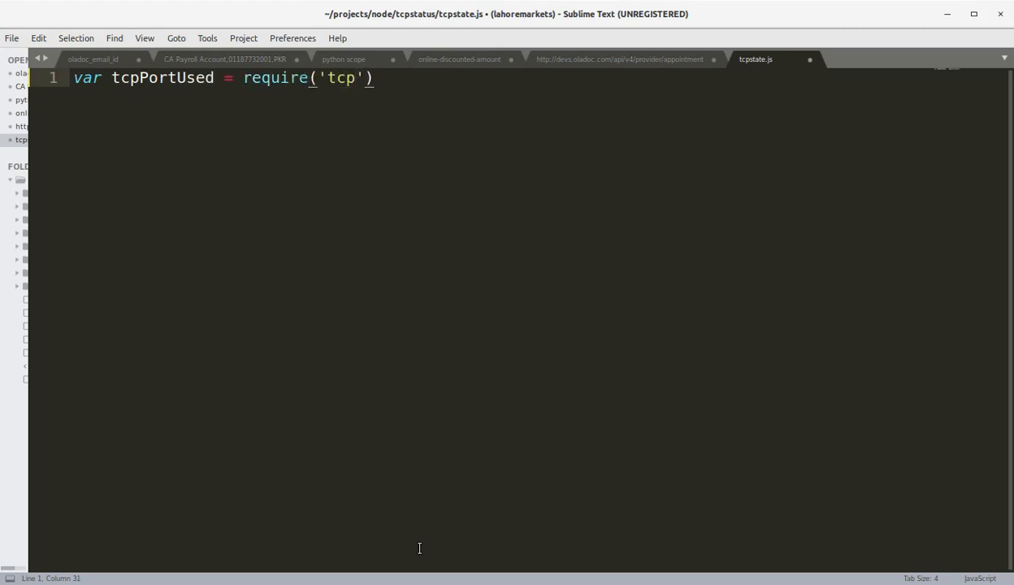
text(-port-used)
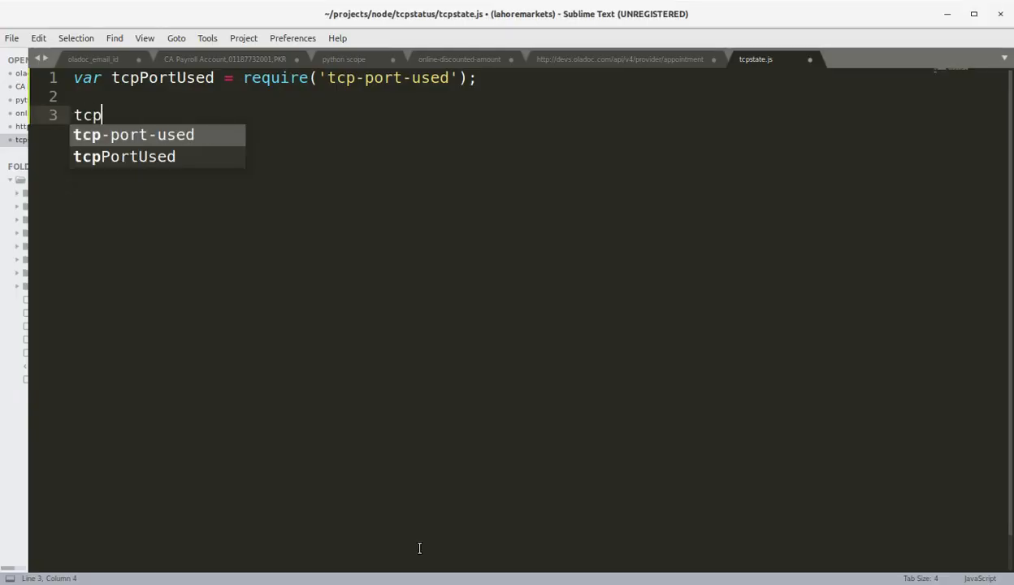
Add a tcpPortUsed.check(44201, '127.0.0.1') call.
text(PortUsed.)
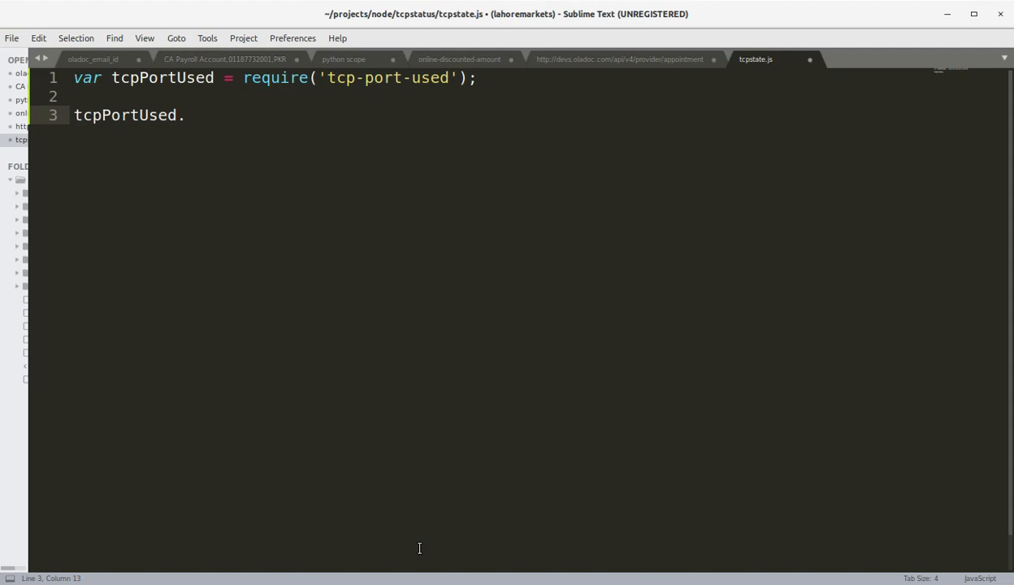
text(check)
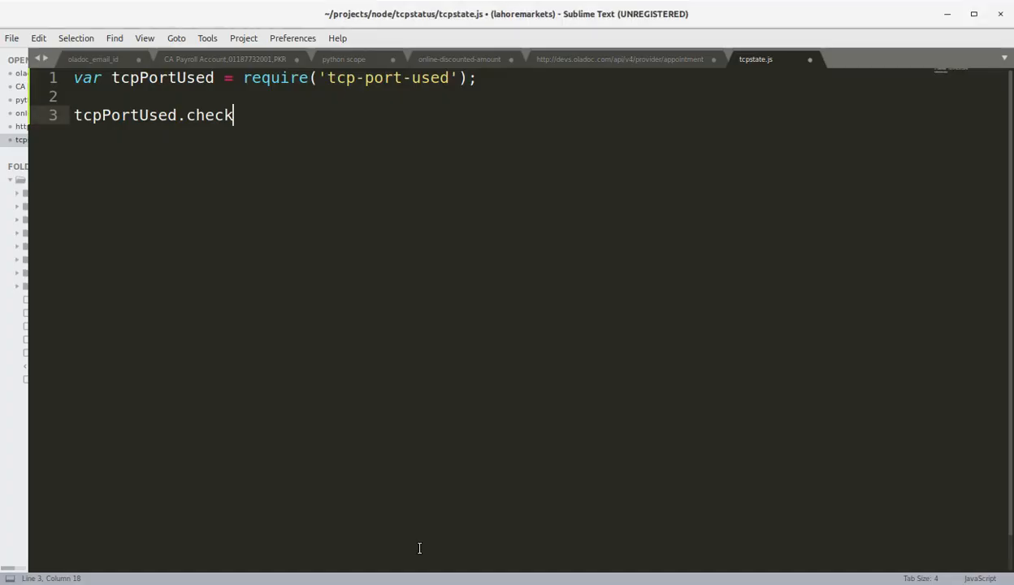
text((44)
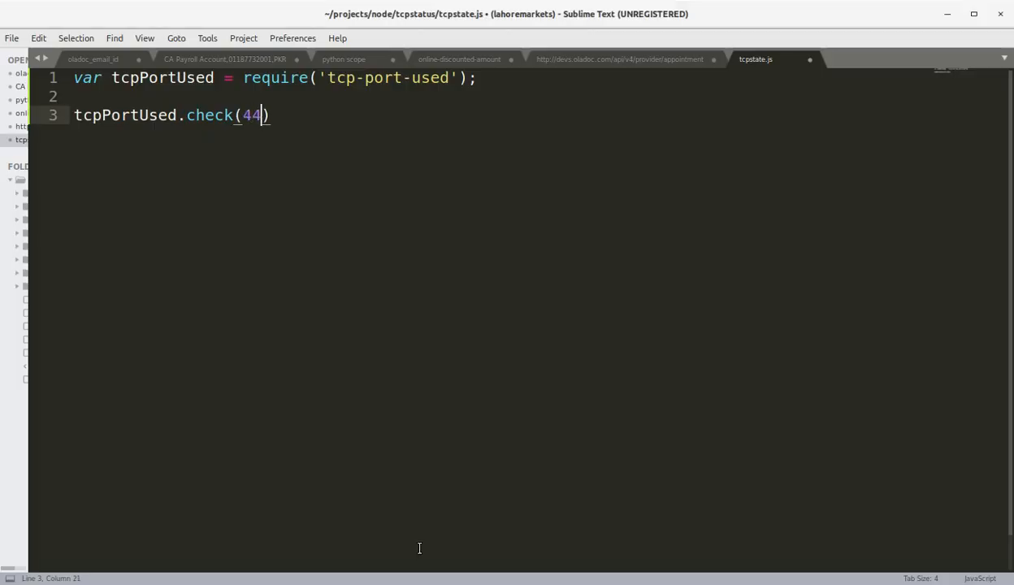
text(201,)
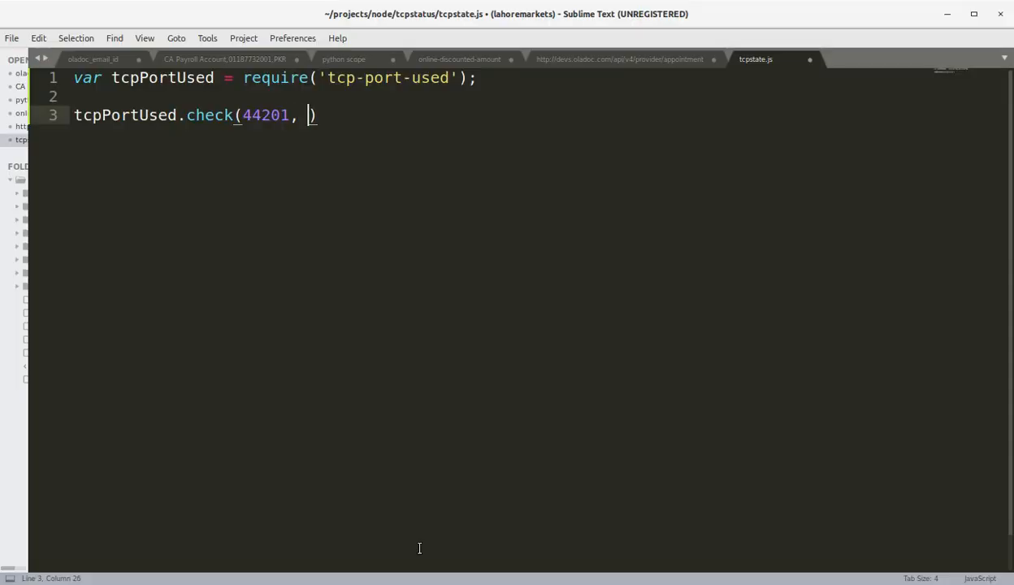
text('127.)
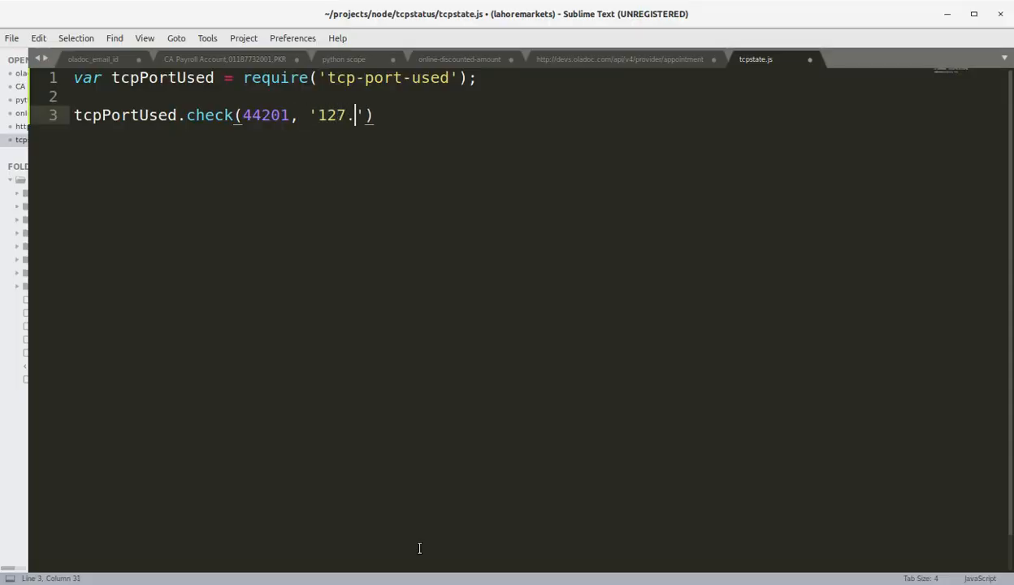
text(0.0.1)
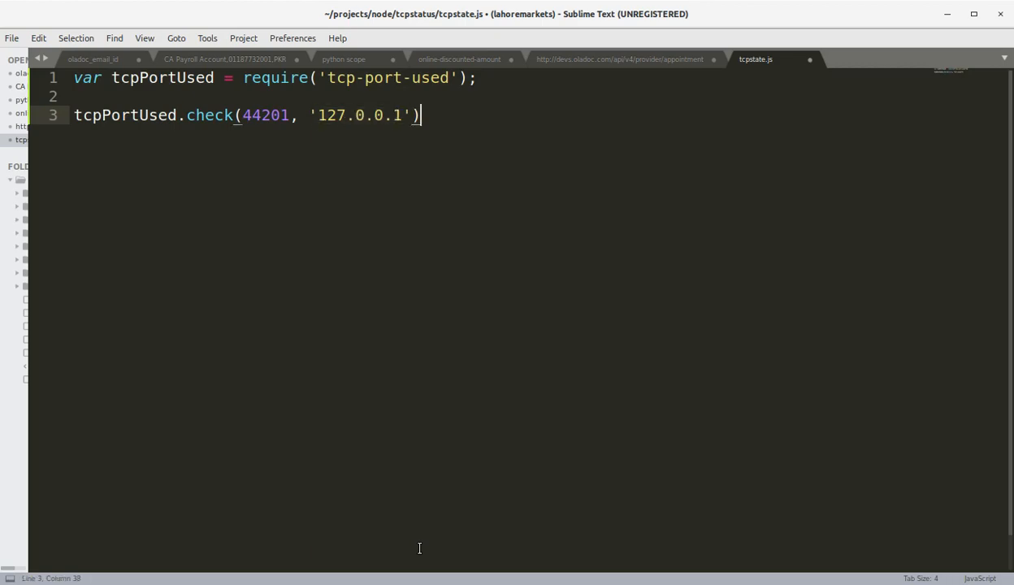
Add a .then success callback logging 'Port 44201 usage : ' + inUse.
text(.t)
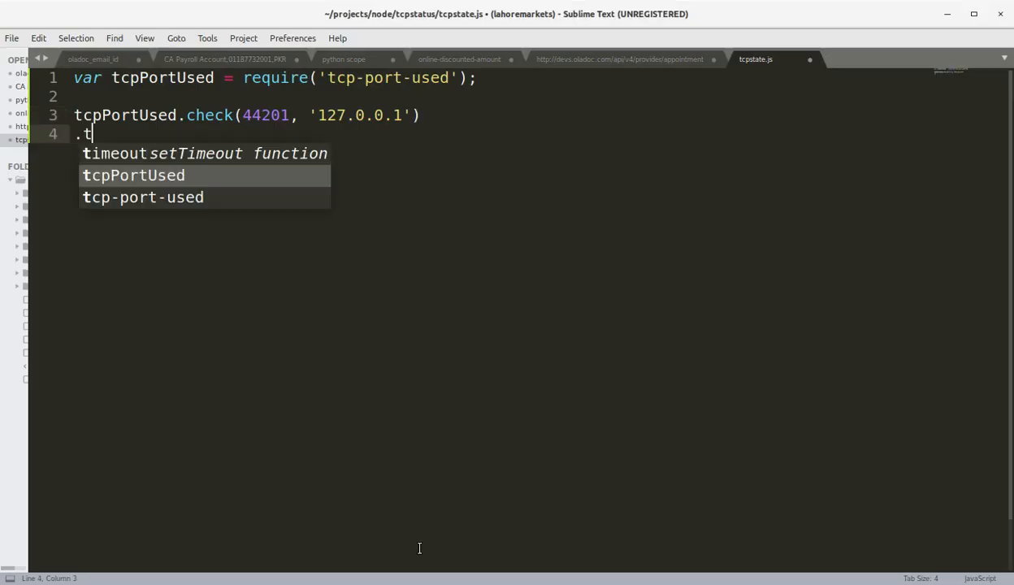
text(hen(fu)
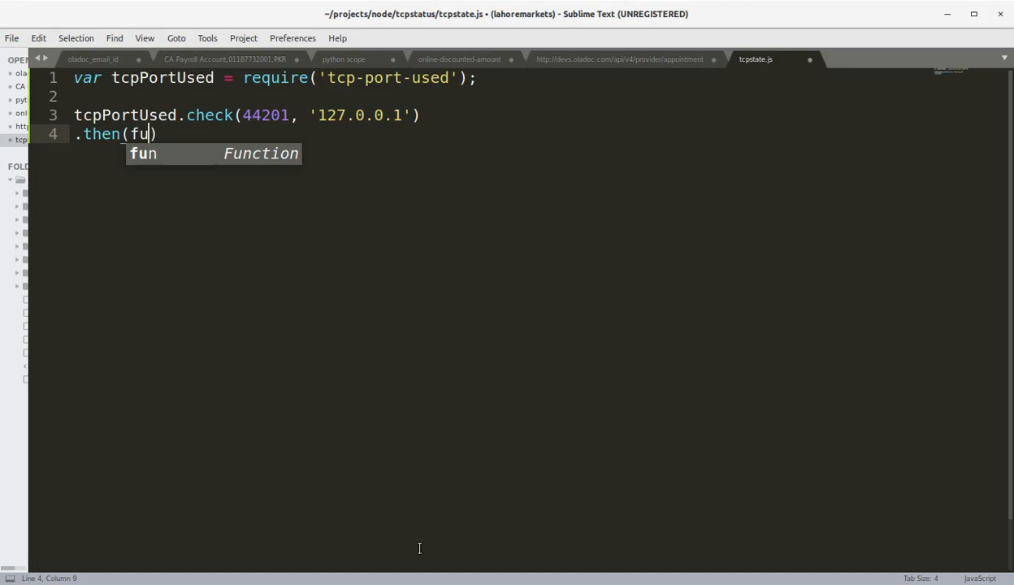
key(Tab)
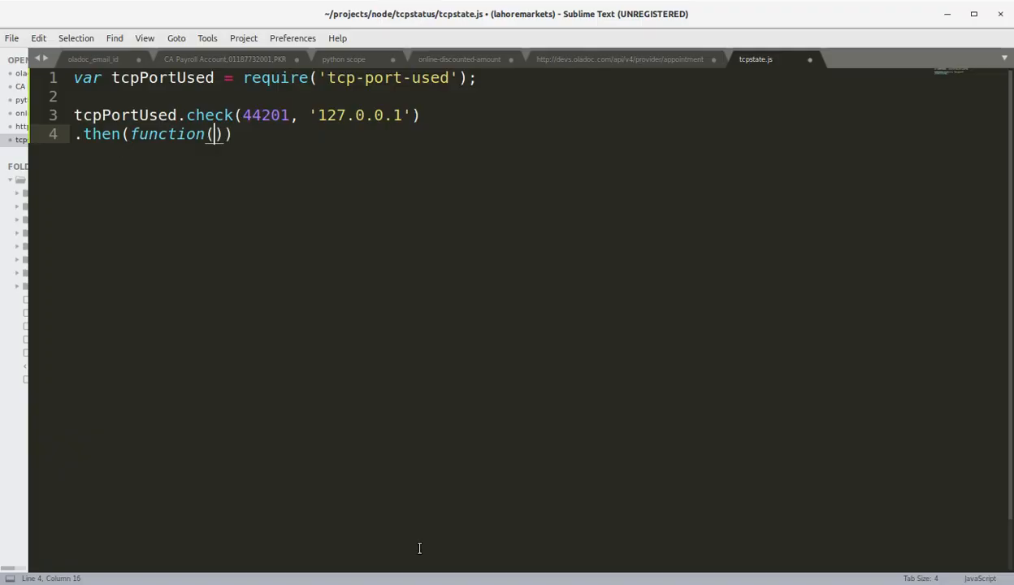
text(inUse){})
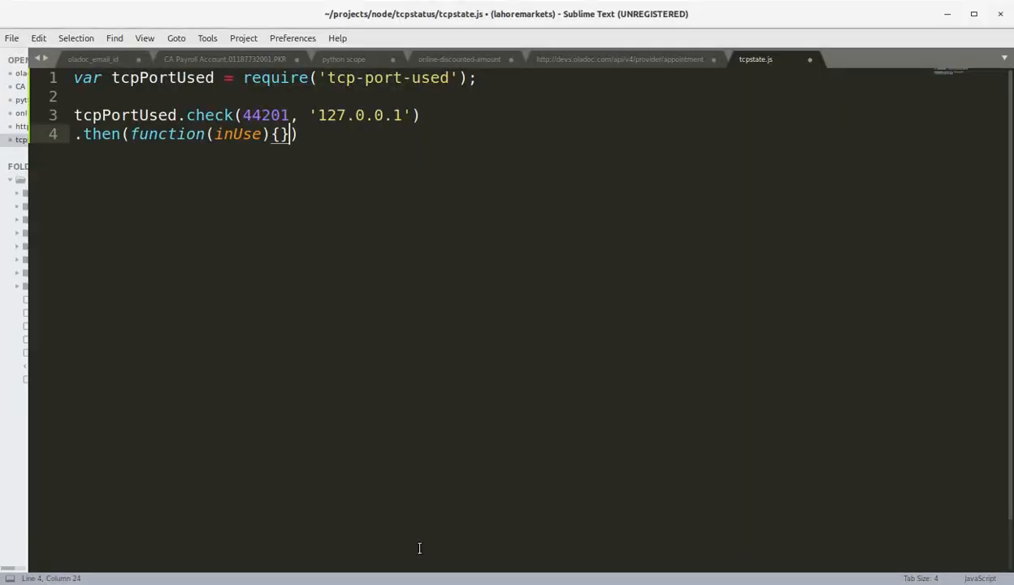
text(conso)
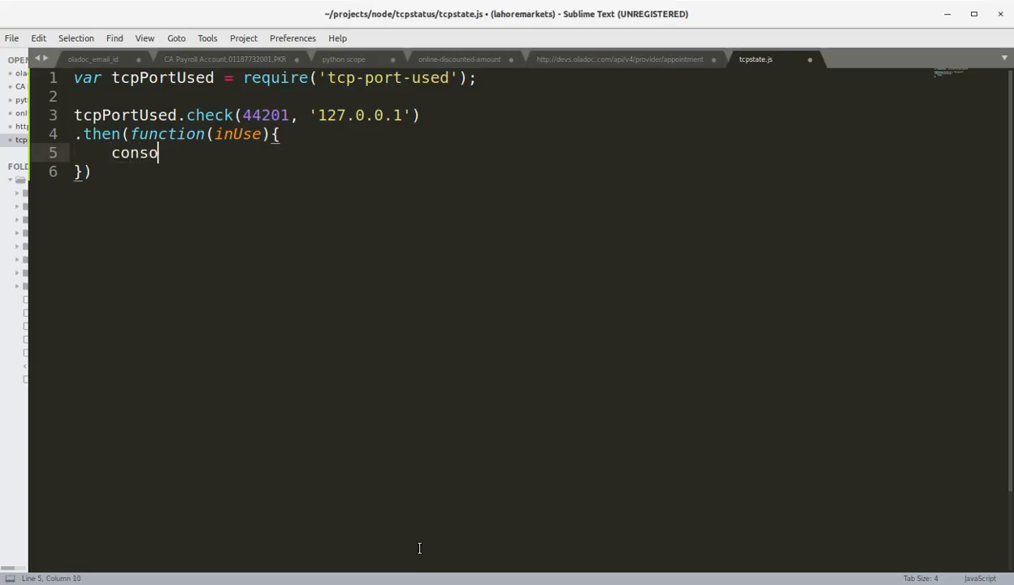
text(le.log('Port '))
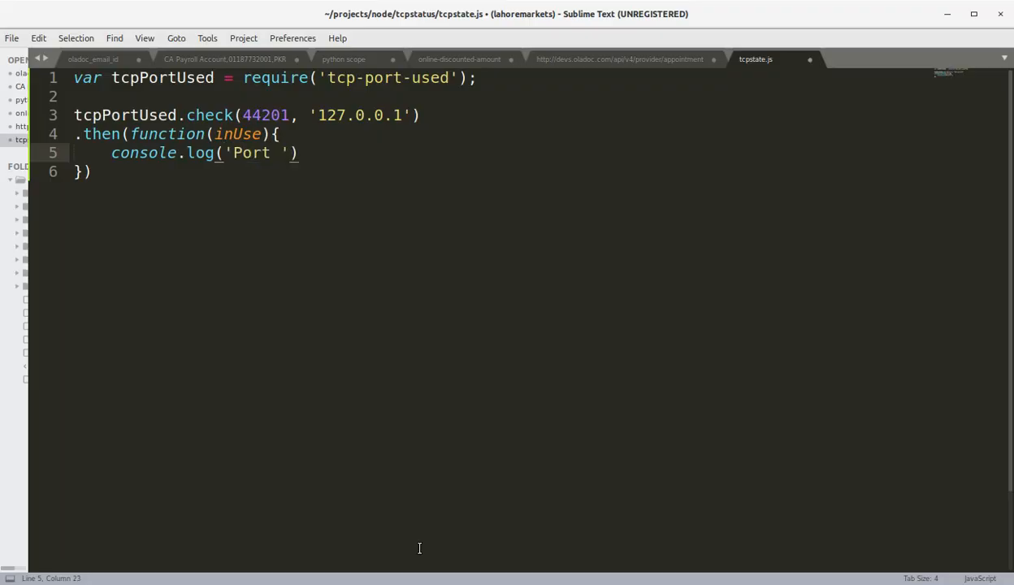
text(44201 usage)
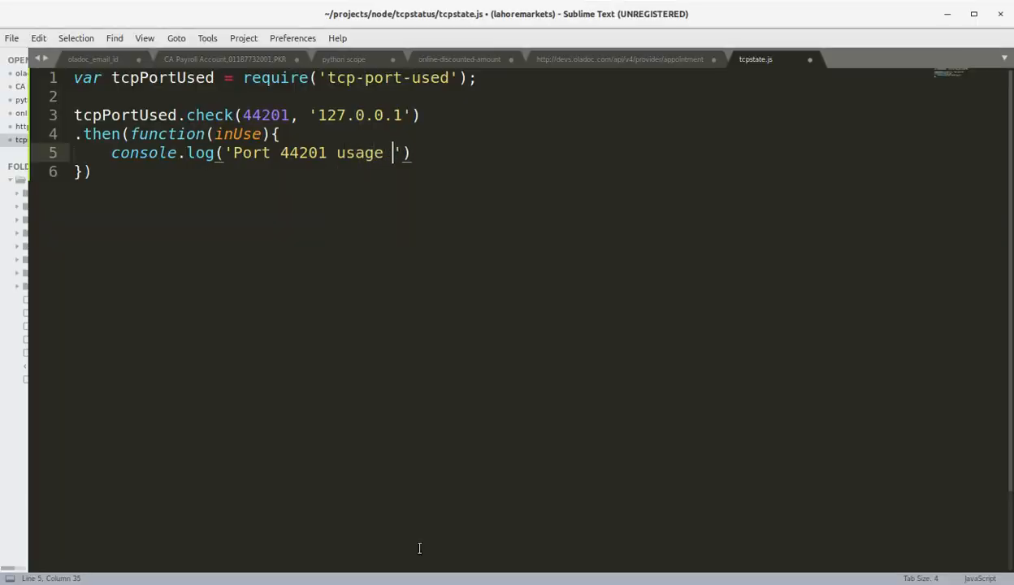
text(:)
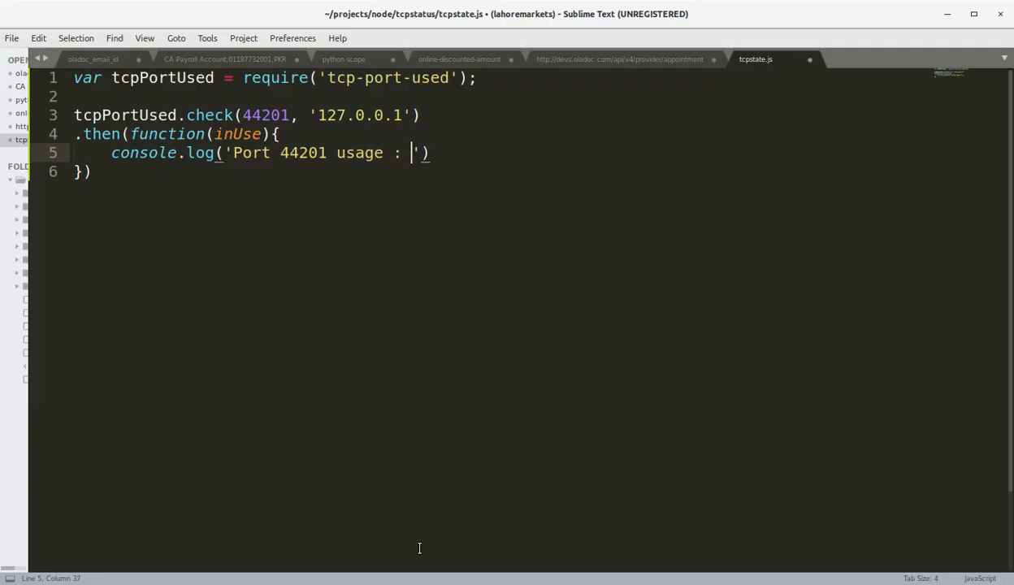
text(+)
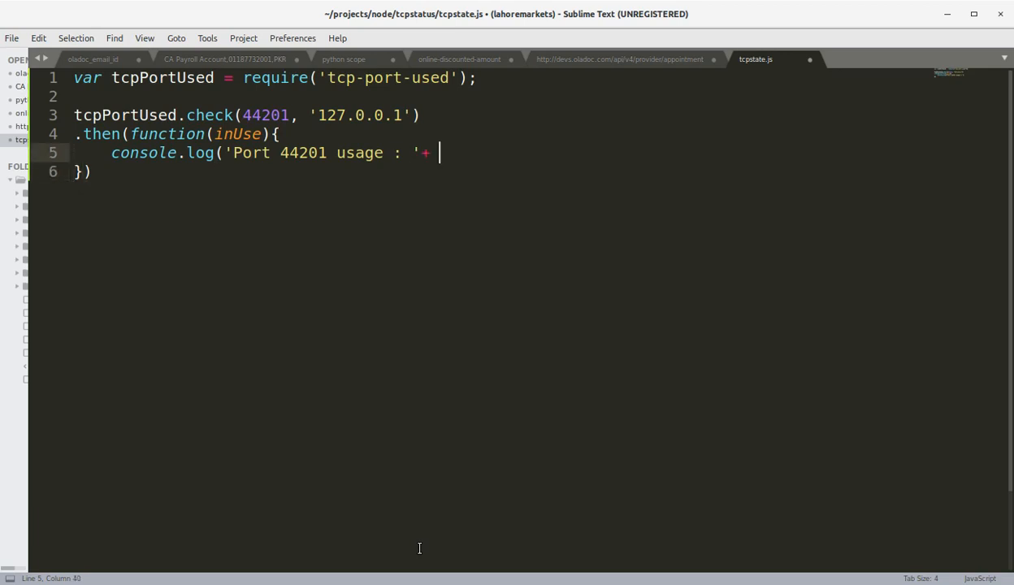
text(inn)
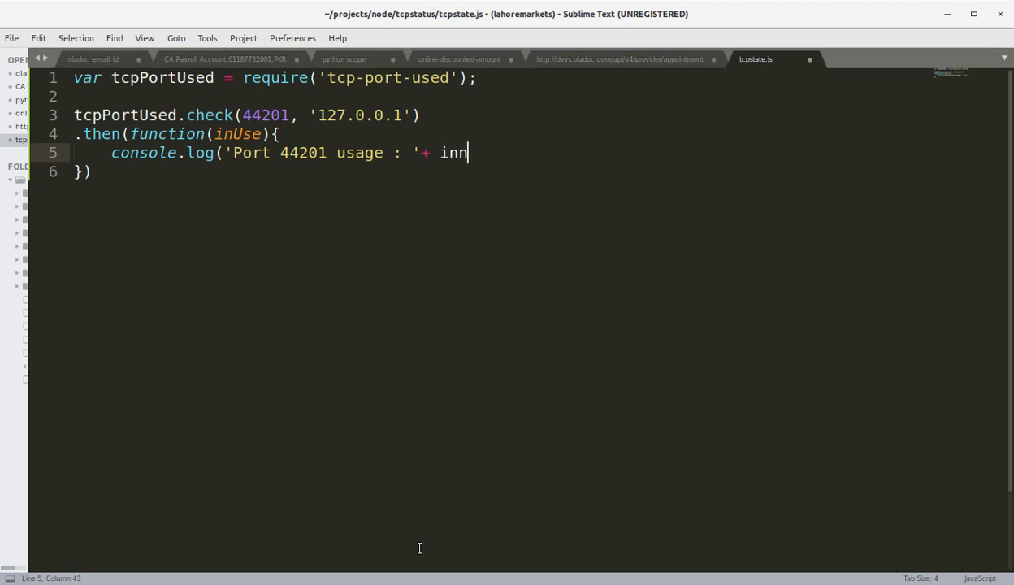
text(Use);)
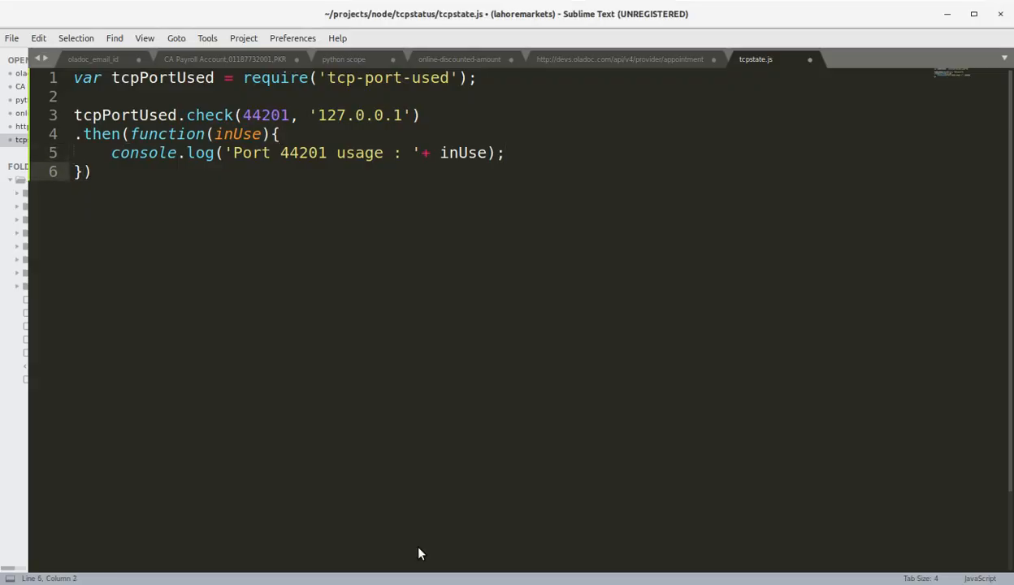
Add an error callback logging 'Error on check : ' with err.message.
text(, func)
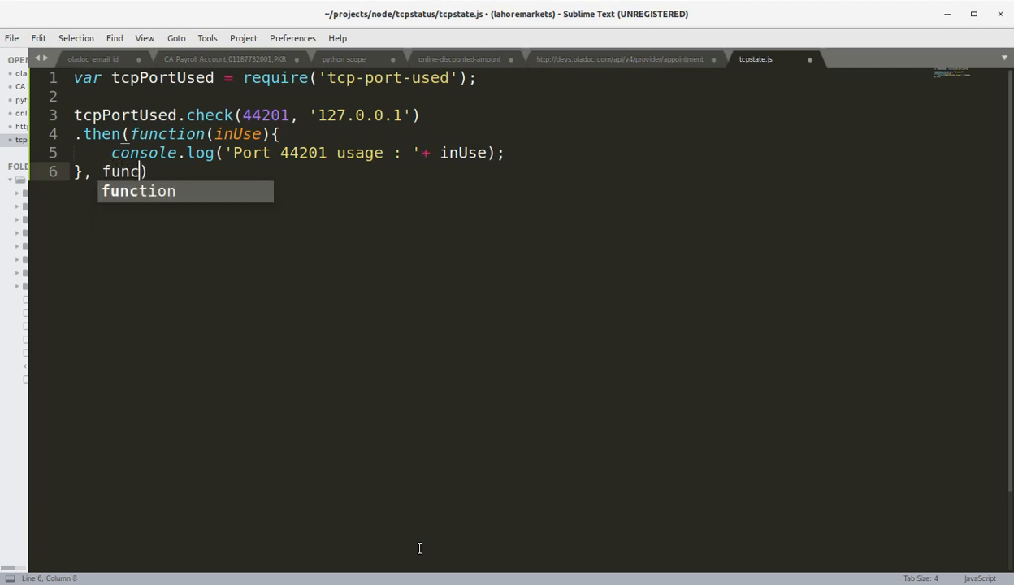
text(tion(err))
text(console.log('Error on ch)
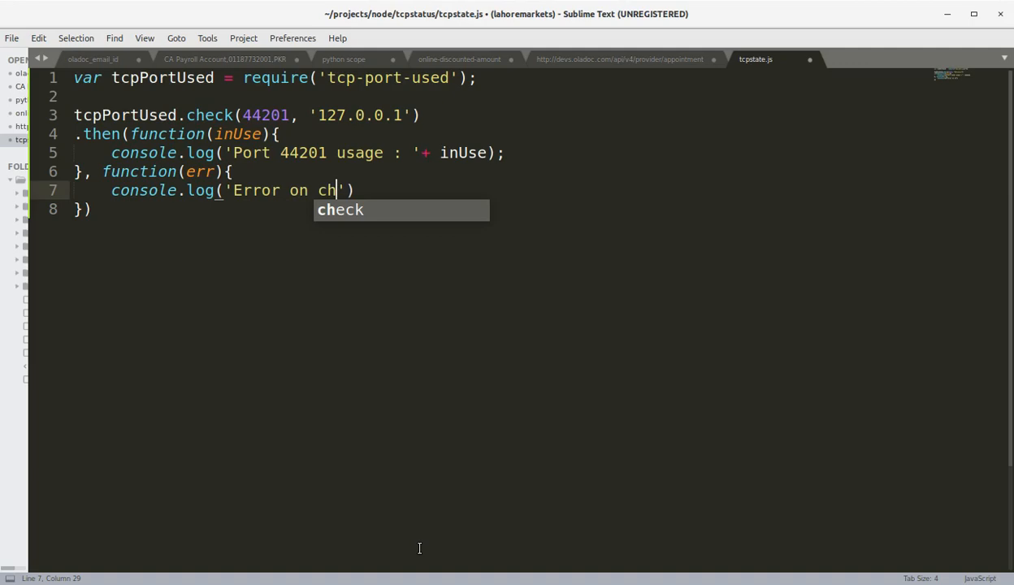
text(eck : ', err)
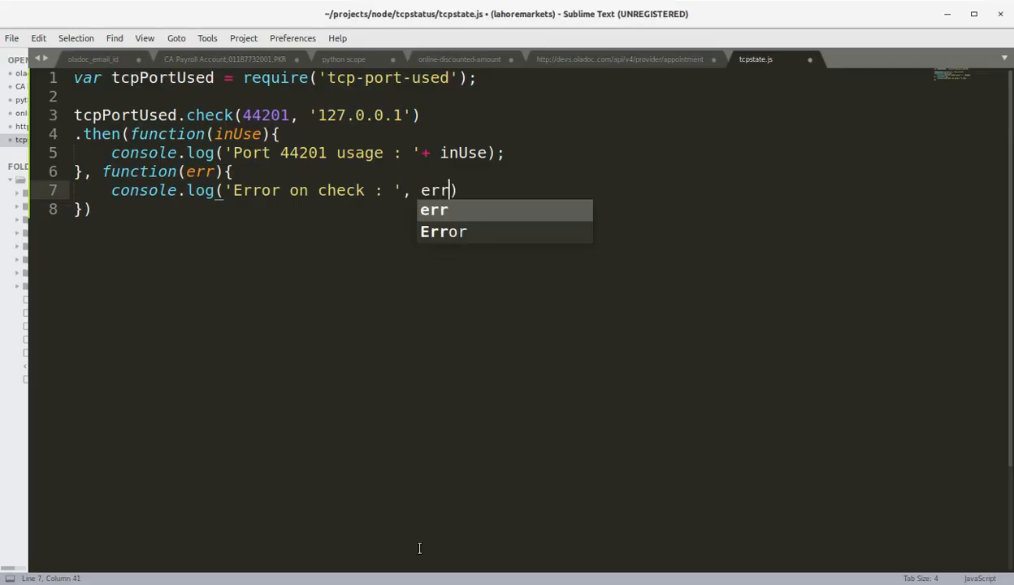
text(.me)
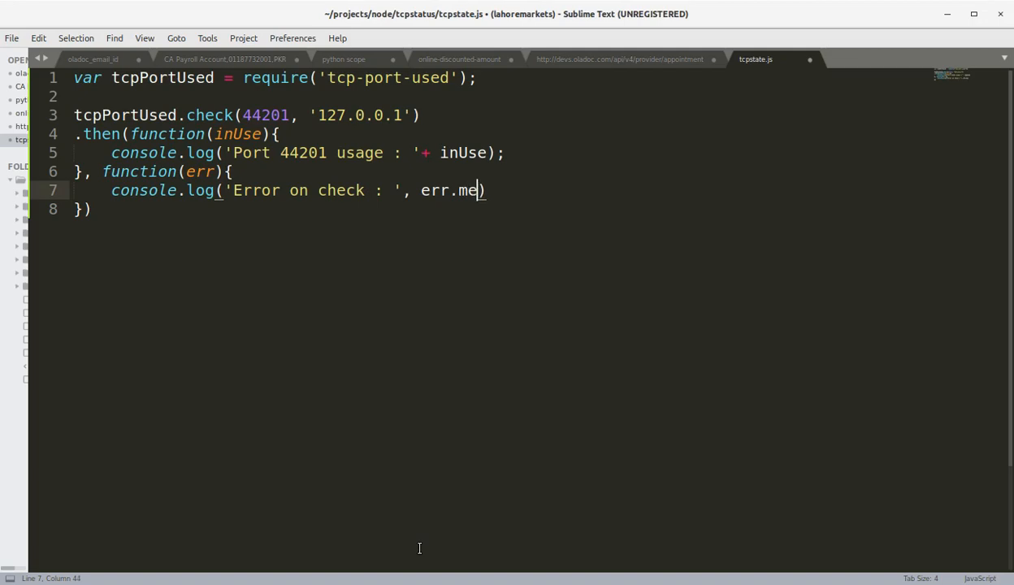
text(ssage)
click(288, 209)
text(;)
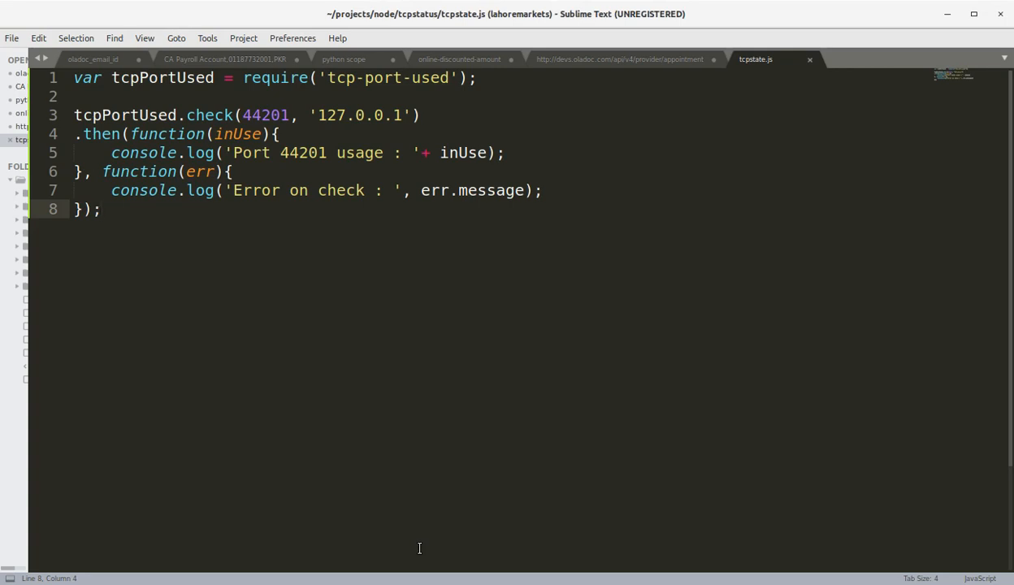
Change the checked port number in the script to 80.
click(504, 153)
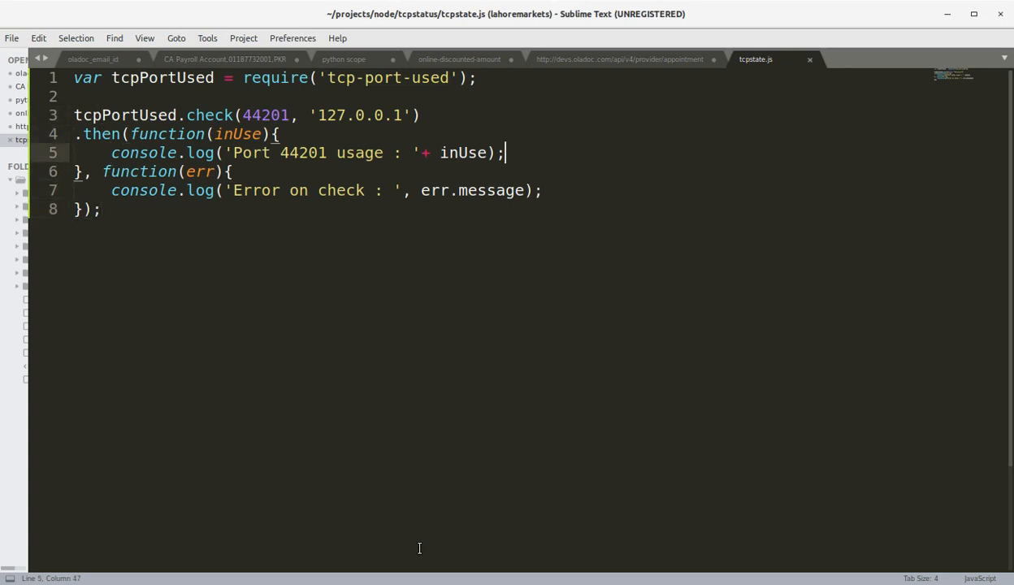
click(325, 114)
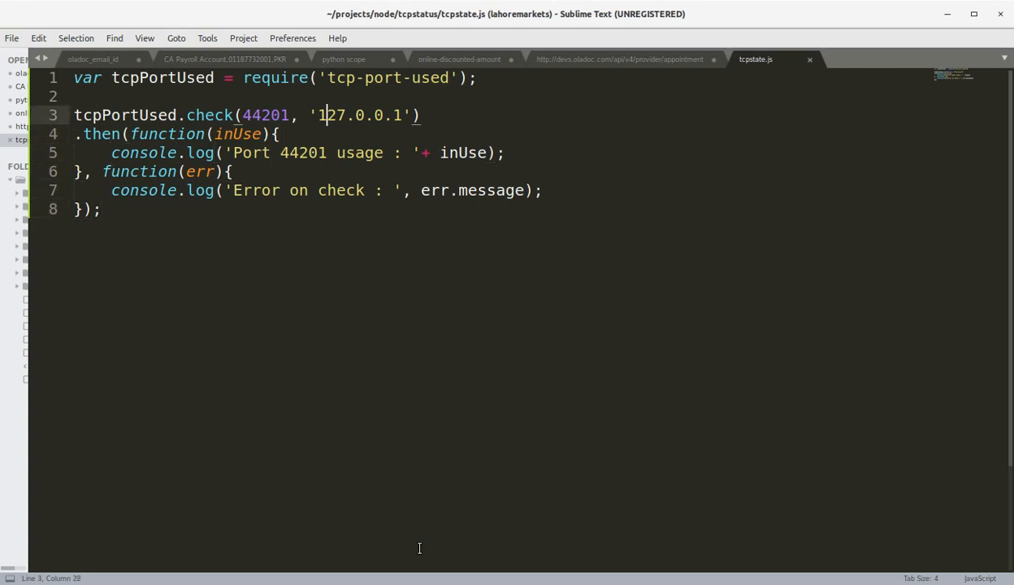
text(80)
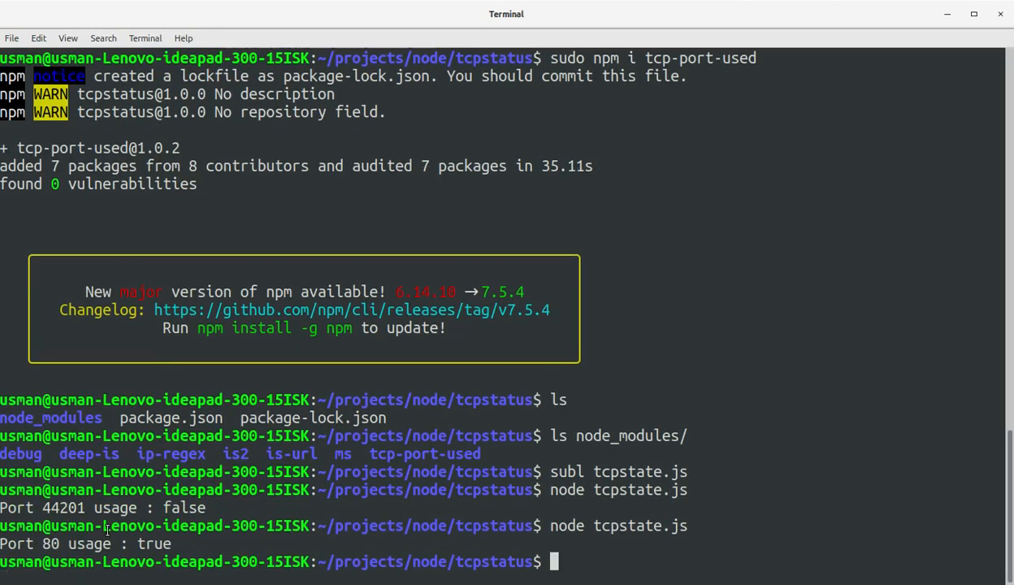
Confirm node tcpstate.js reports port 80 in use, then begin saving under a new name.
double_click(153, 544)
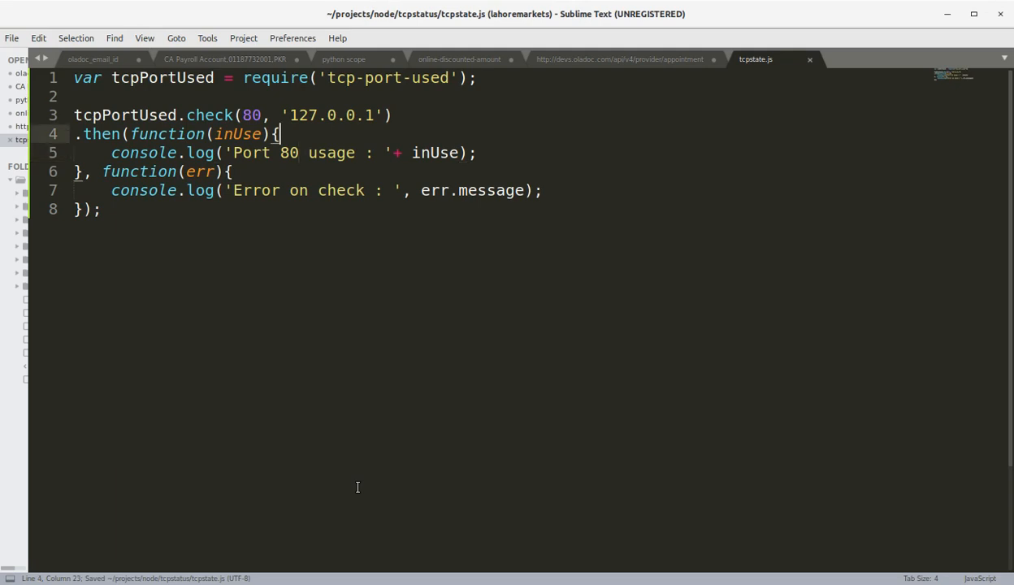
click(100, 209)
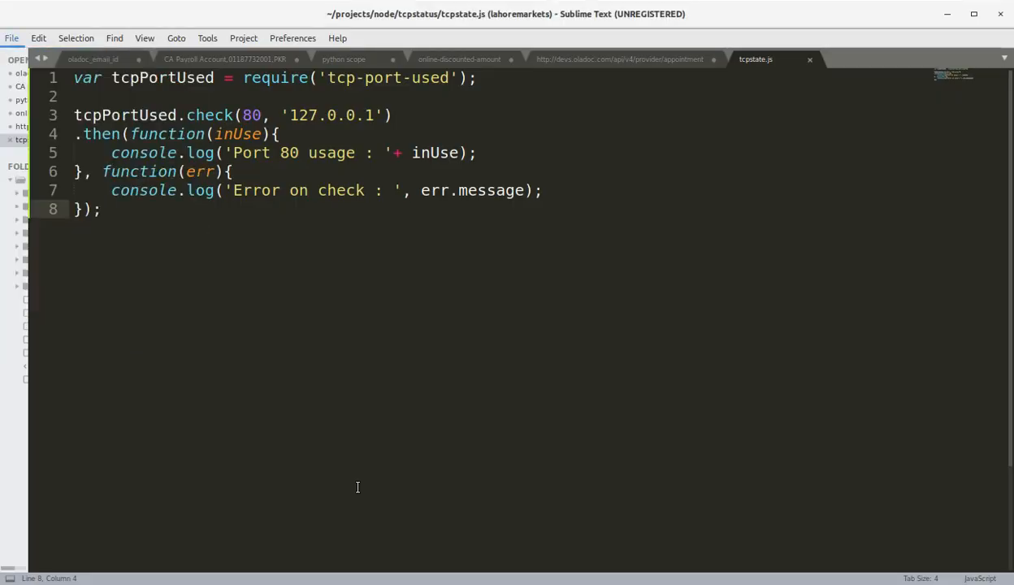
key(ctrl+shift+s)
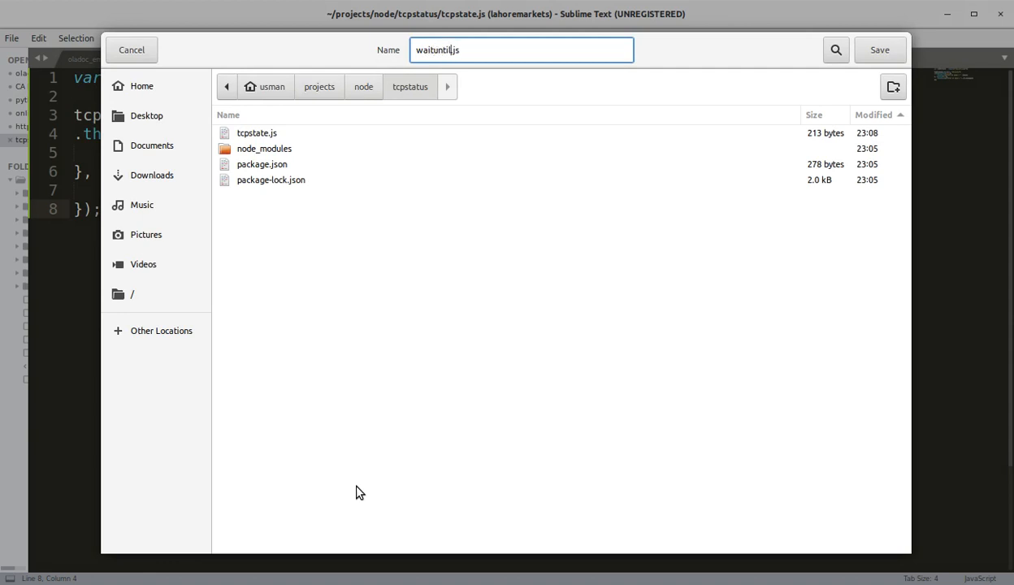
Save the copy as waituntilfree.js and start replacing check with waitUntilFree.
click(879, 49)
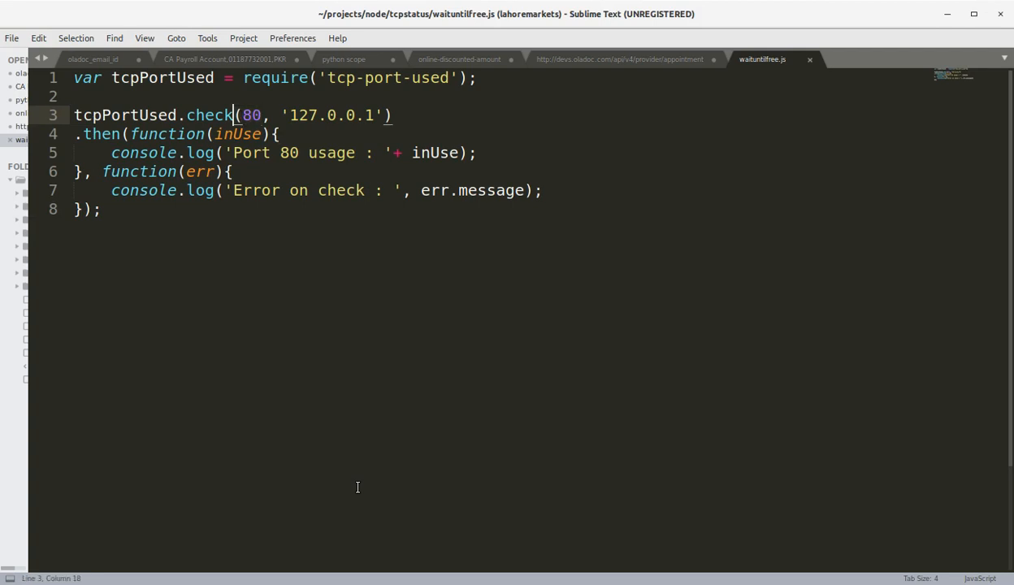
text(waitUntilFree)
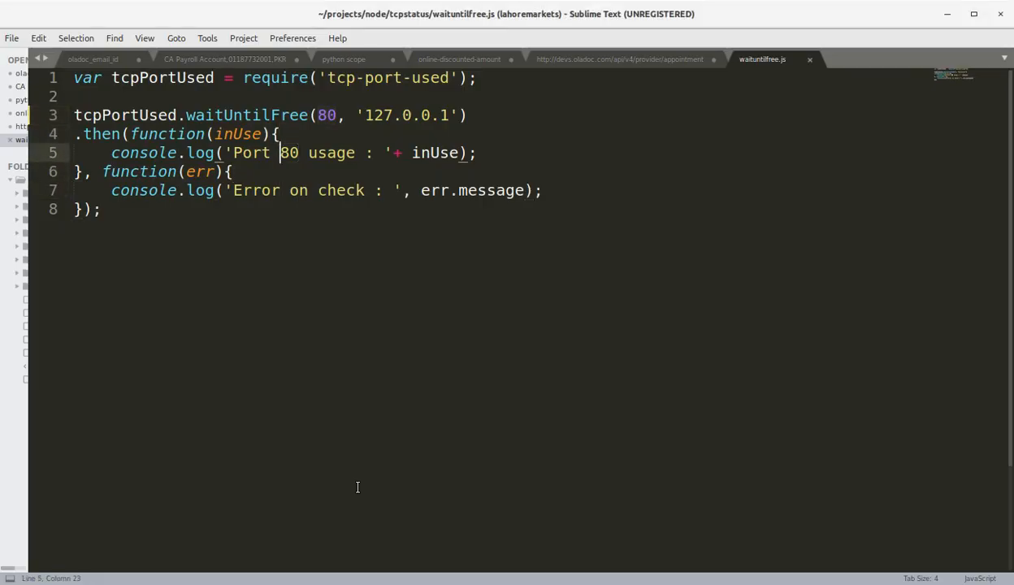
Reword the log message to 'Port 80 is now free' and save waituntilfree.js.
click(276, 134)
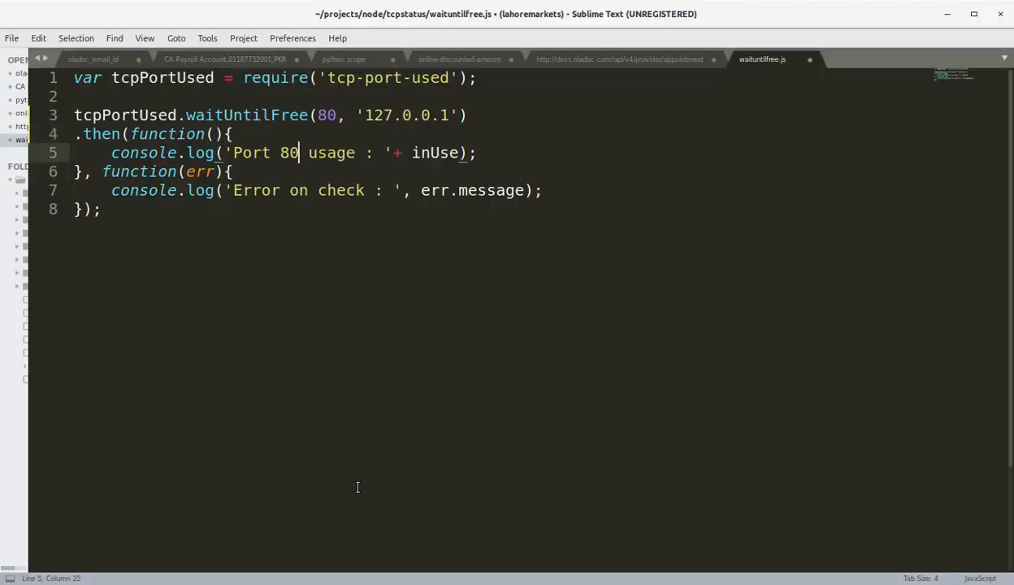
text(is now fre)
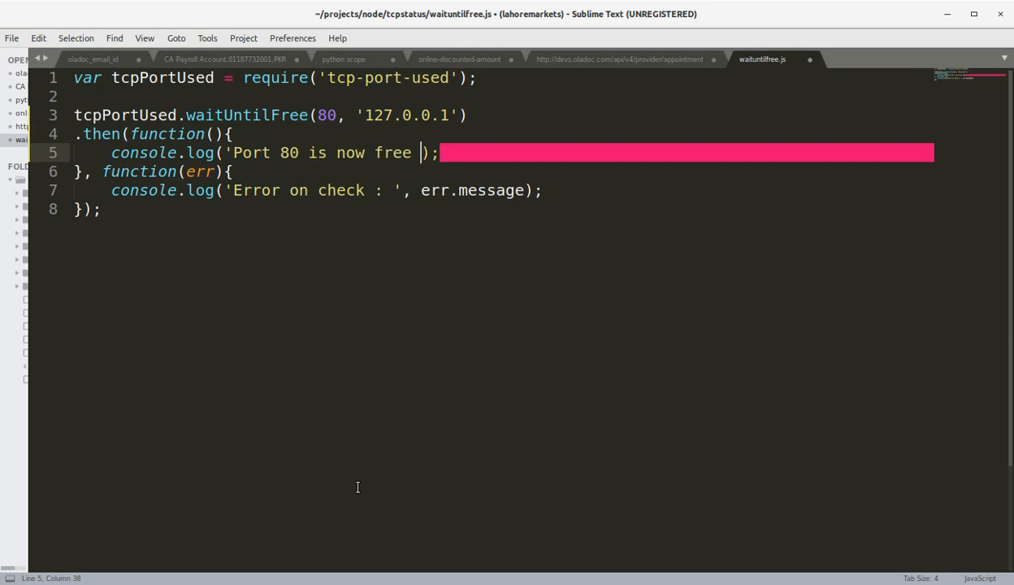
key(ctrl+s)
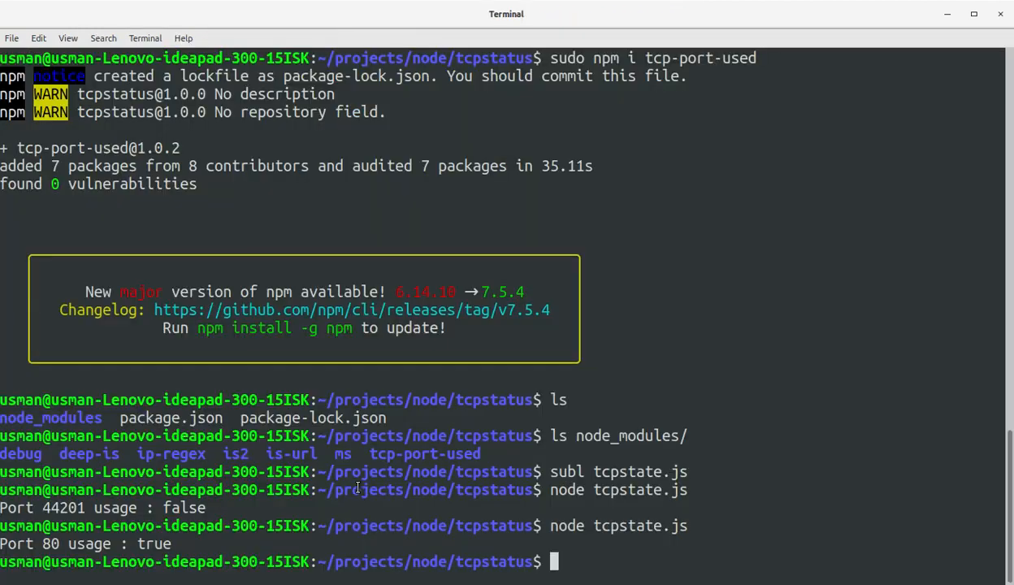
Run node waituntilfree.js, which ends with 'Error on check : timeout'.
text(node)
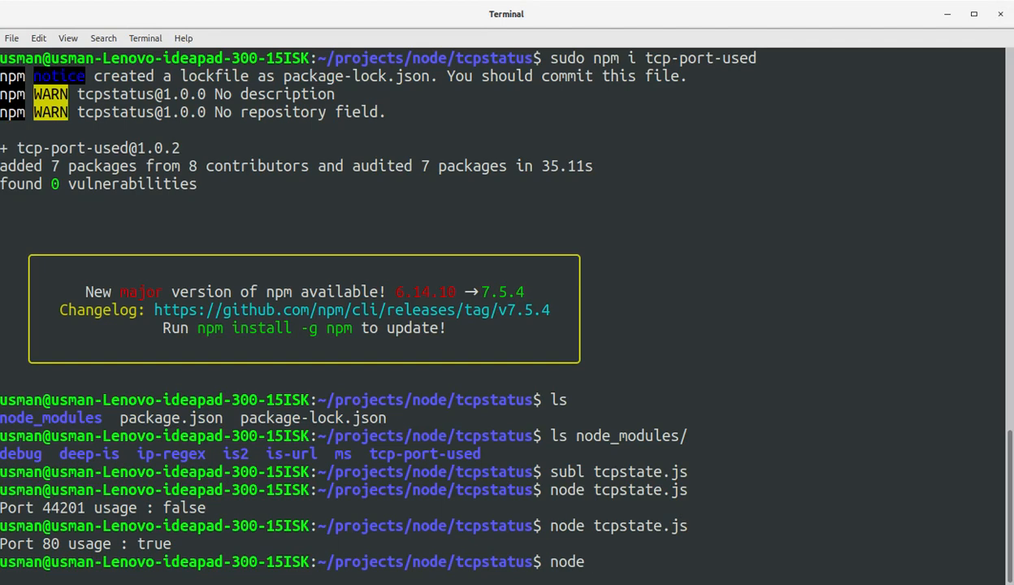
text(waituntilfree.js)
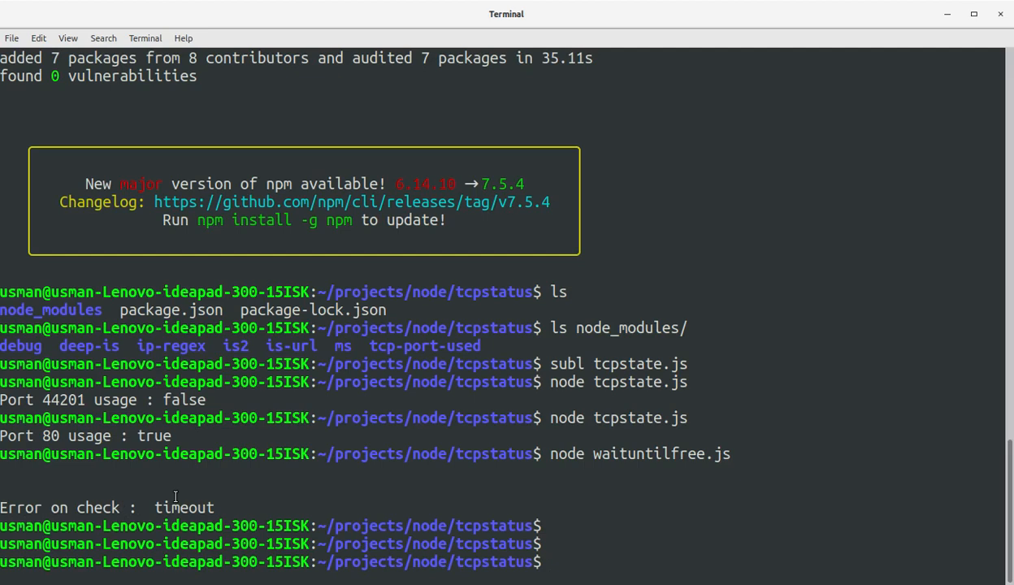
text(node waituntilfree.js)
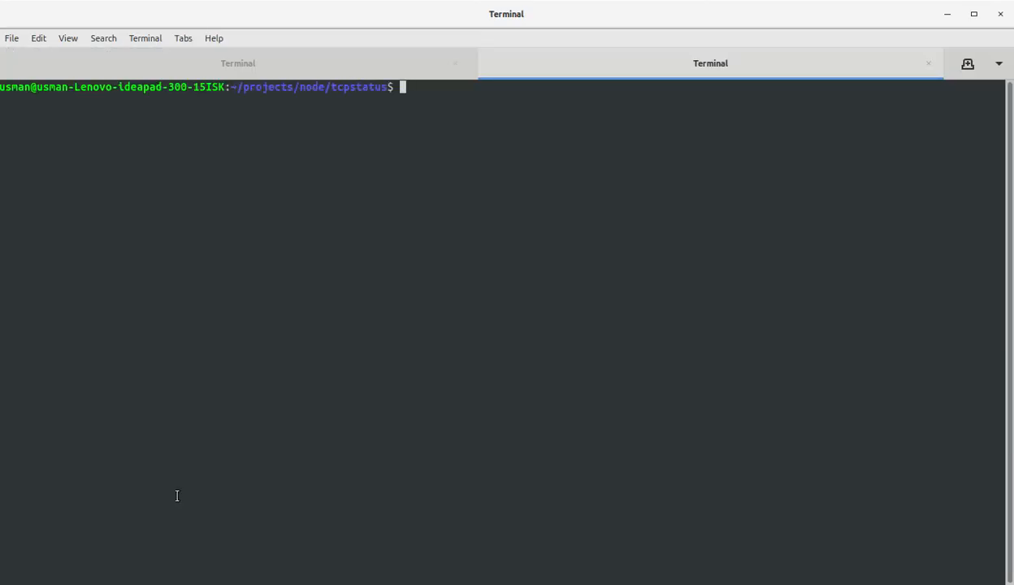
Enter sudo service apache2 stop in the second terminal tab.
text(sudeo)
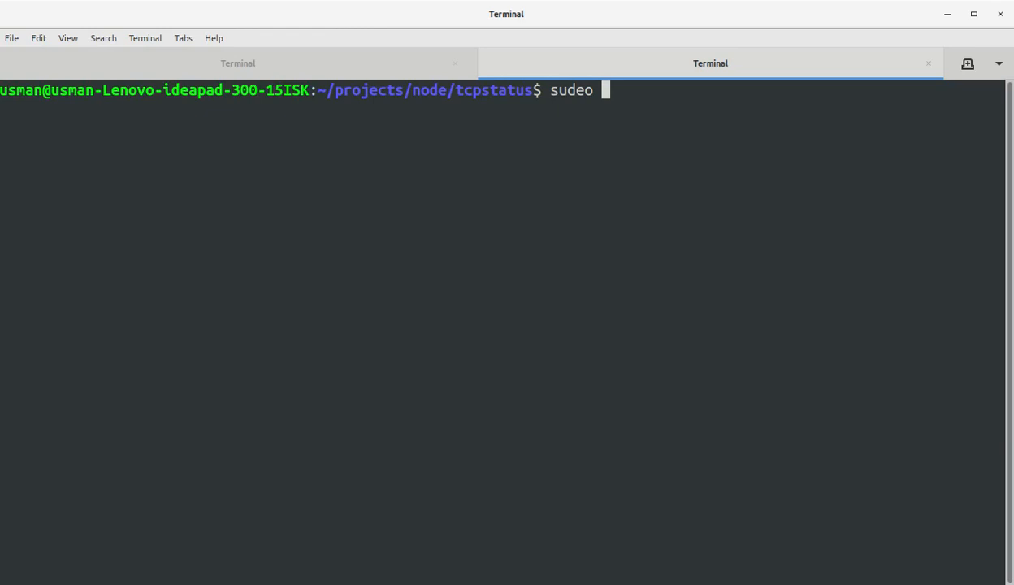
key(BackSpace)
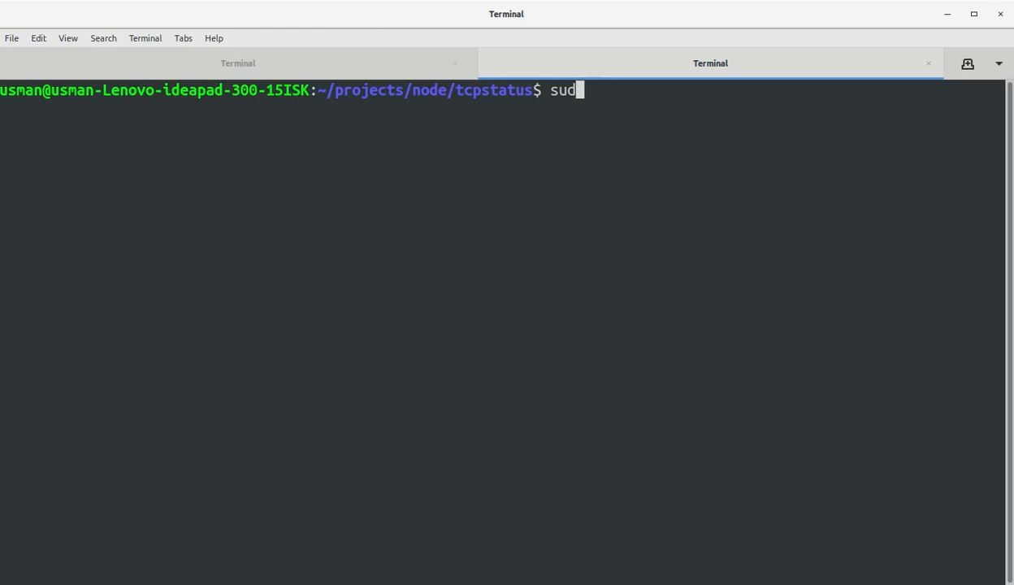
text(o service apache2 sto)
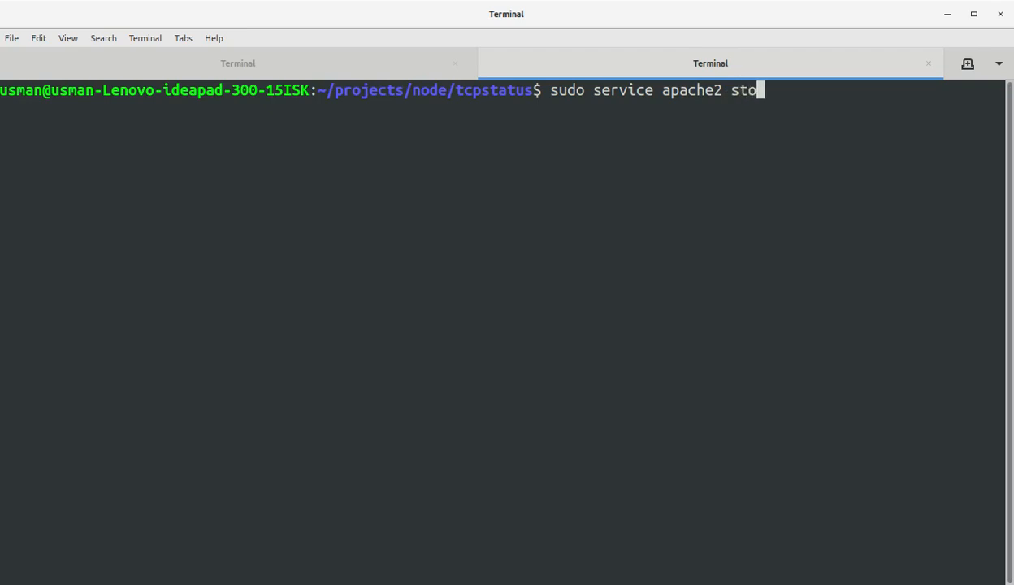
text(p)
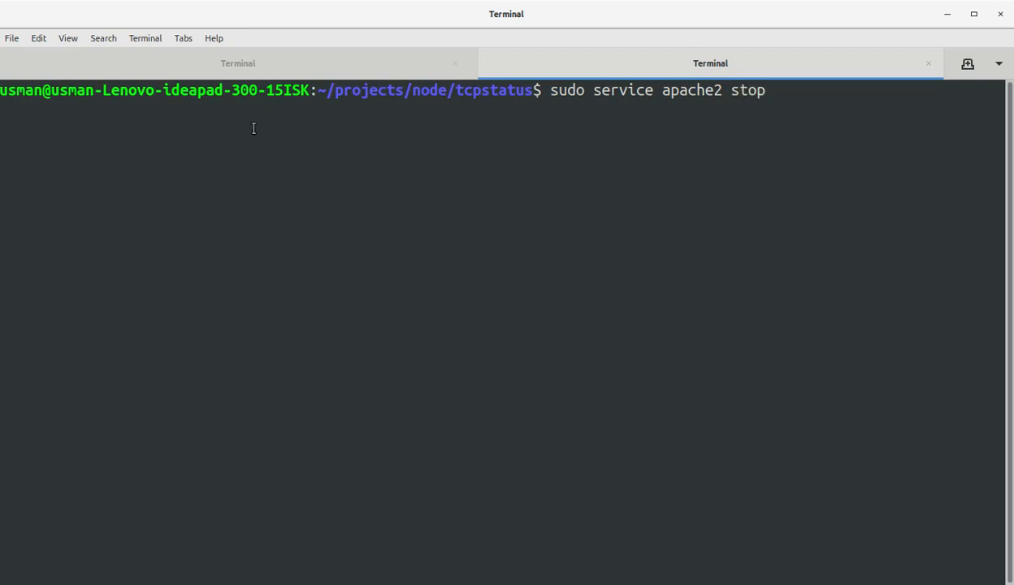
Check the waiting script's tab, enter the password, and rerun sudo service apache2 stop.
click(237, 62)
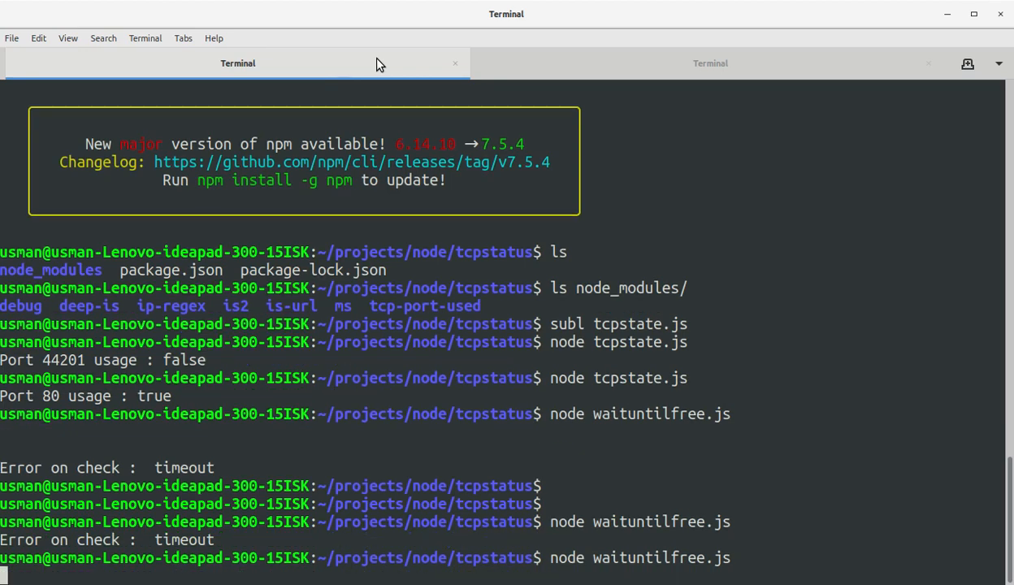
click(709, 62)
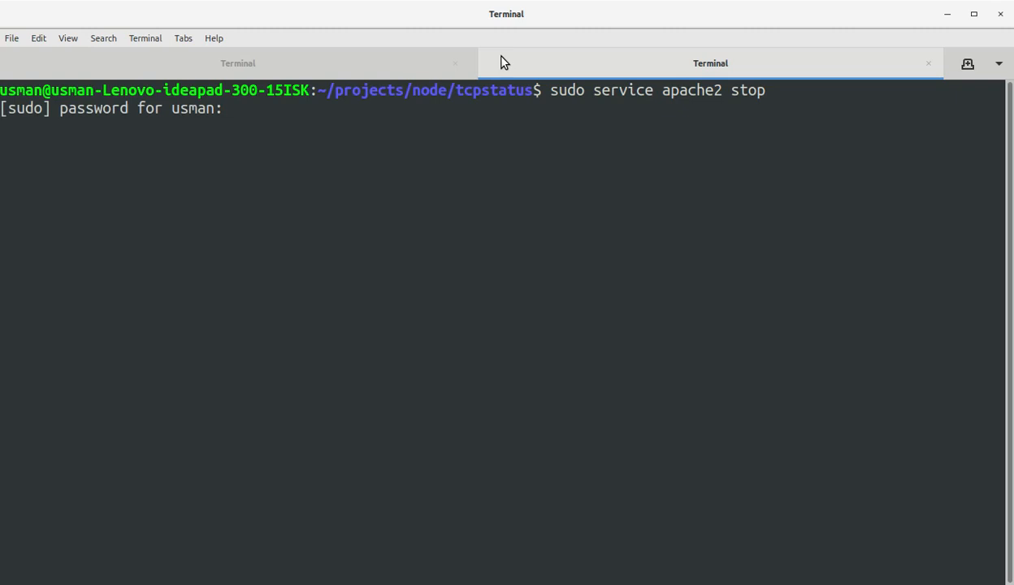
click(237, 63)
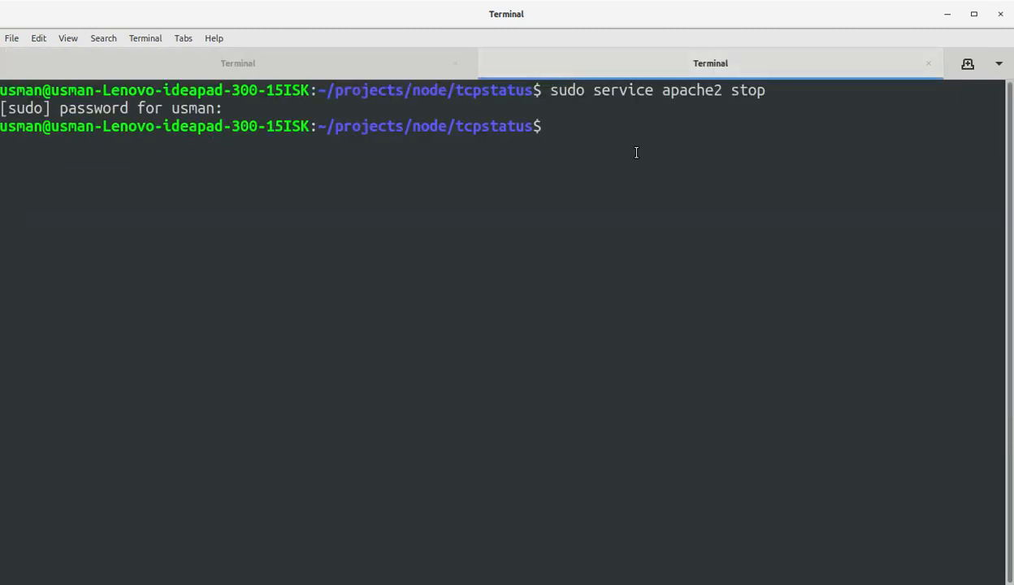
text(sudo service apache2 stop)
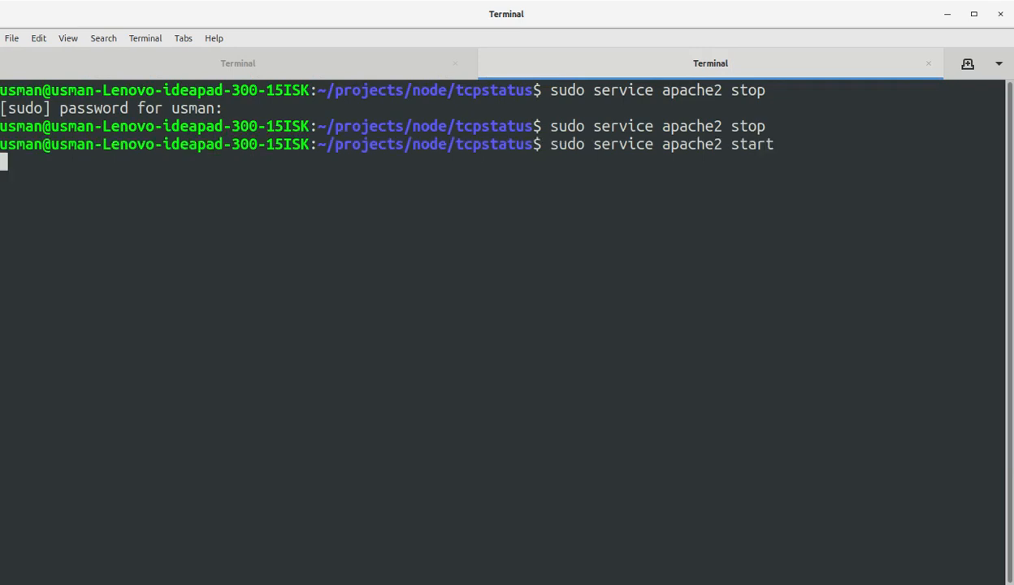
text(sudo service apache2 stop)
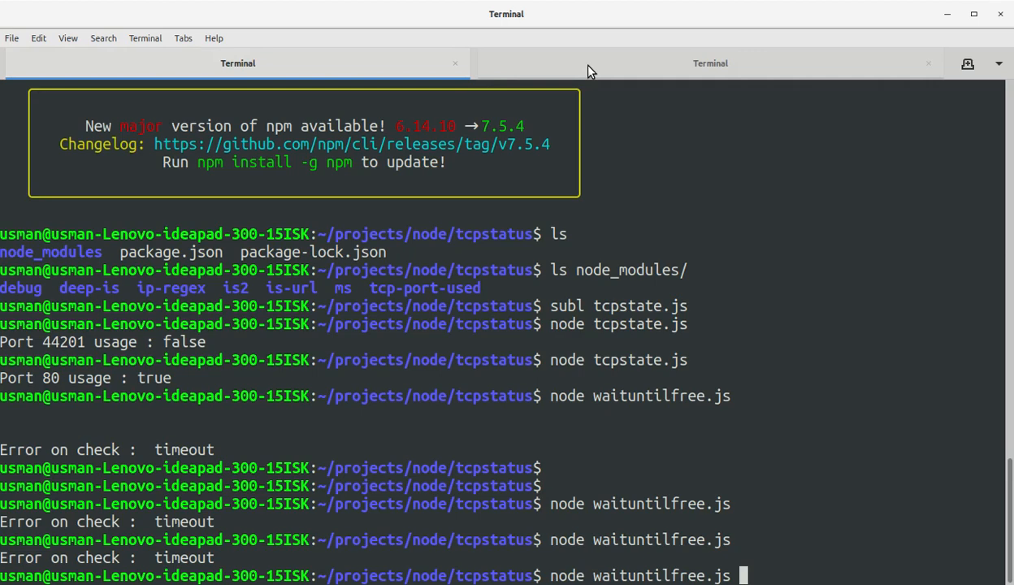
click(709, 63)
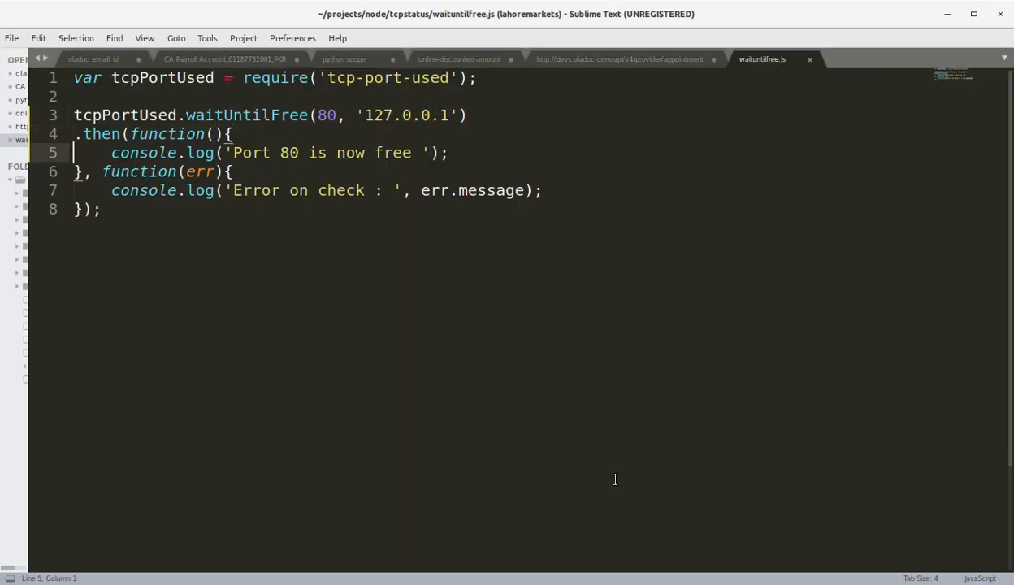
Resave waituntilfree.js, then begin Save As from the File menu.
click(447, 153)
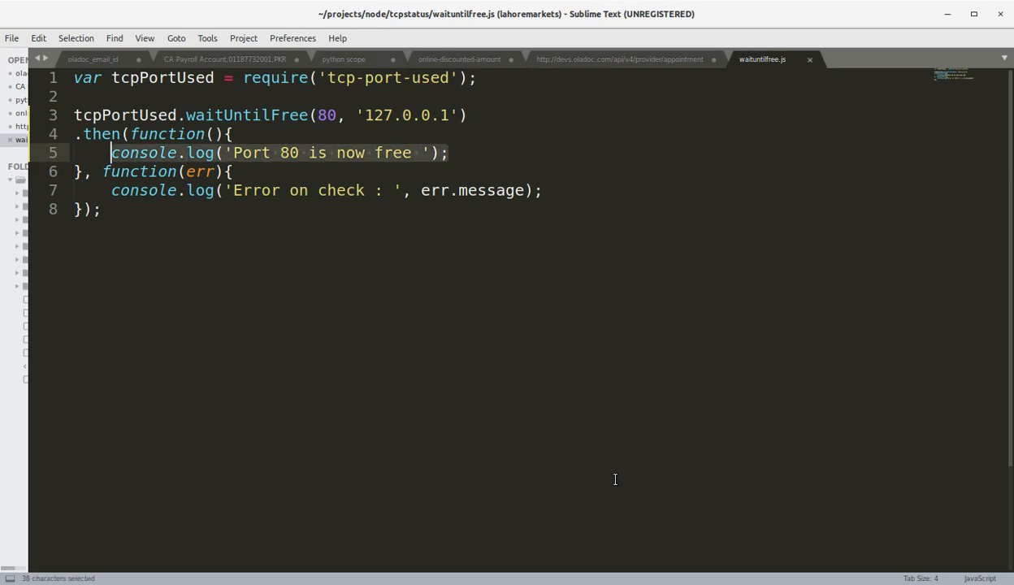
key(ctrl+s)
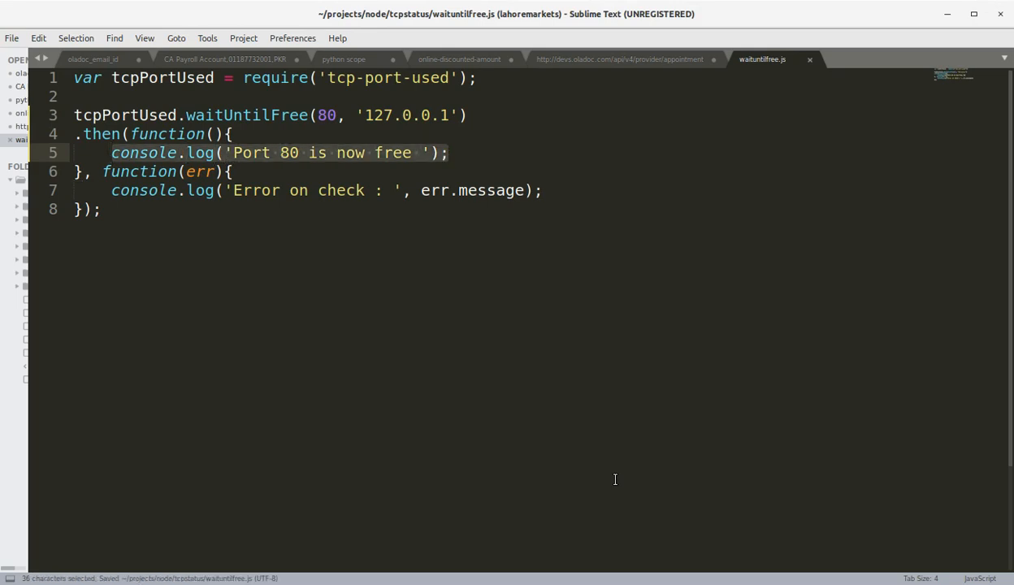
click(11, 38)
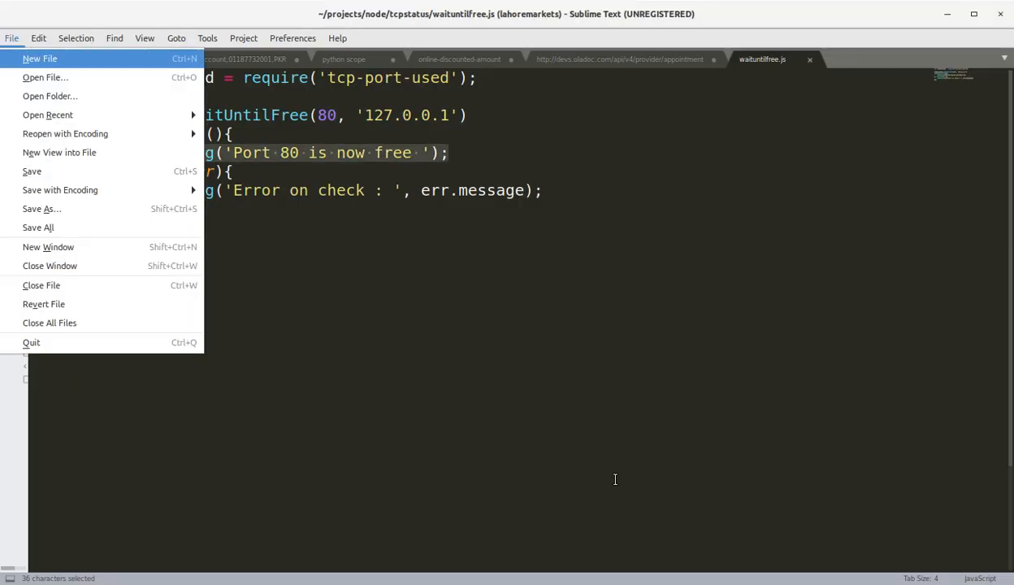
click(41, 208)
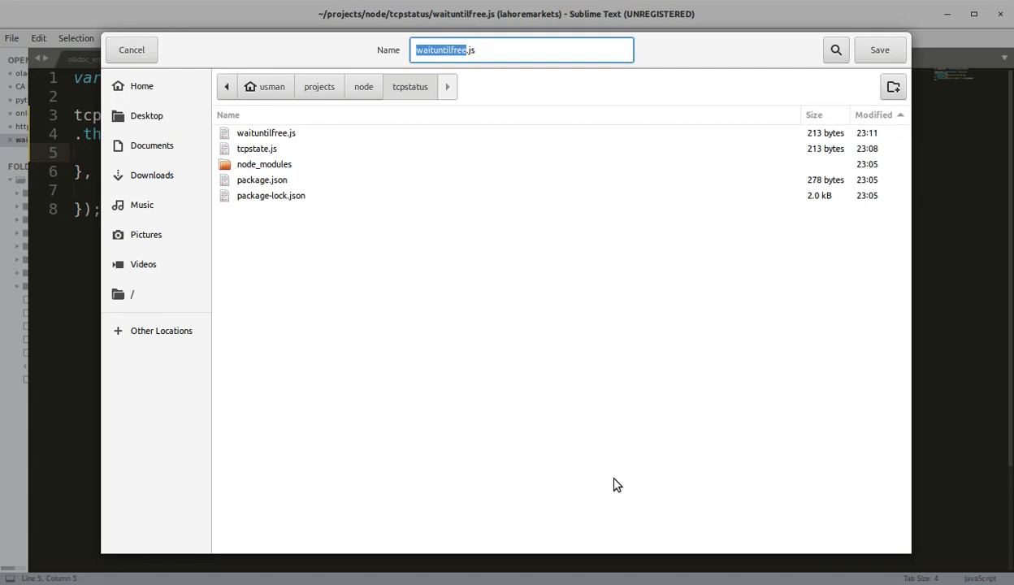
Save the copy as waituntilfreeonhost.js and change the call to waitUntilFreeOnHost.
text(onh)
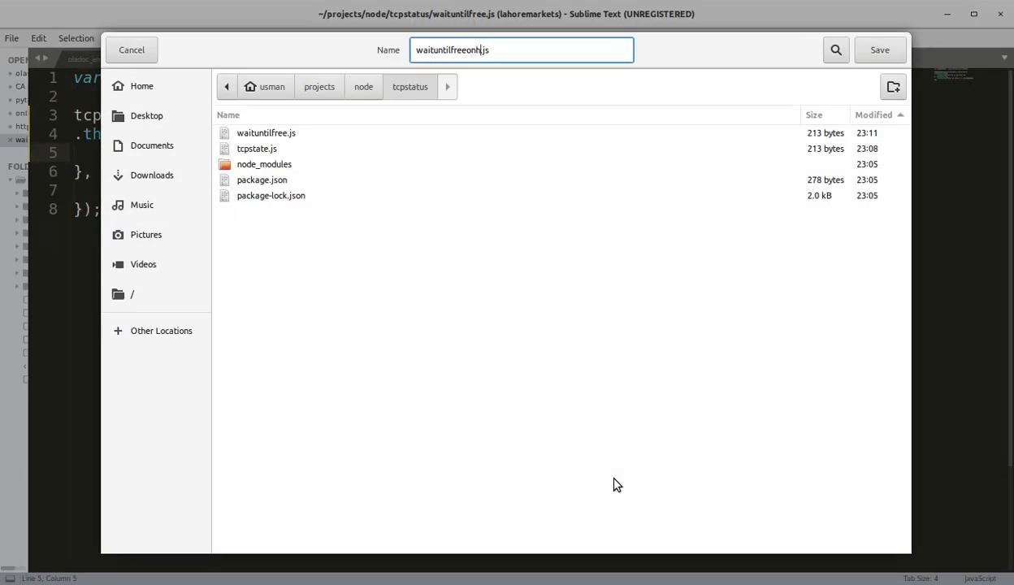
click(879, 50)
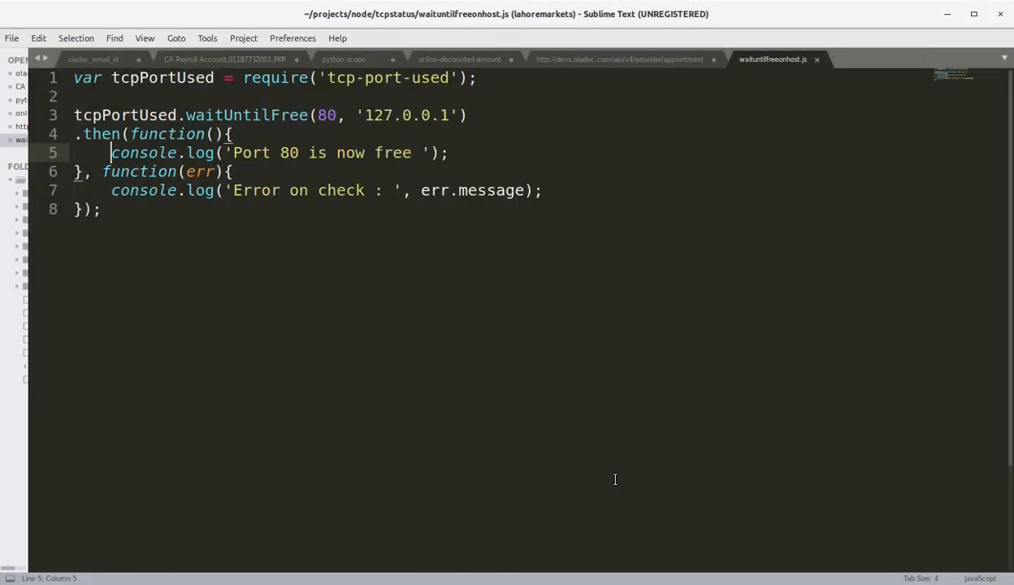
click(317, 114)
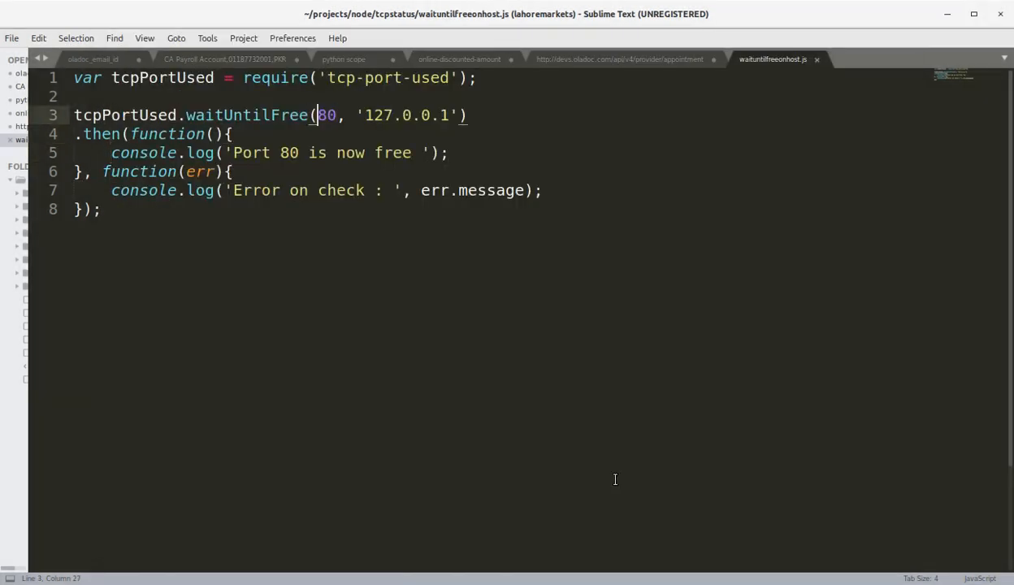
text(OnHost)
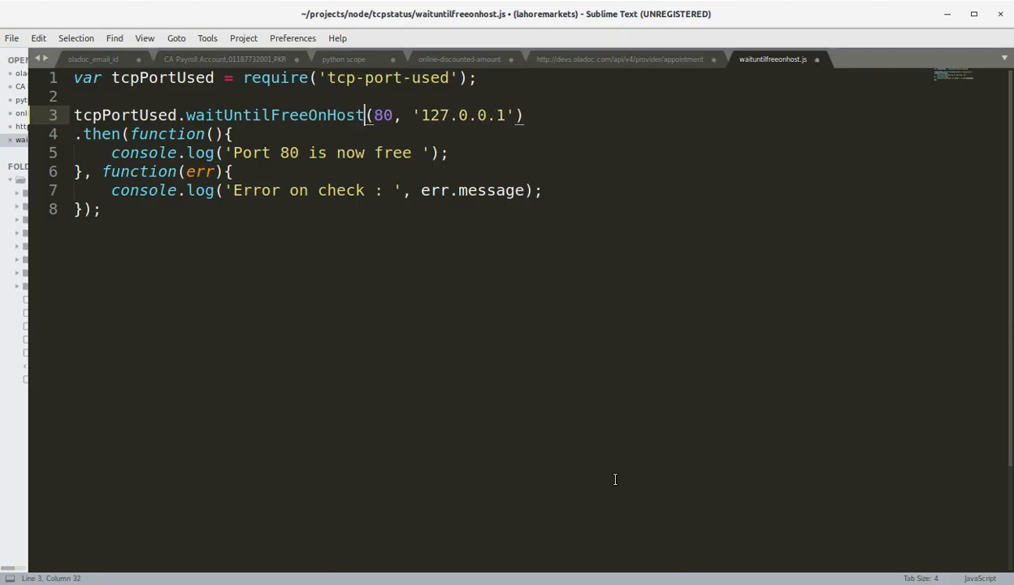
key(ctrl+s)
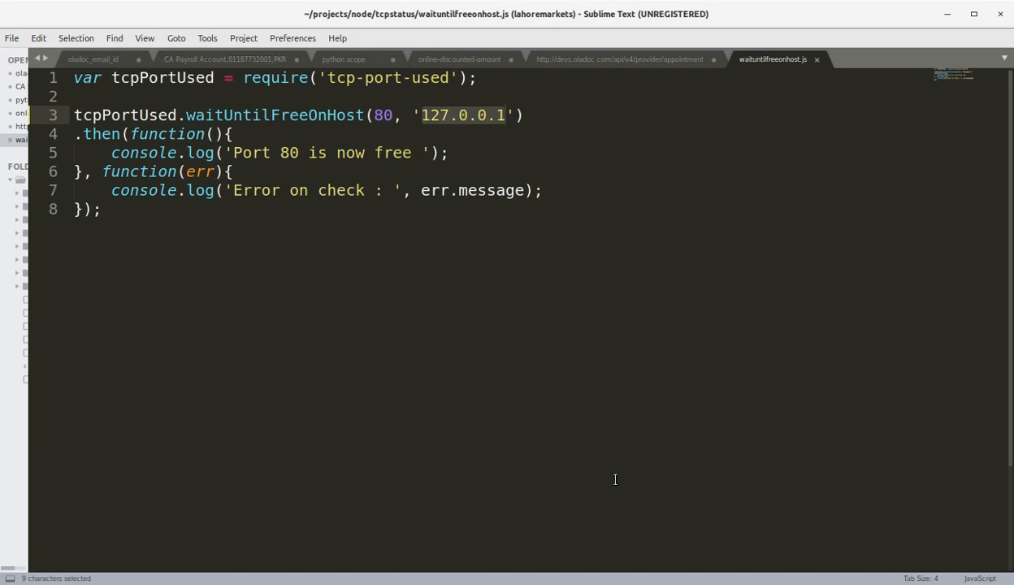
Replace the host with yahoo.com, then bring Terminal forward.
text(yahoo.co)
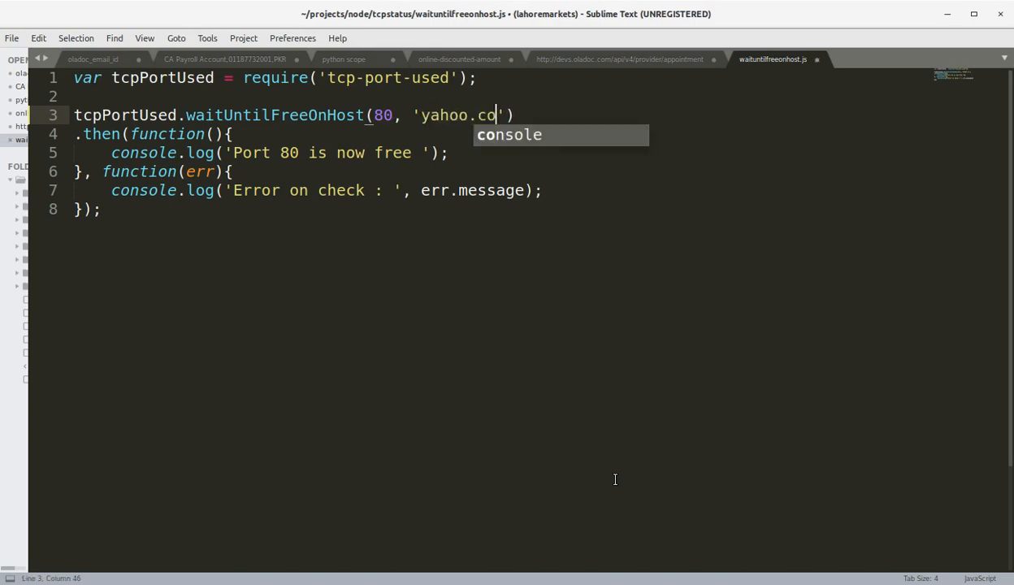
text(m)
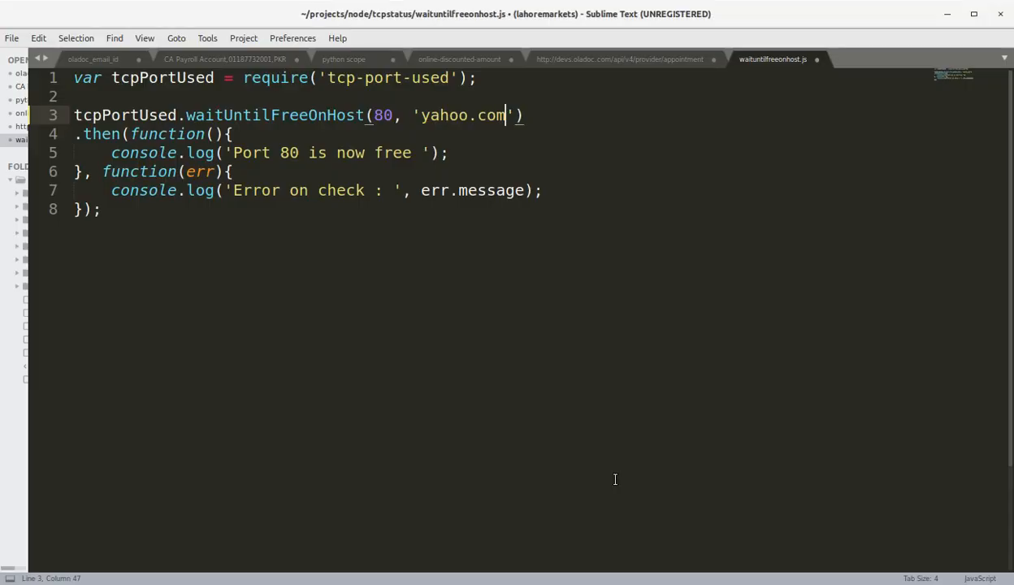
click(300, 152)
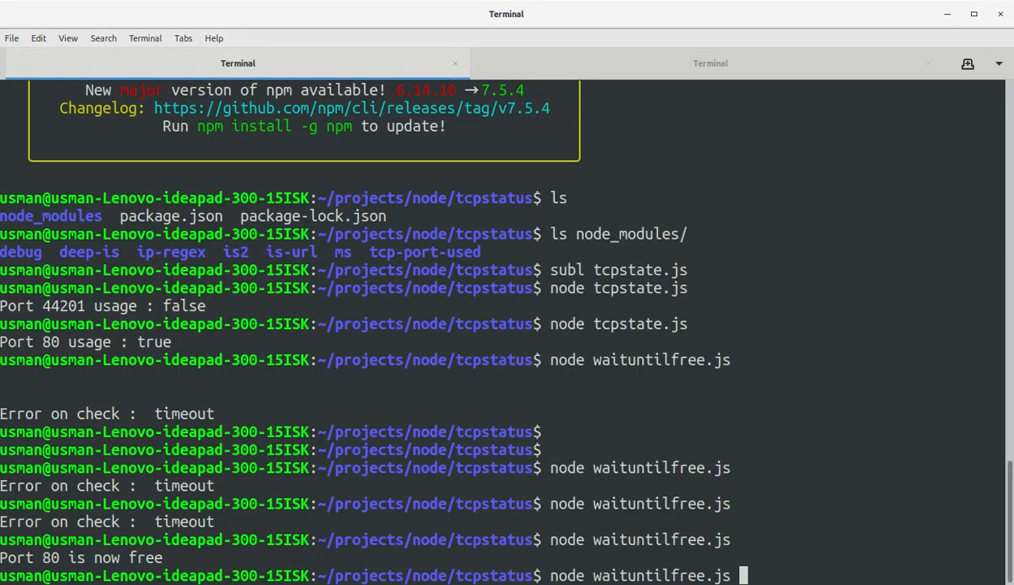
Confirm Terminal shows port 80 free, then return to Sublime Text.
key(BackSpace)
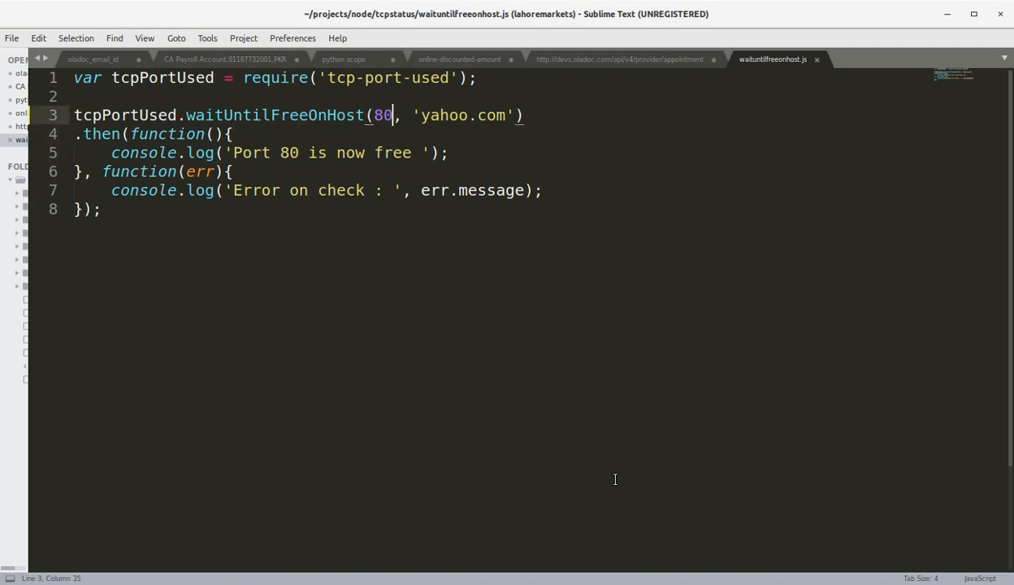
Replace port 80 on line 3 with 4201.
key(Backspace)
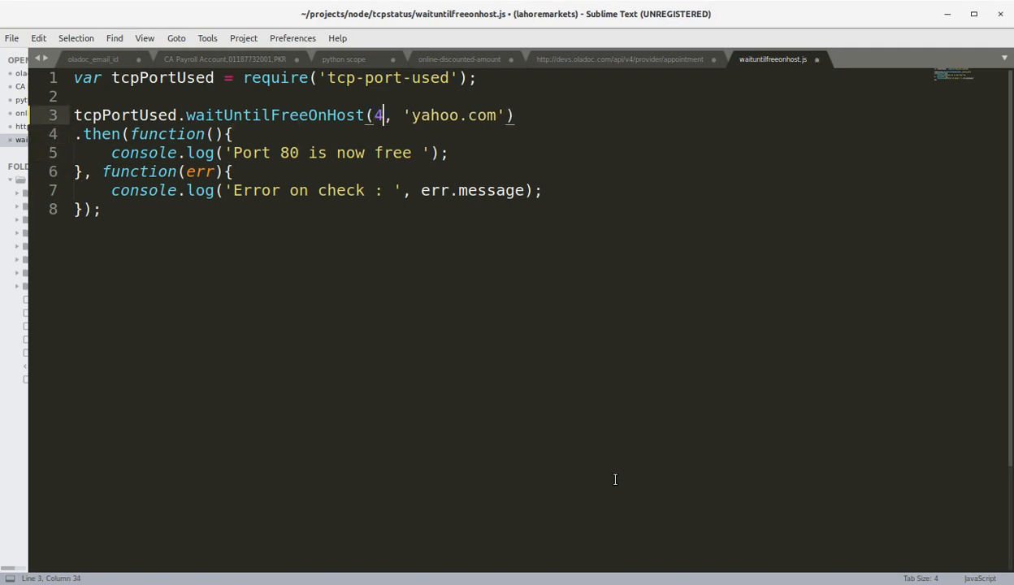
text(4201)
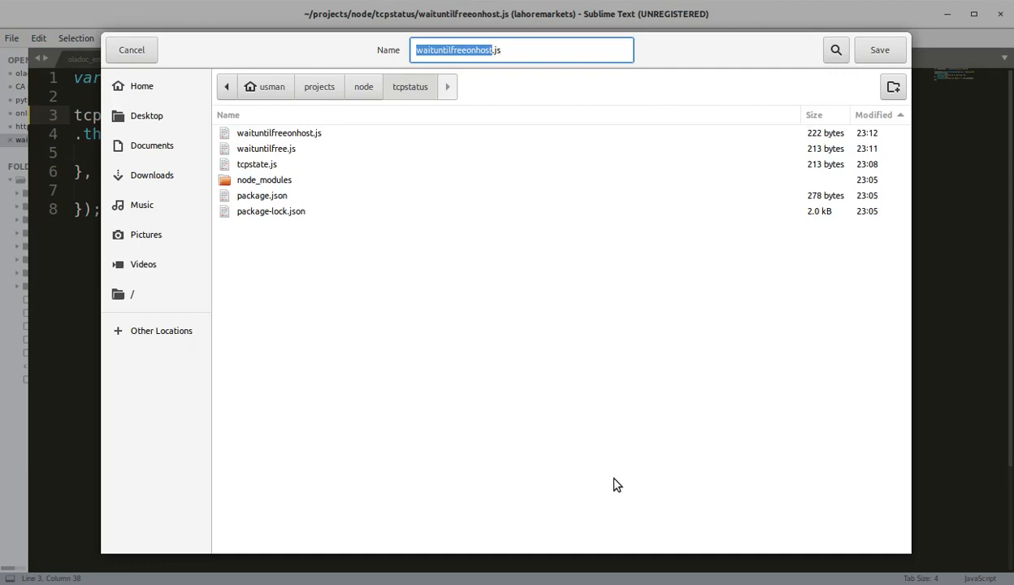
Save the copy as waituntilused.js, set the host back to 127.0.0.1, and go to Terminal.
click(521, 50)
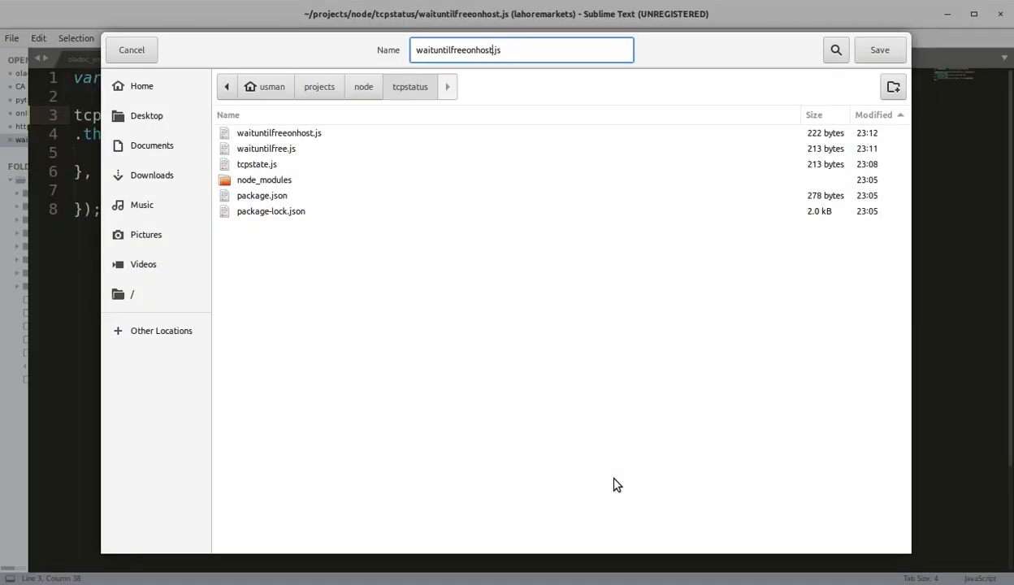
key(BackSpace)
text(used)
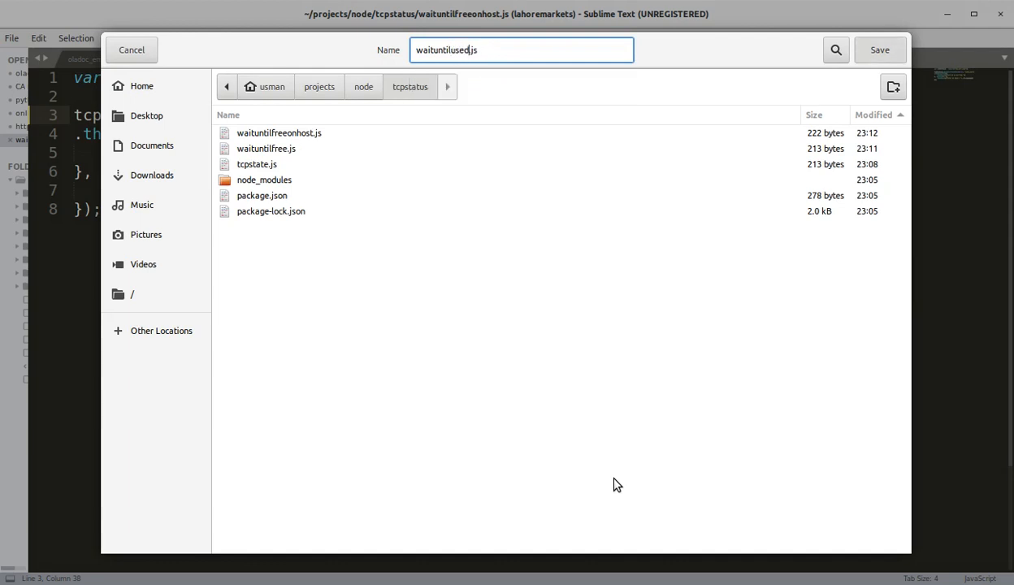
click(880, 49)
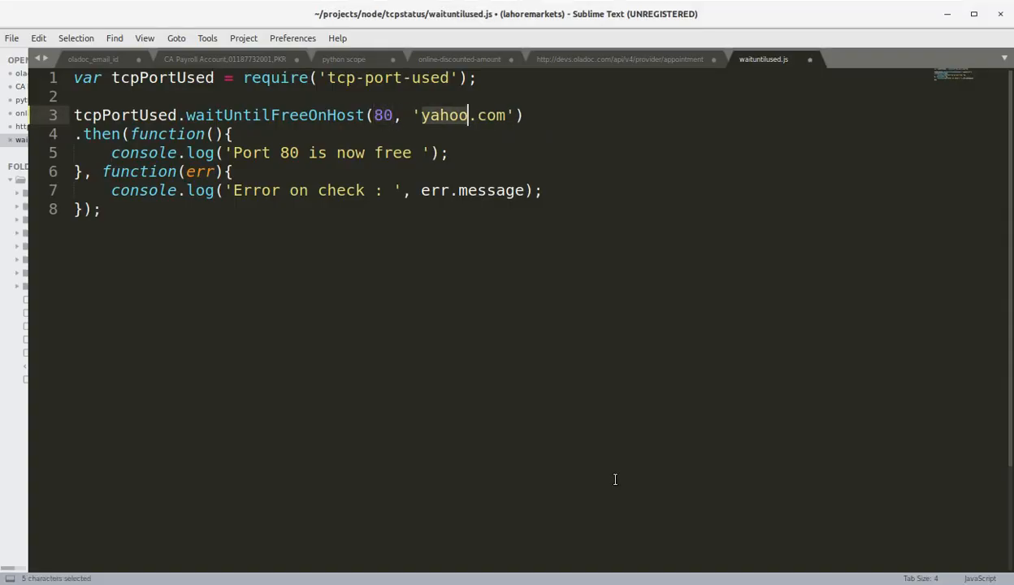
text(127.0.0.1)
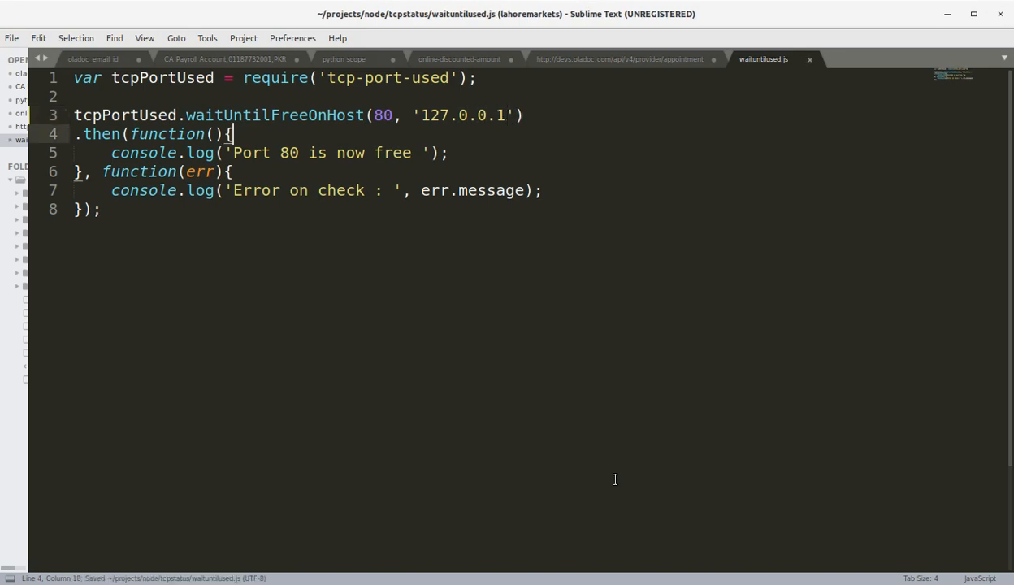
click(419, 152)
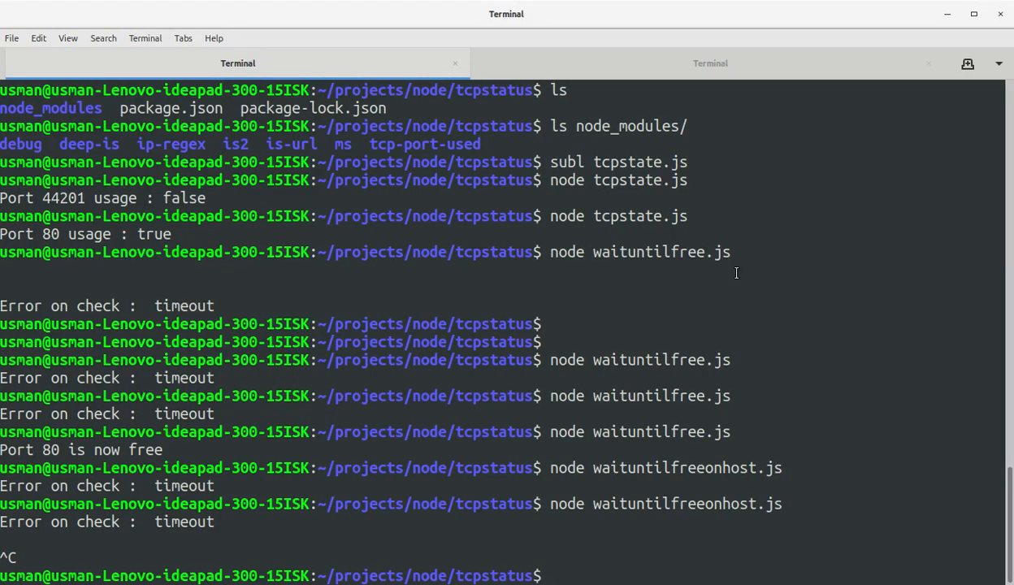
After checking the Apache tab, run the node script in the first tab, then return to the editor.
click(709, 62)
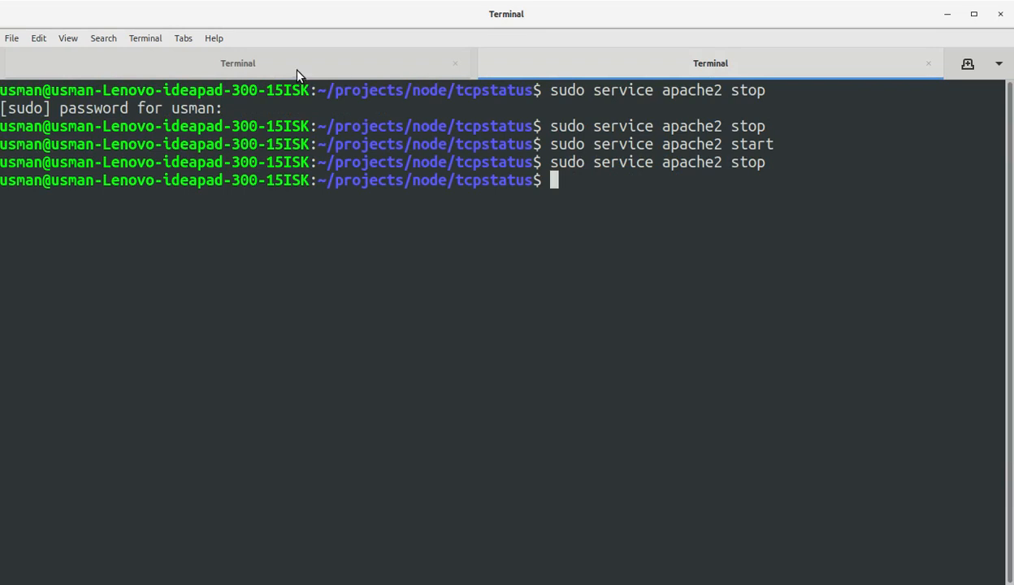
click(238, 63)
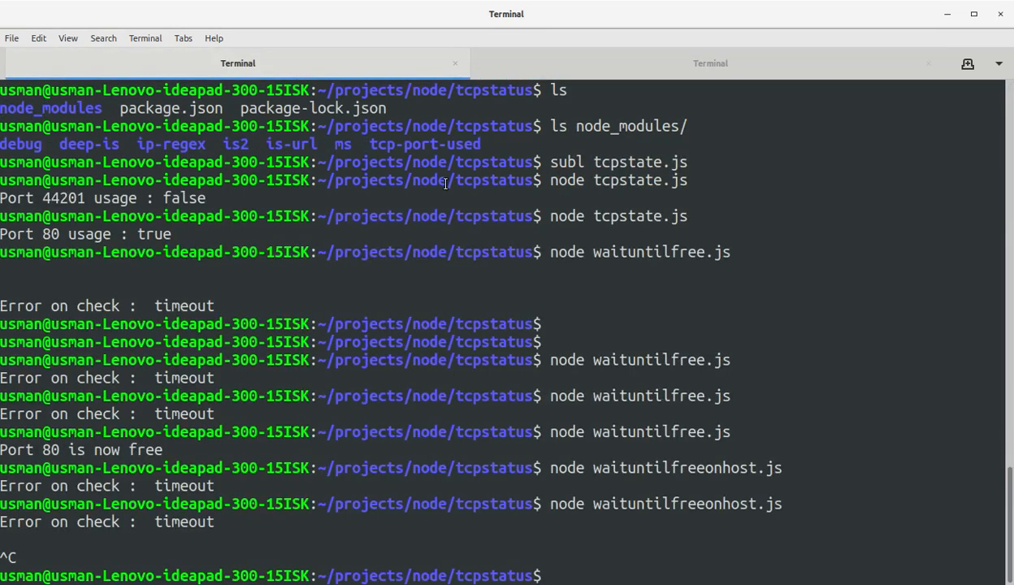
text(node waituntilfreeonhost.js)
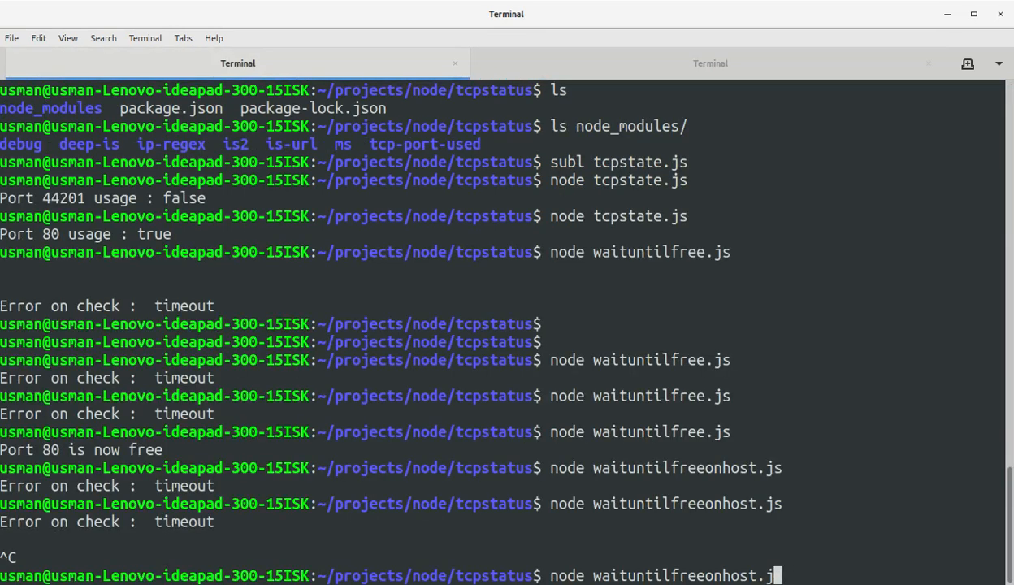
key(BackSpace)
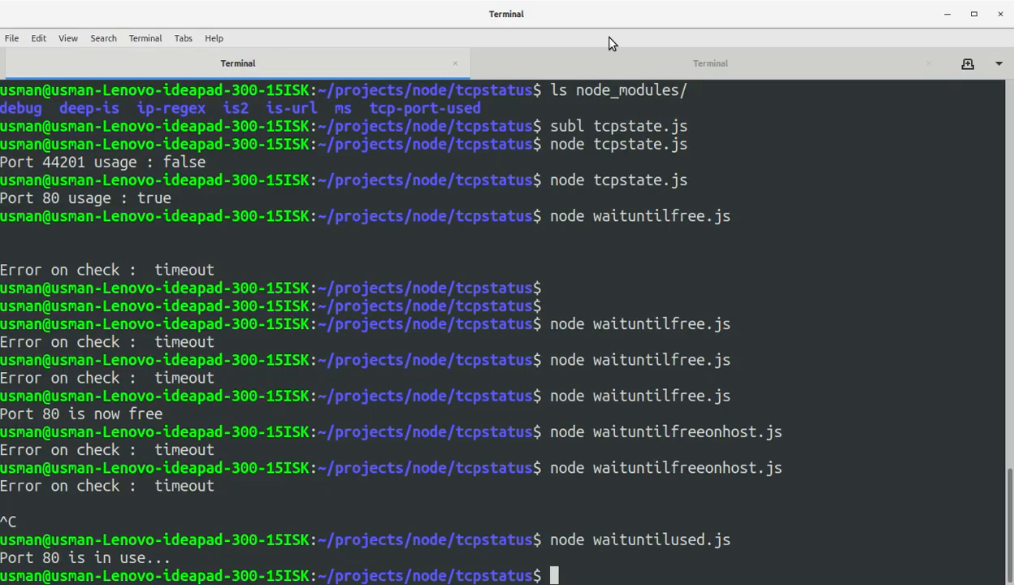
key(Alt+Tab)
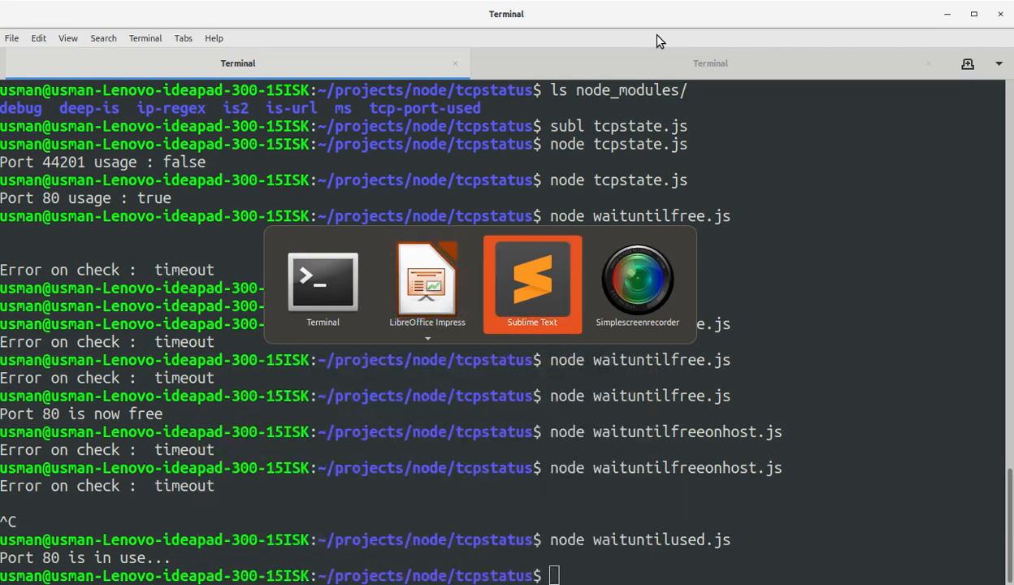
Flip between Sublime Text and Terminal, selecting the waitUntilFreeOnHost method name in the code.
click(532, 280)
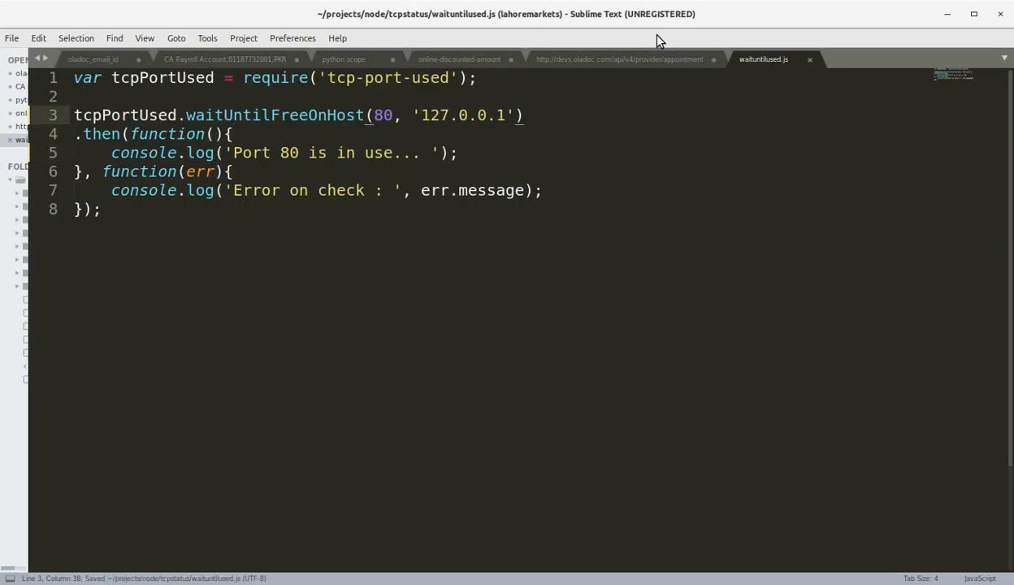
key(alt+Tab)
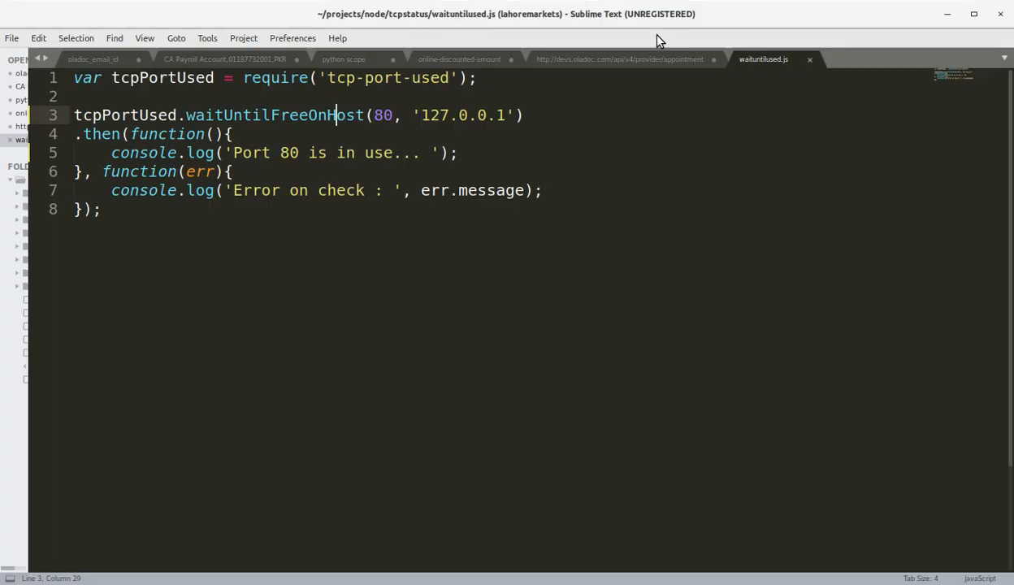
double_click(316, 115)
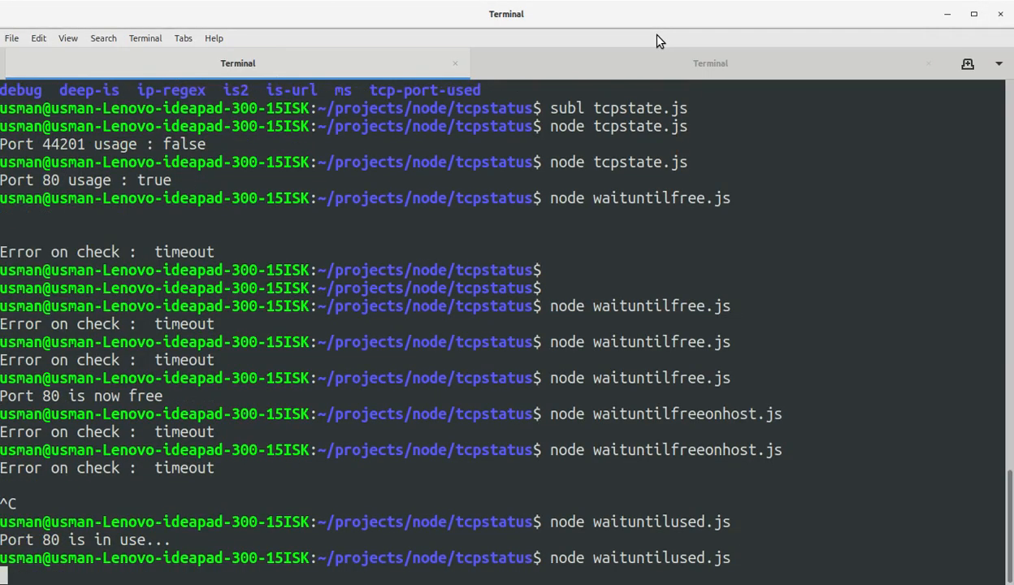
Run sudo service apache2 start in the Apache tab, switching back and forth to watch the script.
scroll(down, 3)
text(node waituntilused.js)
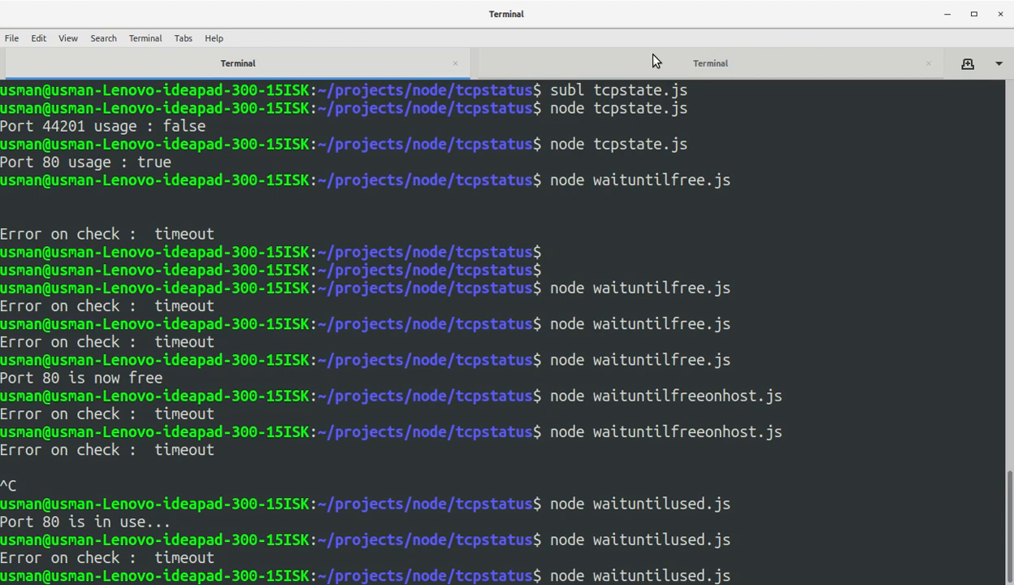
click(709, 63)
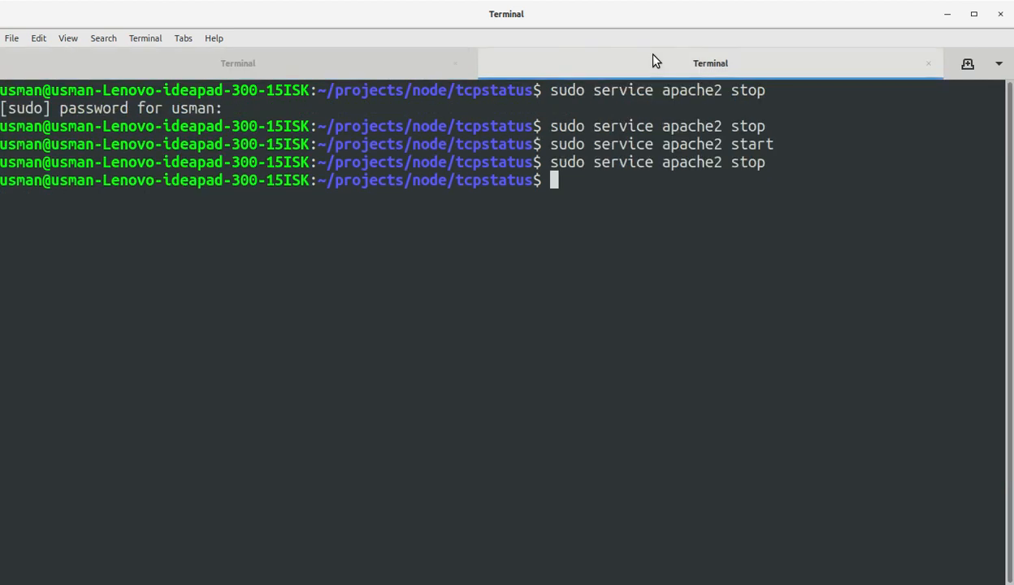
text(sudo service apache2 start)
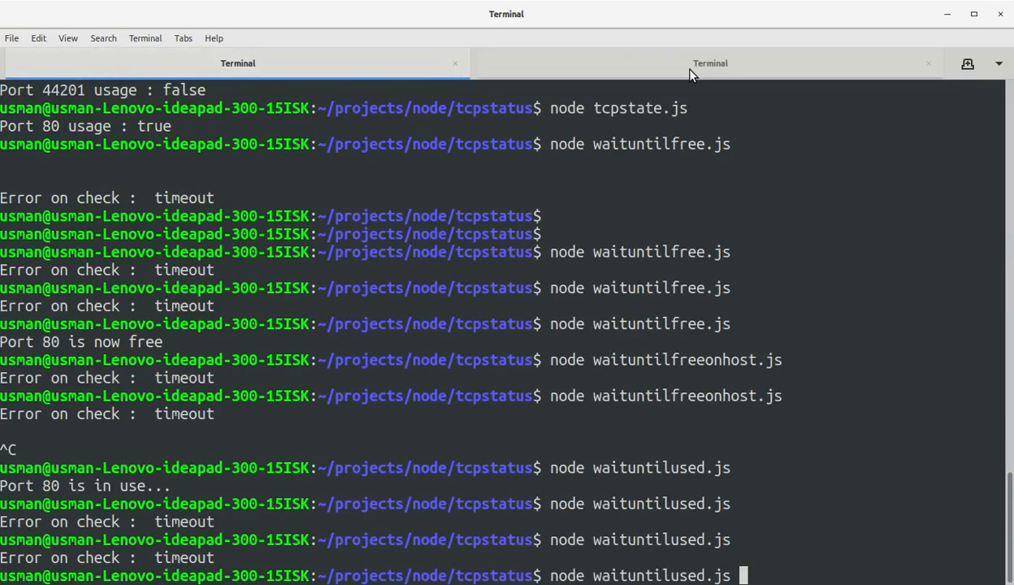
click(710, 62)
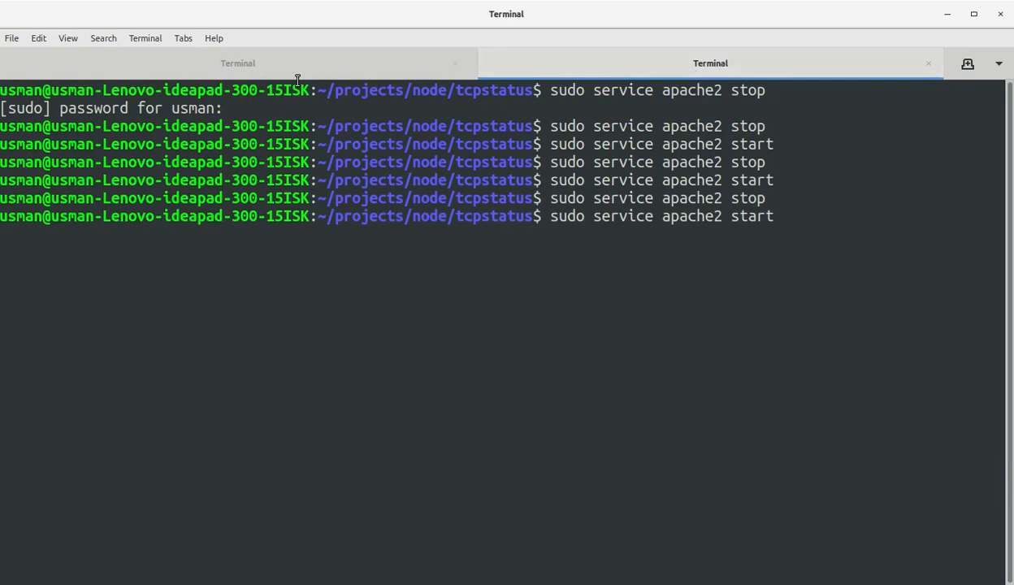
click(238, 63)
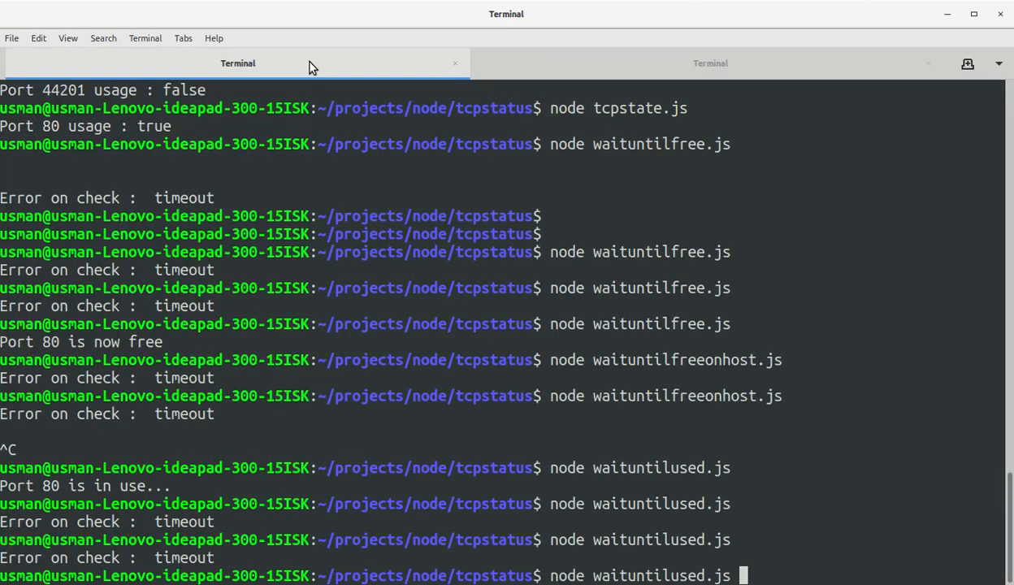
click(709, 62)
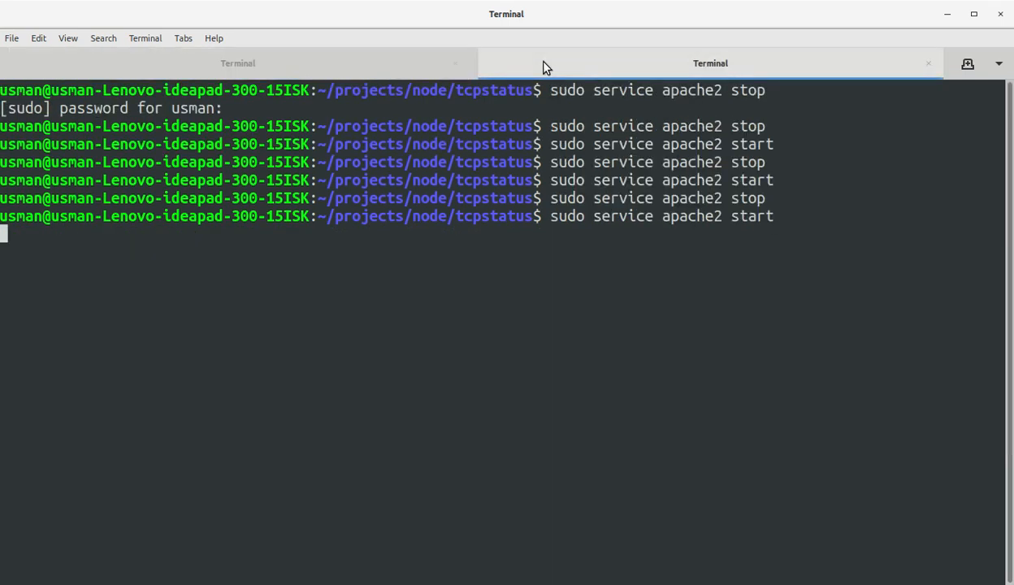
click(237, 62)
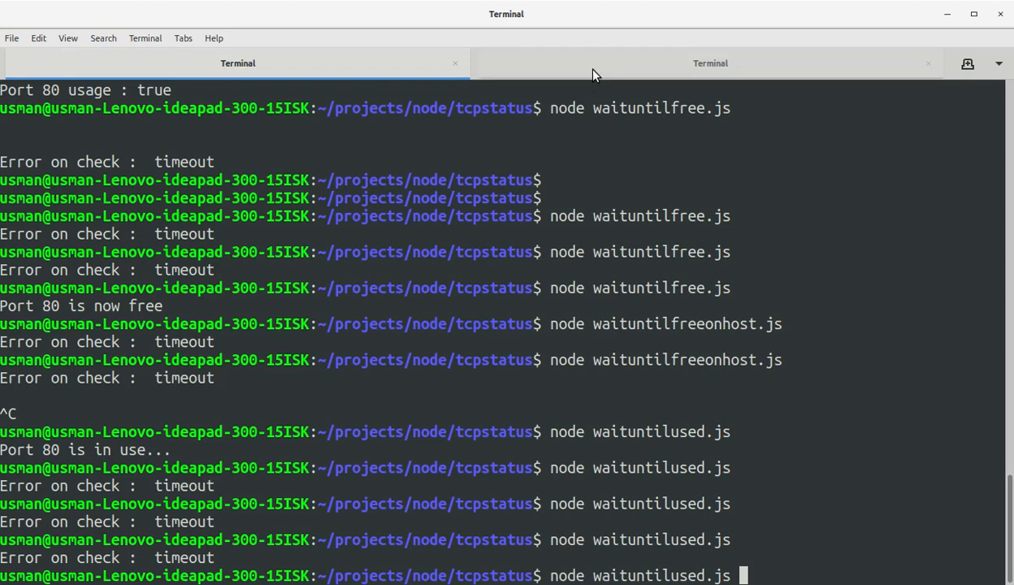
click(709, 62)
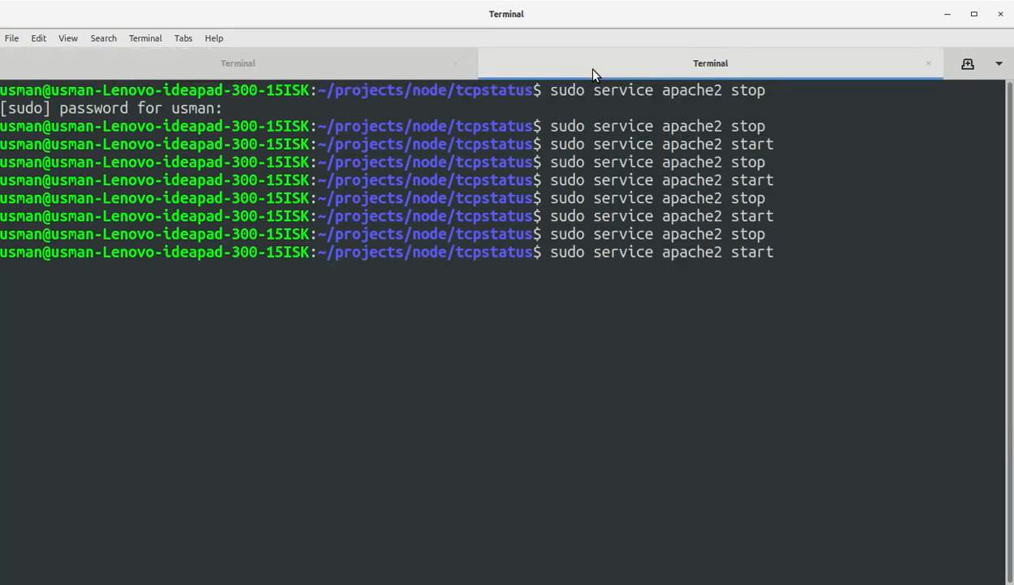
click(238, 62)
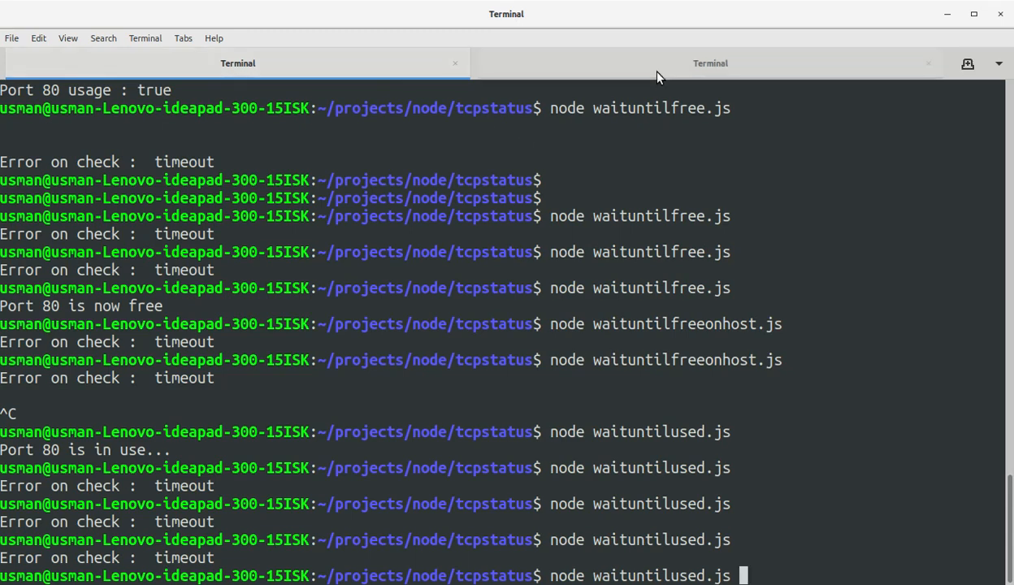
scroll(down, 3)
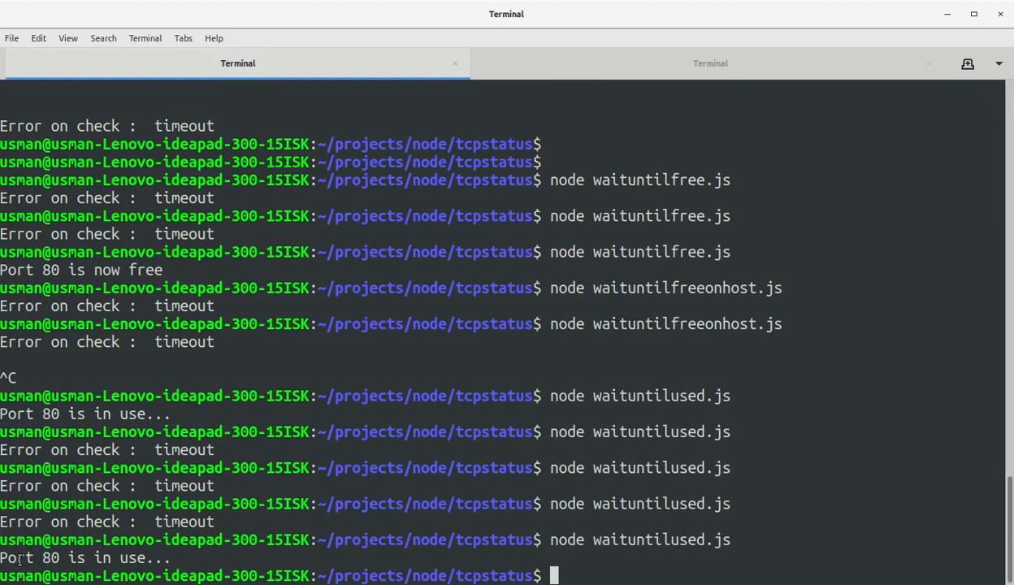
Switch from Terminal back to Sublime Text.
key(alt+tab)
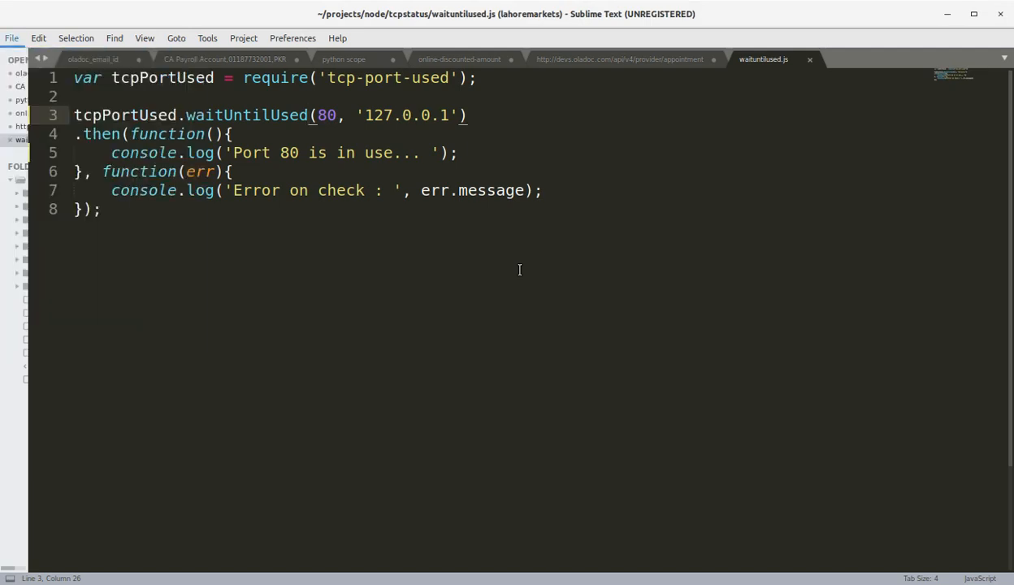
Save a copy as waitforstatus.js and rename the waitUntilUsed call to waitForStatus.
key(ctrl+shift+s)
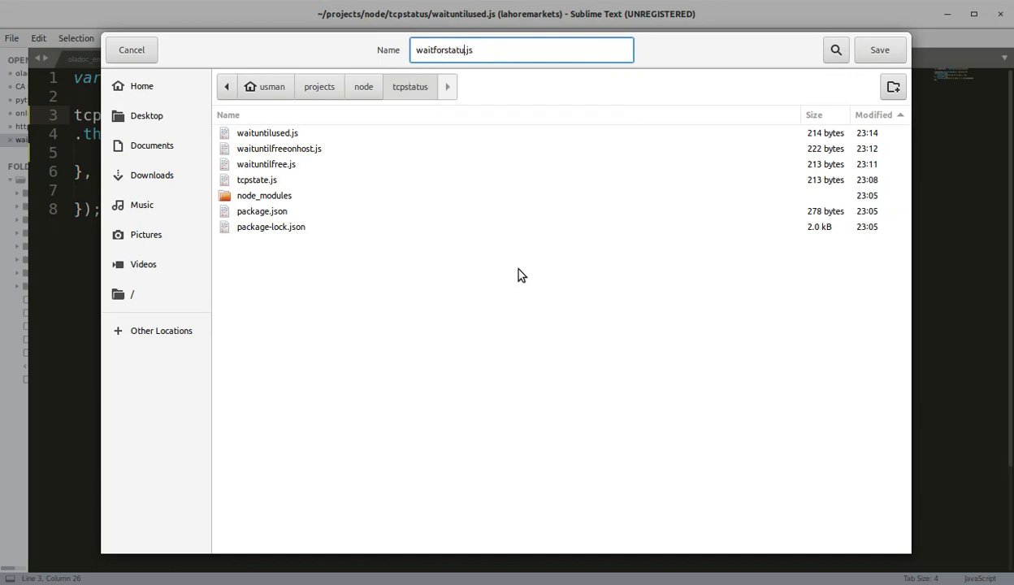
click(879, 49)
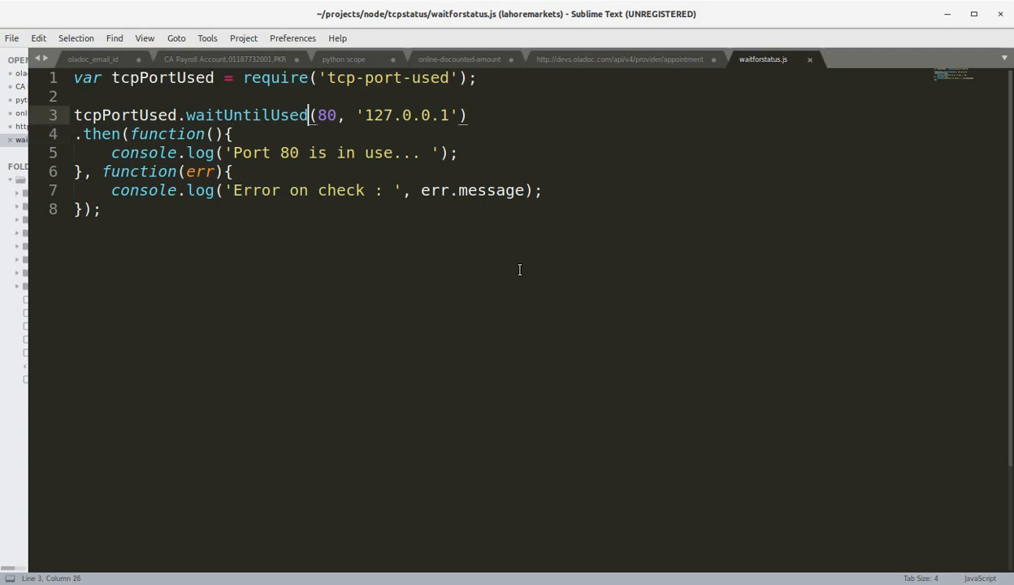
key(BackSpace)
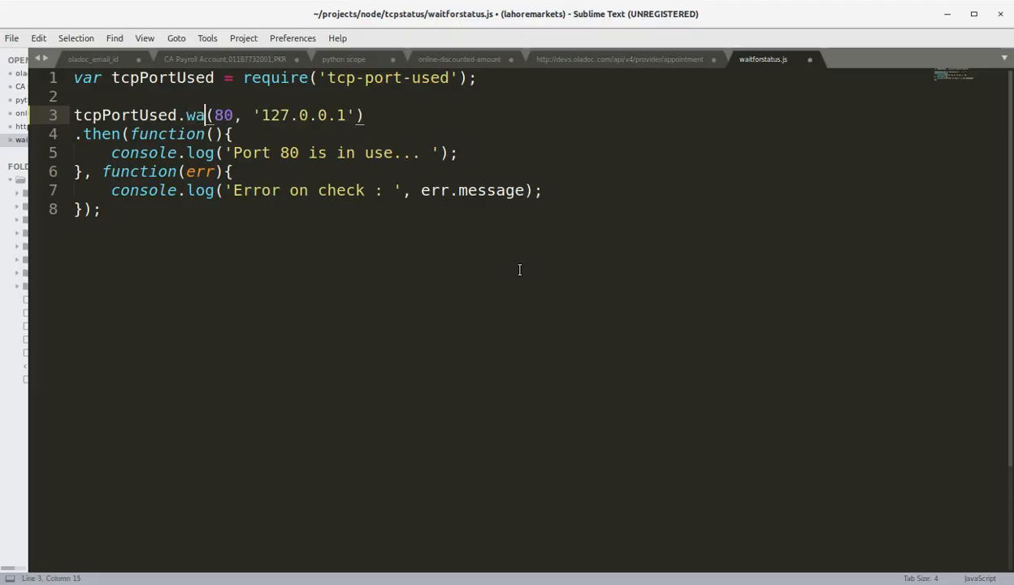
text(itForStatus)
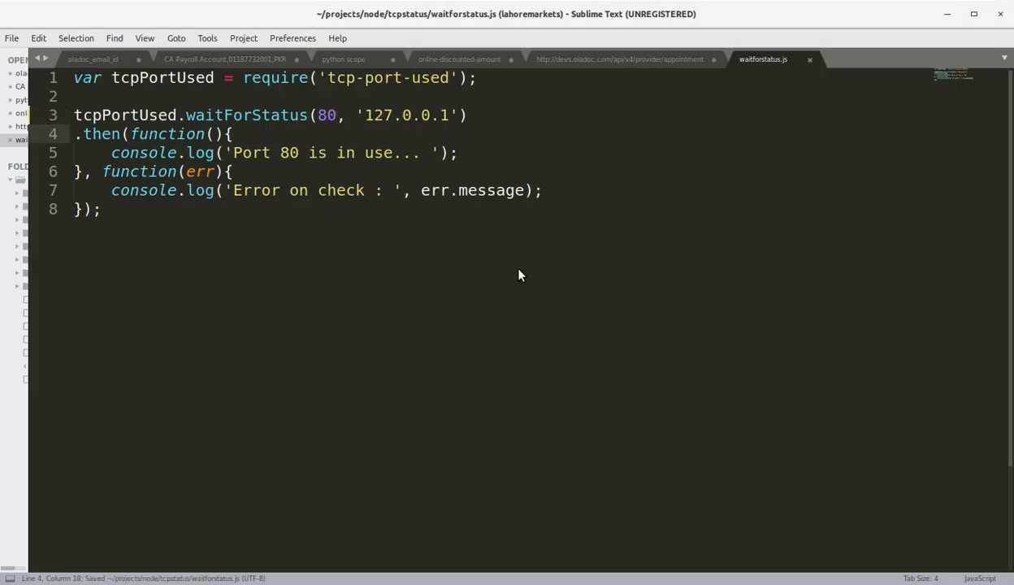
key(alt+Tab)
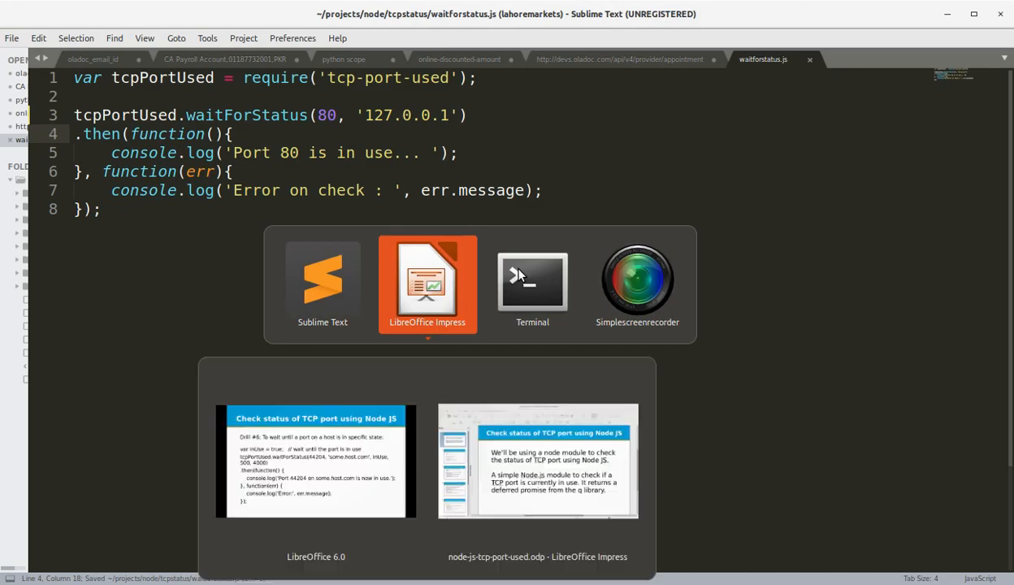
Run node waitforstatus.js in Terminal.
click(532, 280)
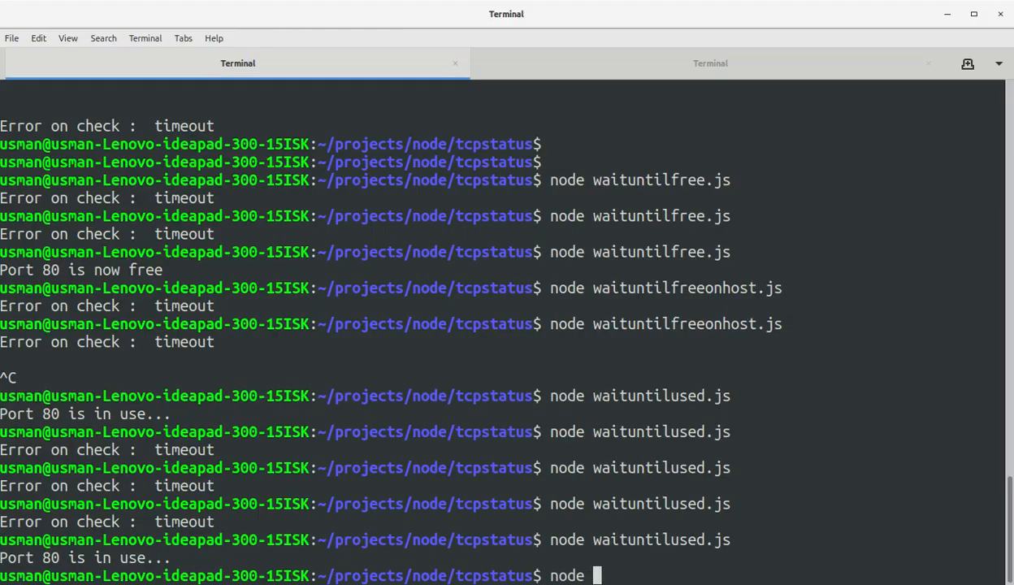
text(waitforstatus.js)
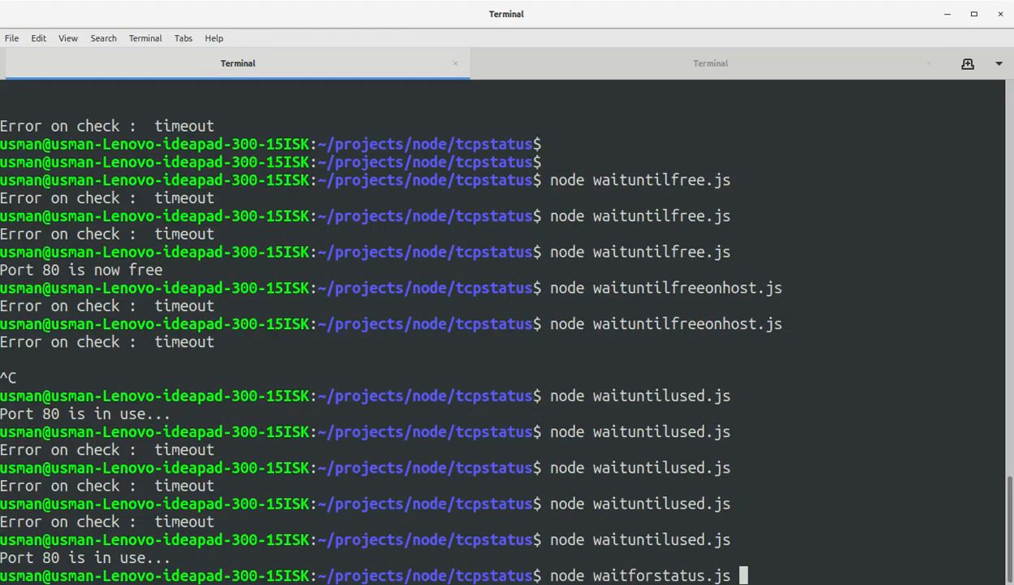
key(Return)
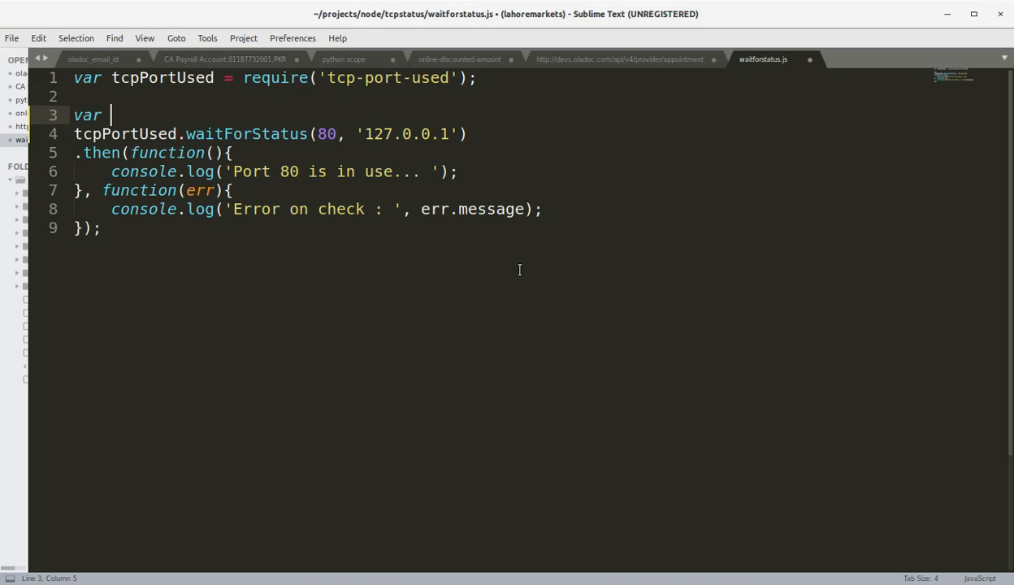
Declare var inUse = true;, save, and pass inUse into the waitForStatus call.
text(inUser)
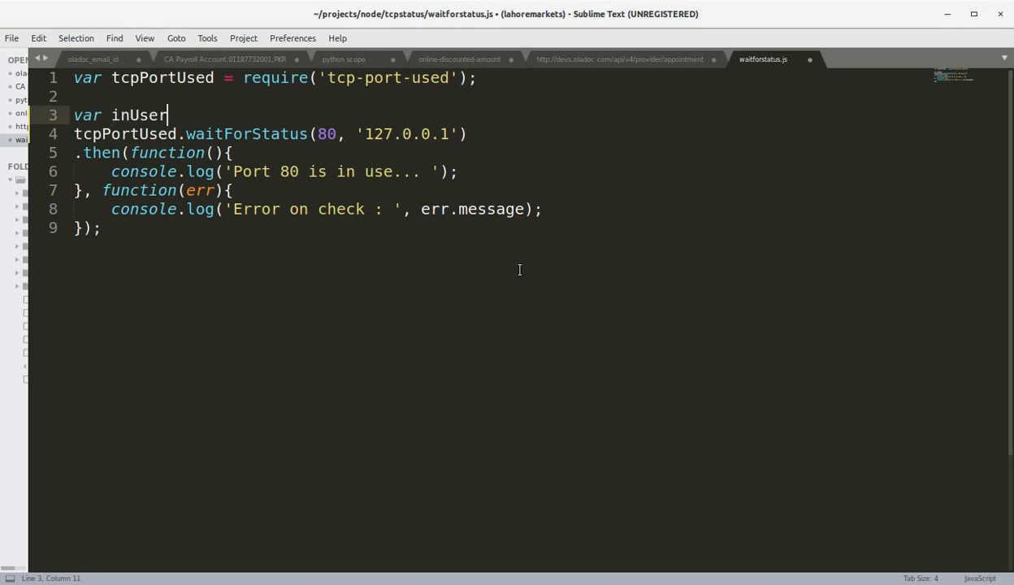
key(Backspace)
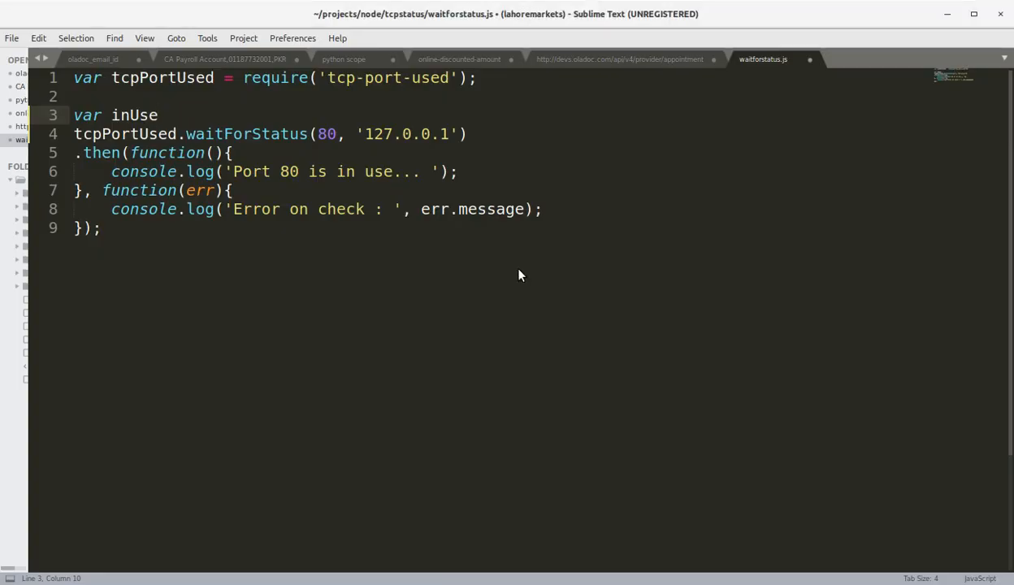
text(= true;)
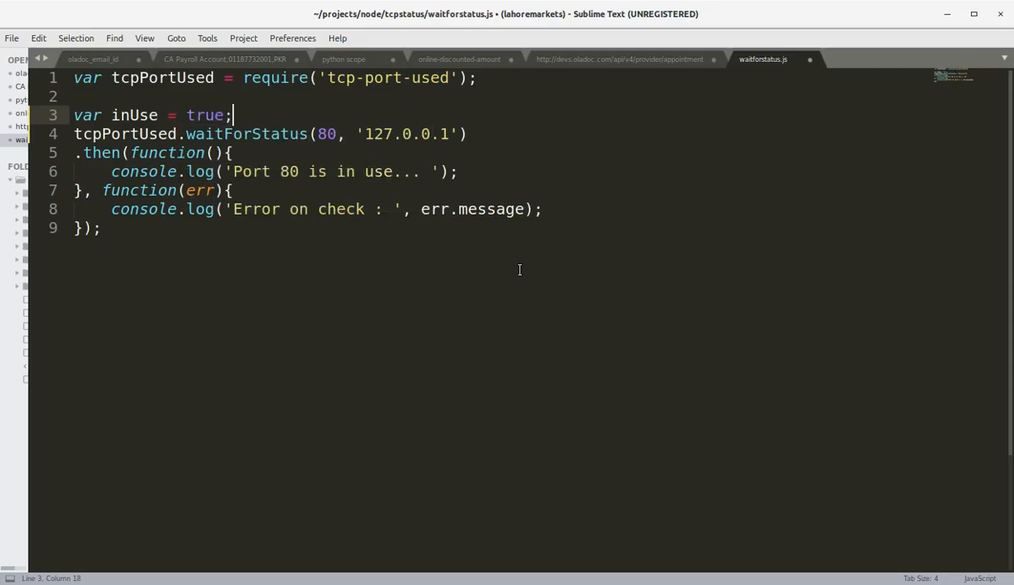
key(ctrl+s)
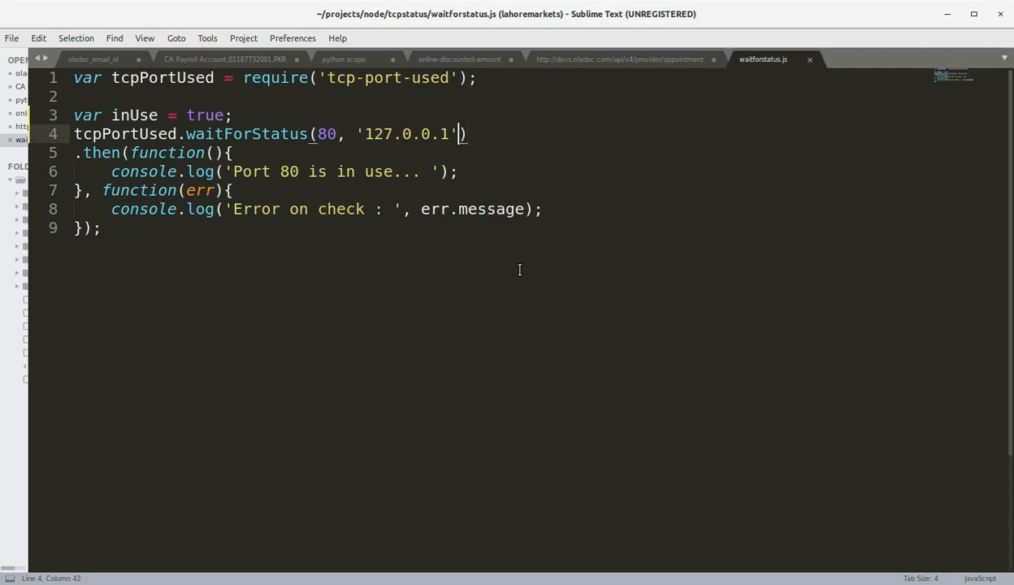
text(, inU)
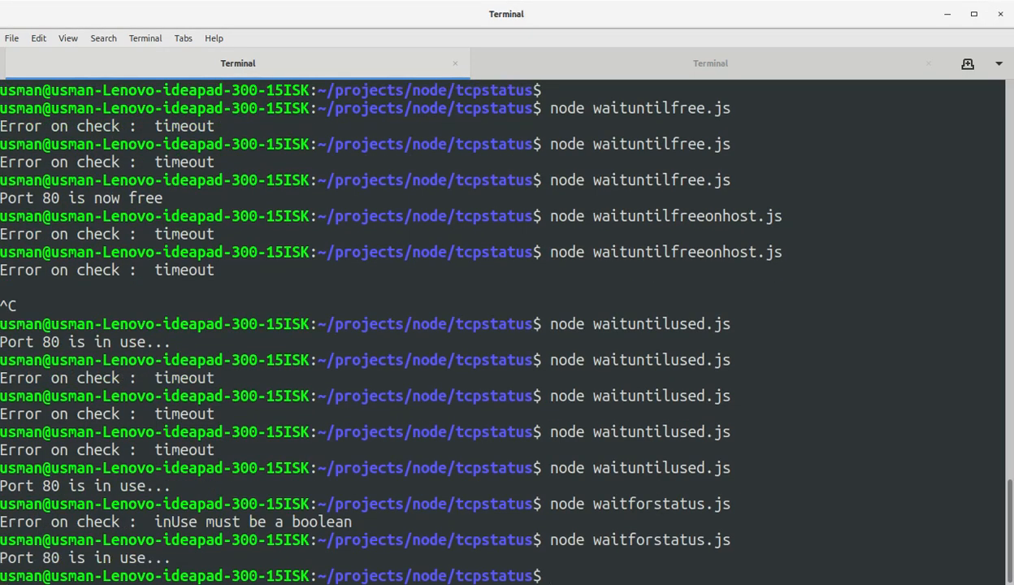
mouse_move(661, 49)
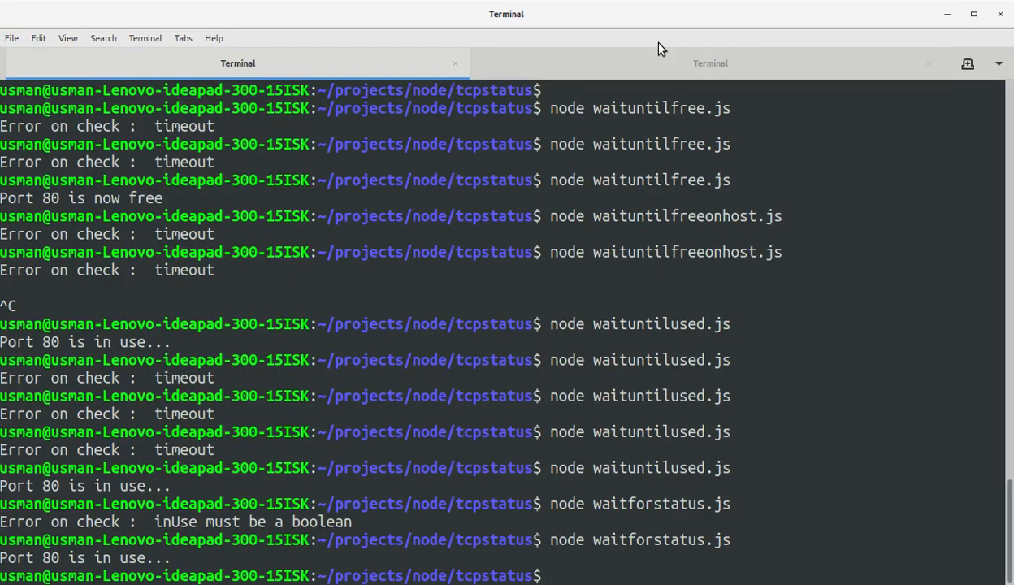
Switch to the second Terminal tab that controls Apache.
click(709, 63)
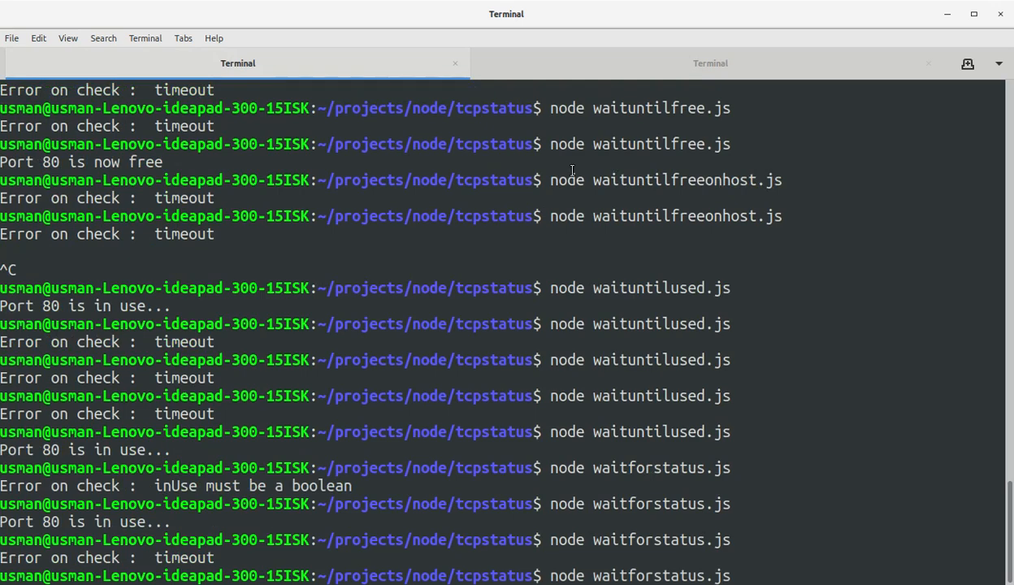
click(710, 62)
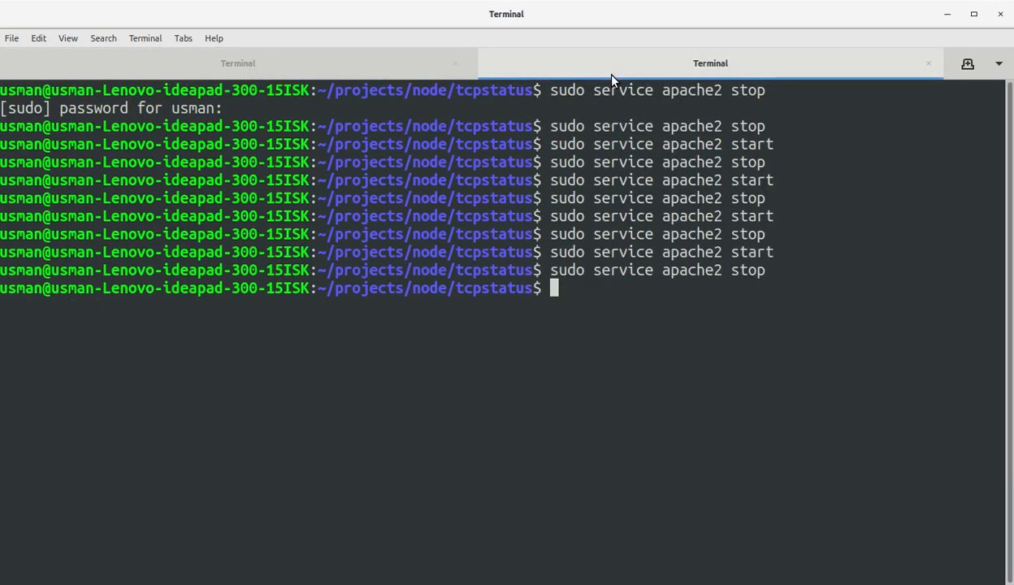